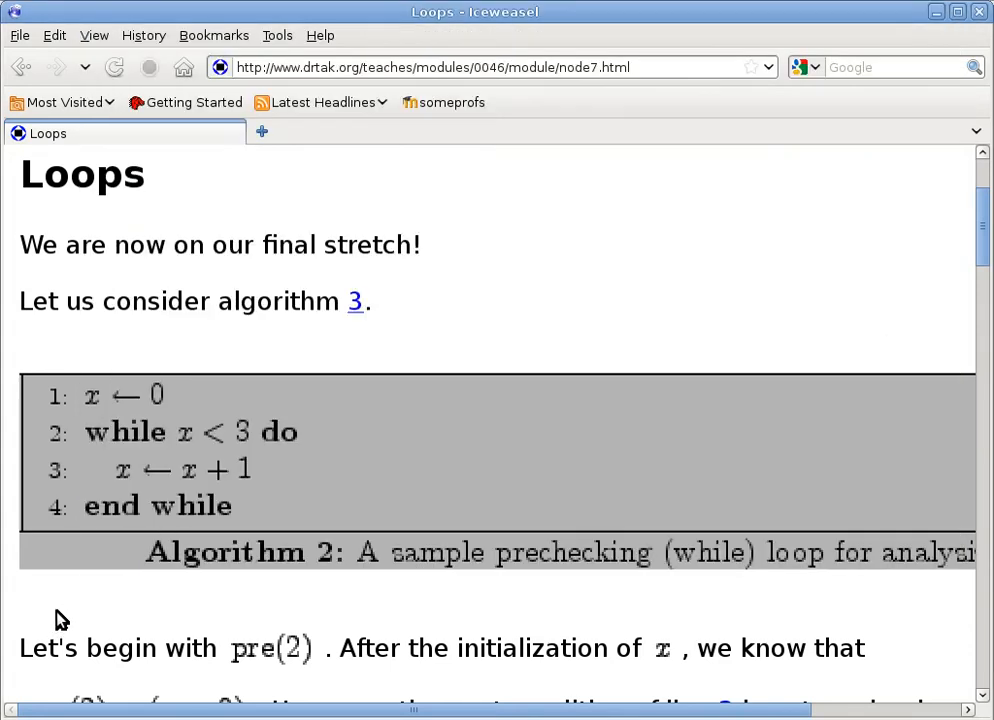
{"action": "mouse_move", "coordinate": [238, 496]}
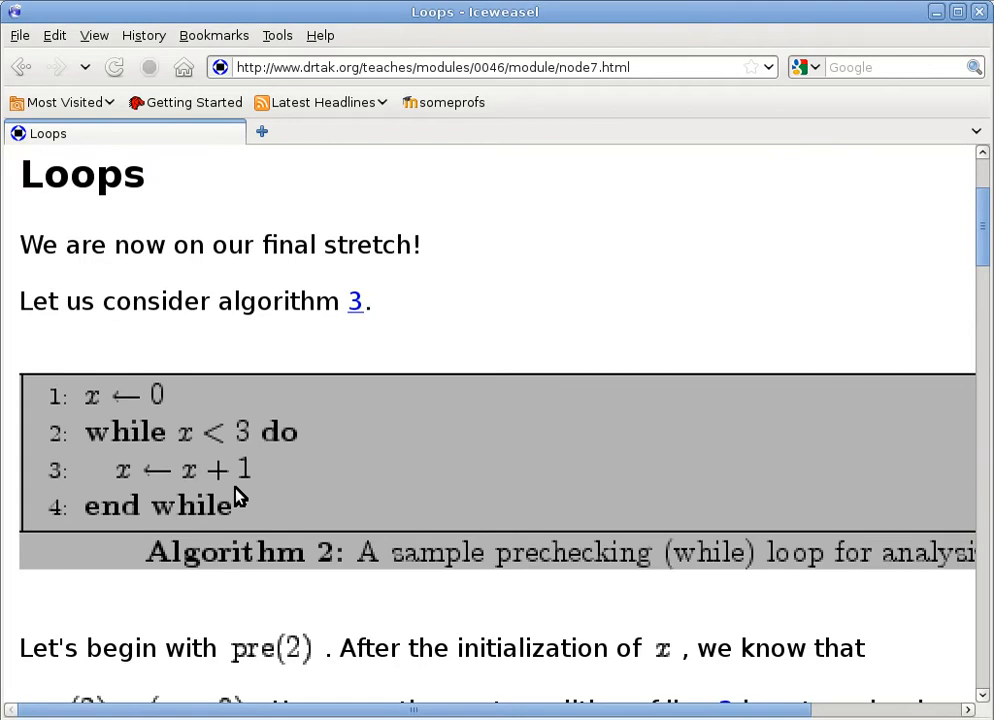
{"action": "mouse_move", "coordinate": [156, 412]}
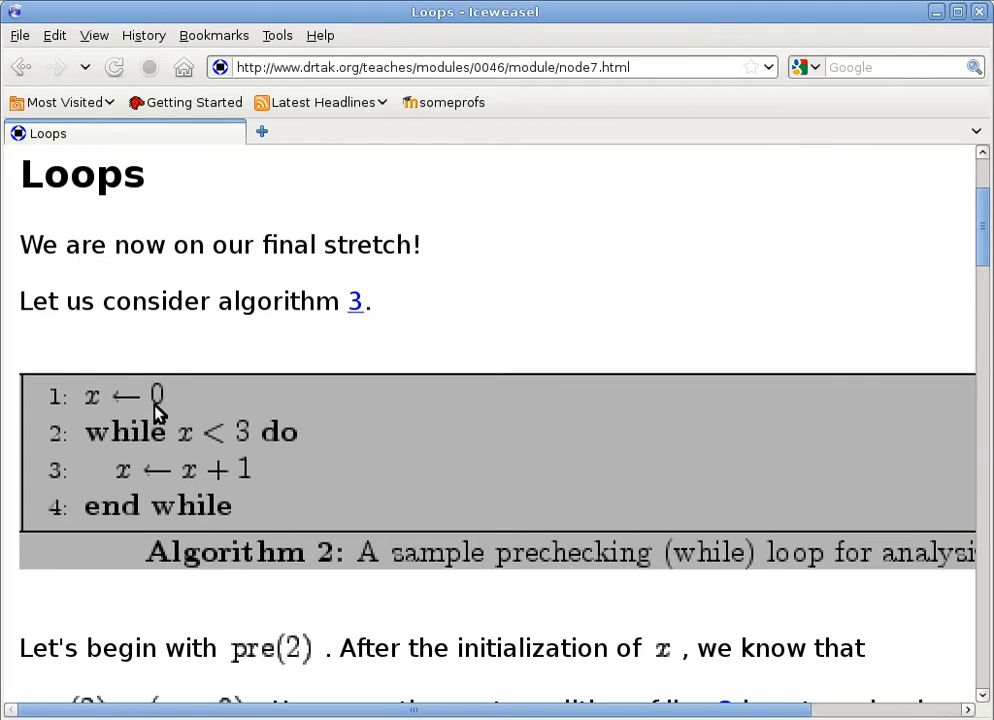
{"action": "mouse_move", "coordinate": [248, 444]}
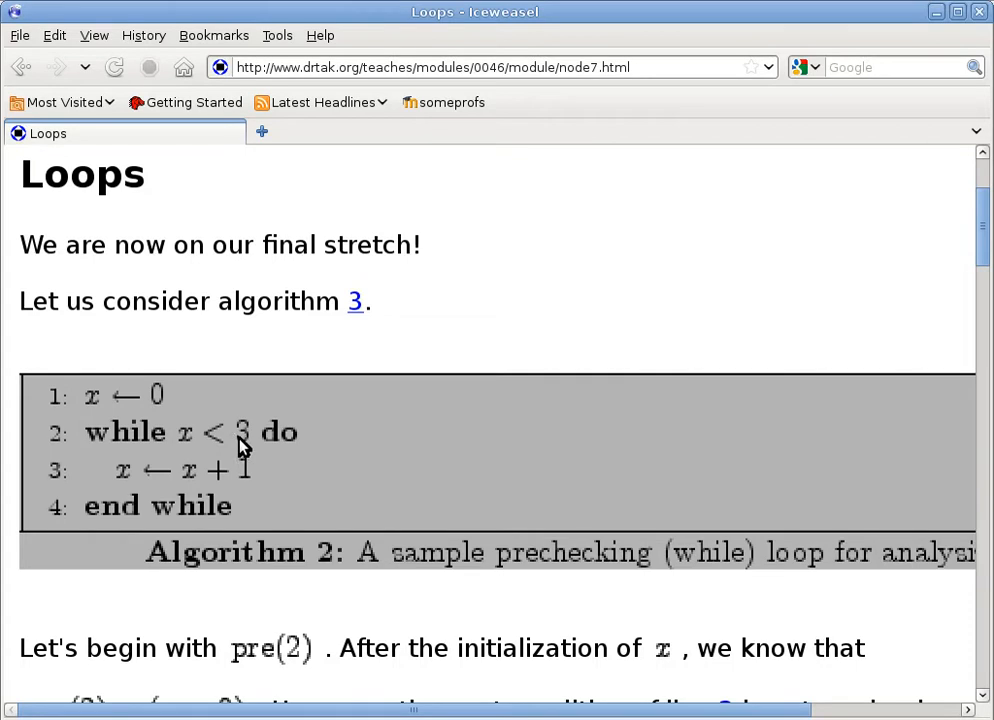
{"action": "mouse_move", "coordinate": [232, 438]}
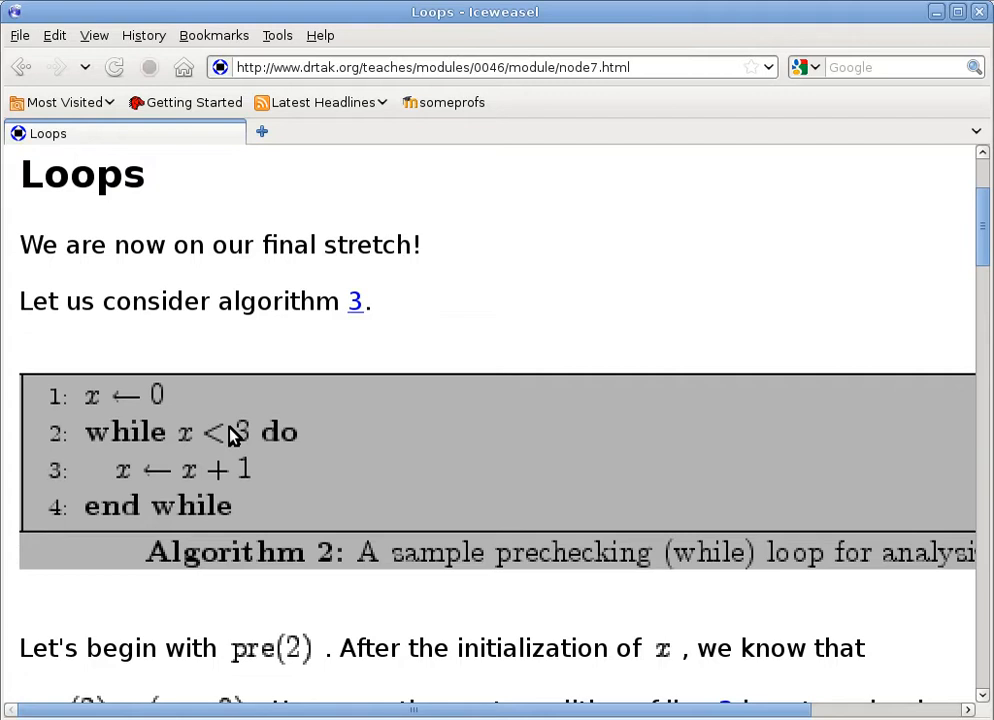
{"action": "mouse_move", "coordinate": [238, 528]}
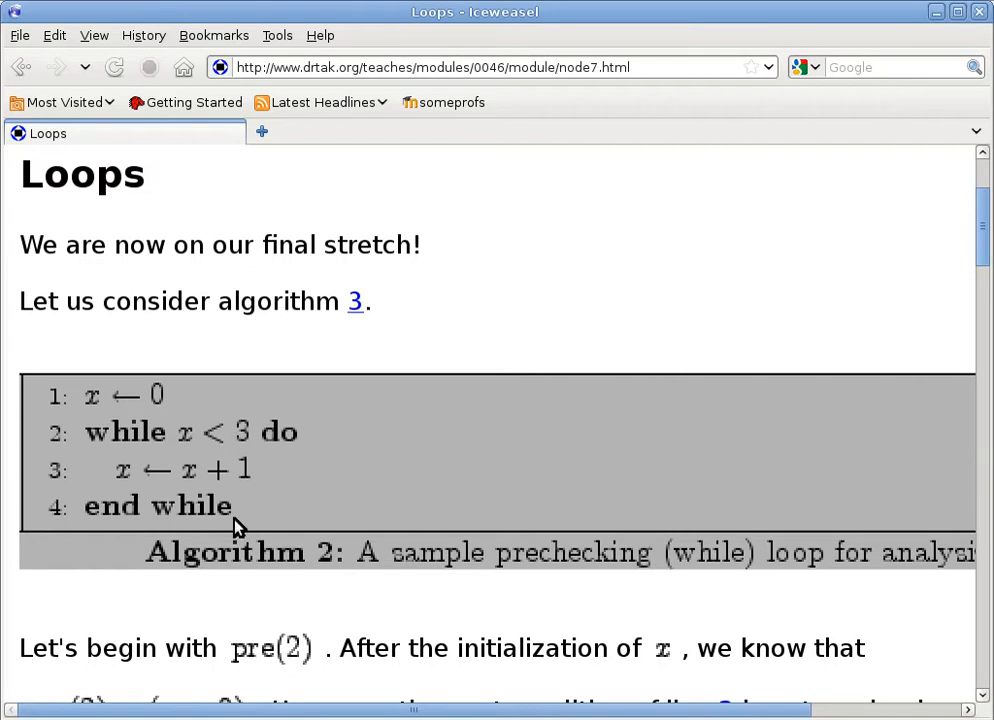
{"action": "mouse_move", "coordinate": [196, 448]}
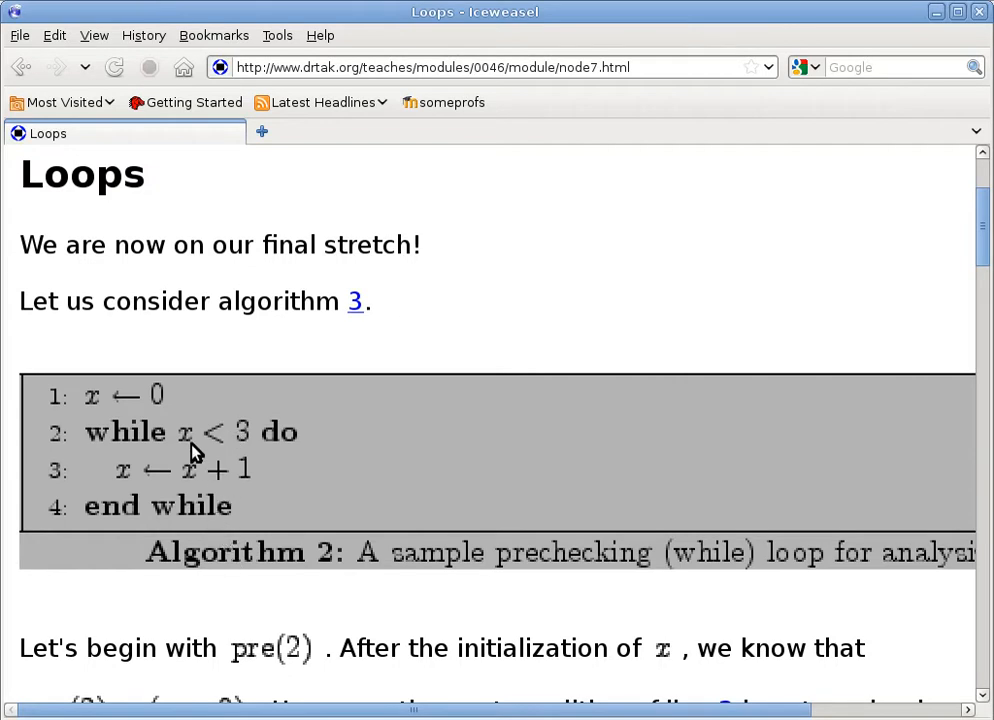
{"action": "mouse_move", "coordinate": [240, 444]}
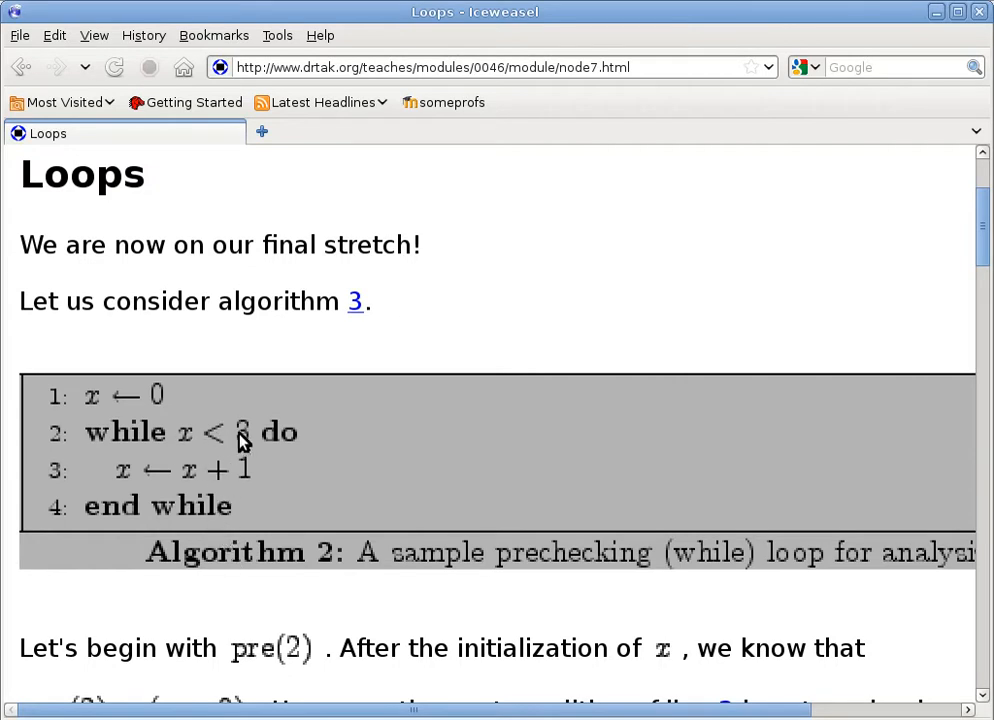
{"action": "mouse_move", "coordinate": [236, 442]}
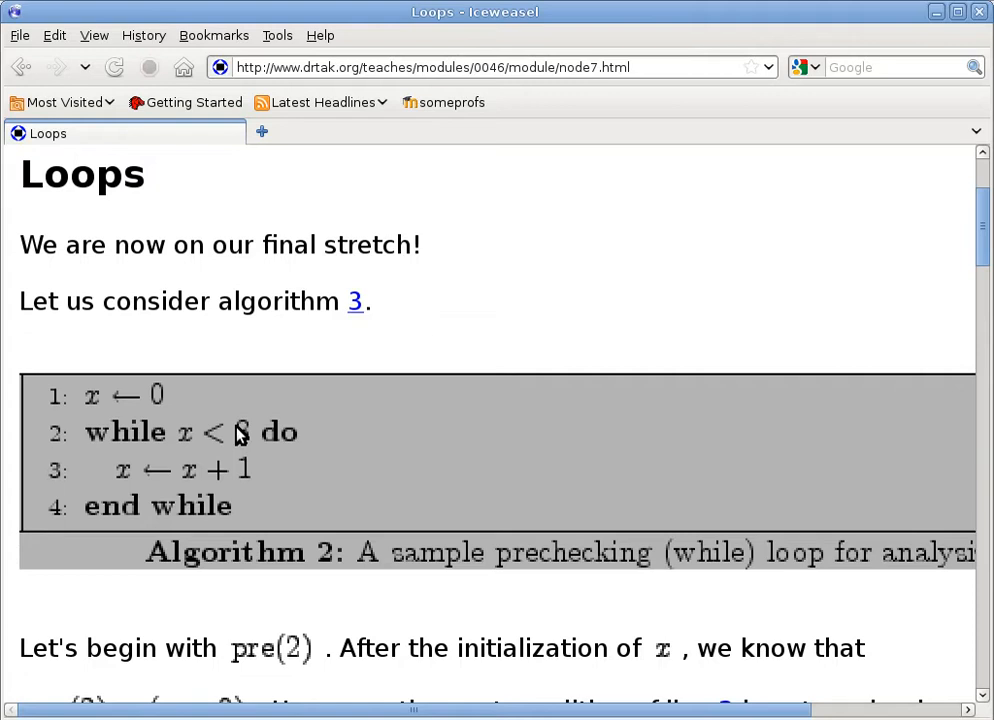
{"action": "mouse_move", "coordinate": [210, 448]}
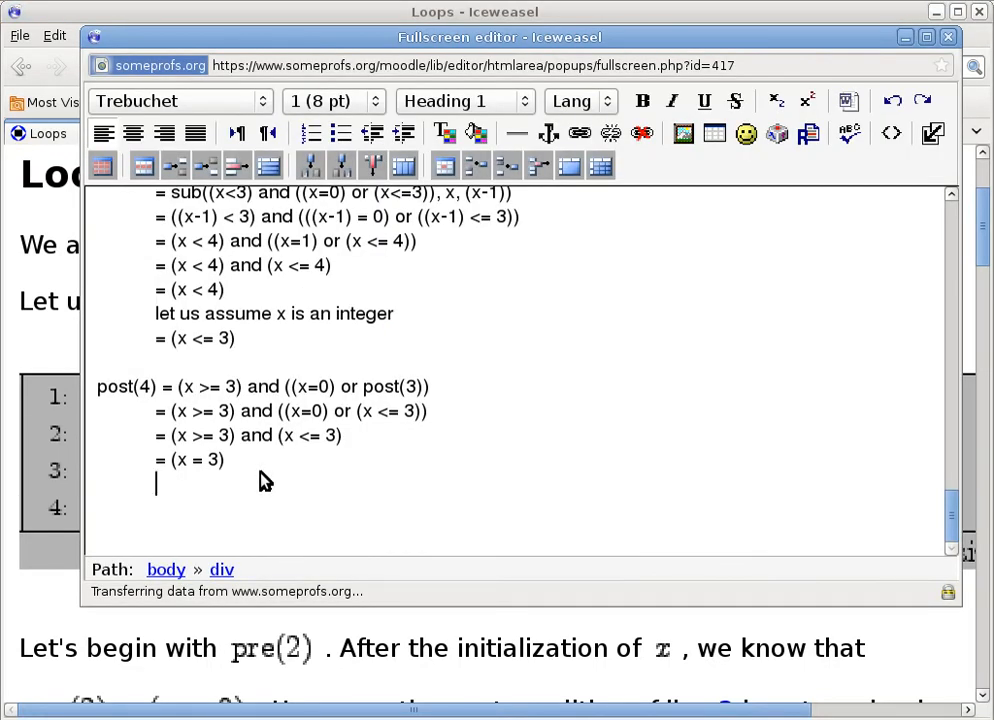
{"action": "mouse_move", "coordinate": [372, 96]}
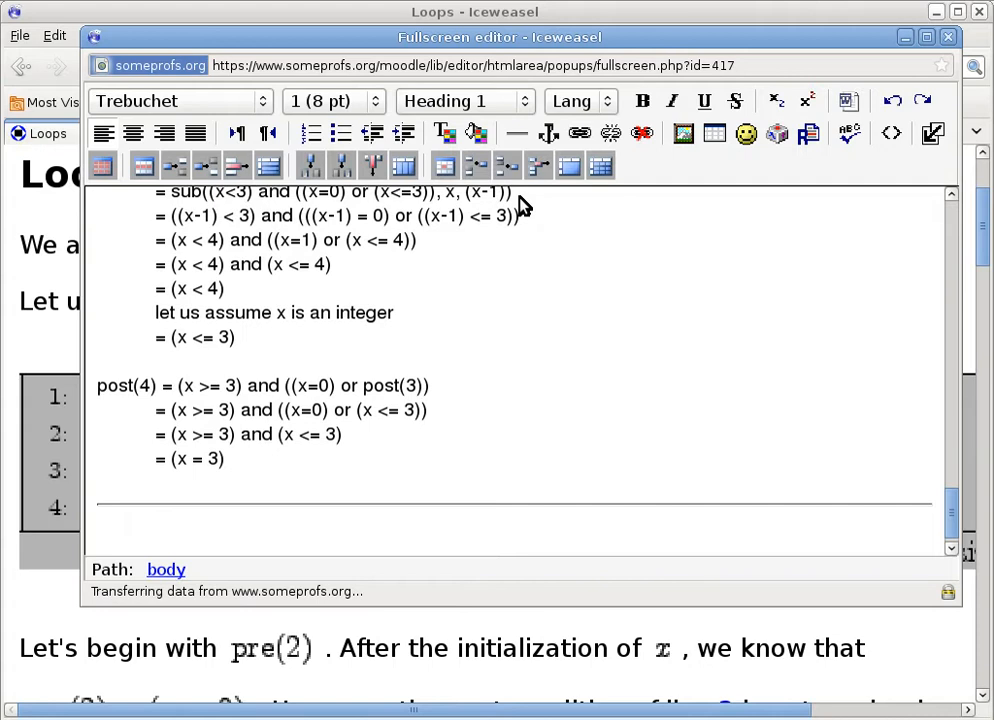
Write the numbered code lines if (x < 0) then, x <- -x and end if below the dividing line.
{"action": "left_click", "coordinate": [156, 528]}
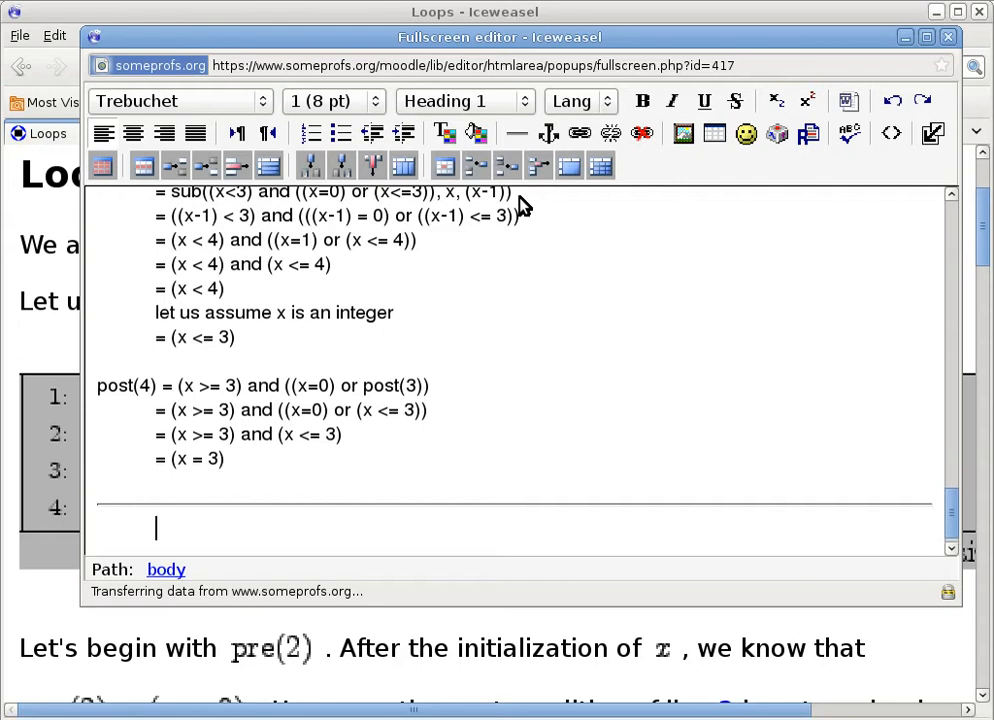
{"action": "type", "text": "if"}
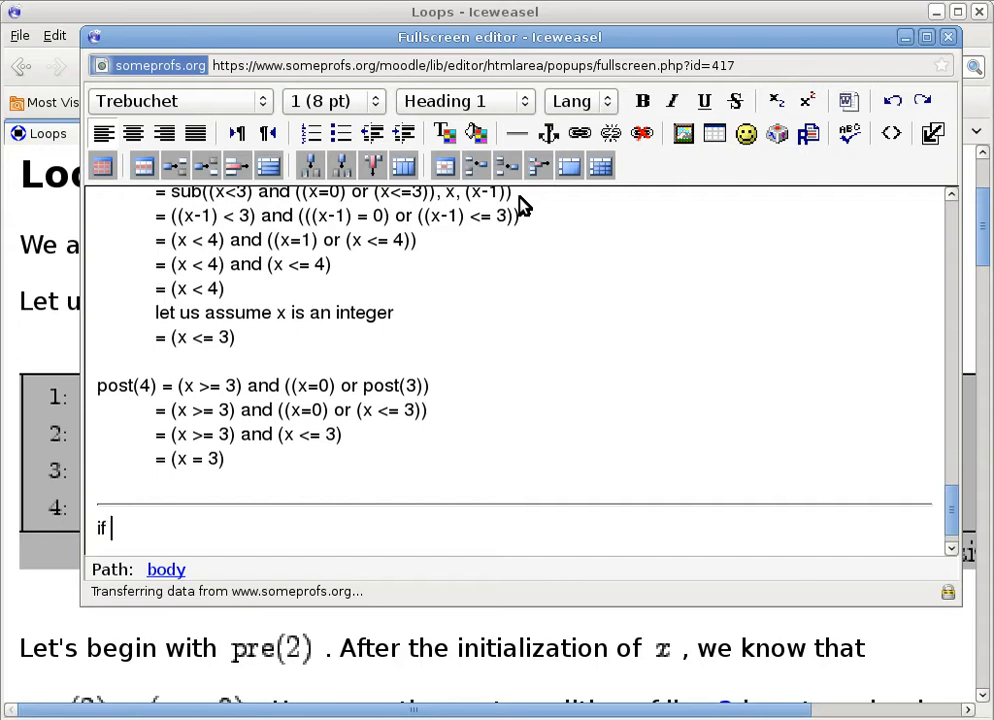
{"action": "type", "text": "1:"}
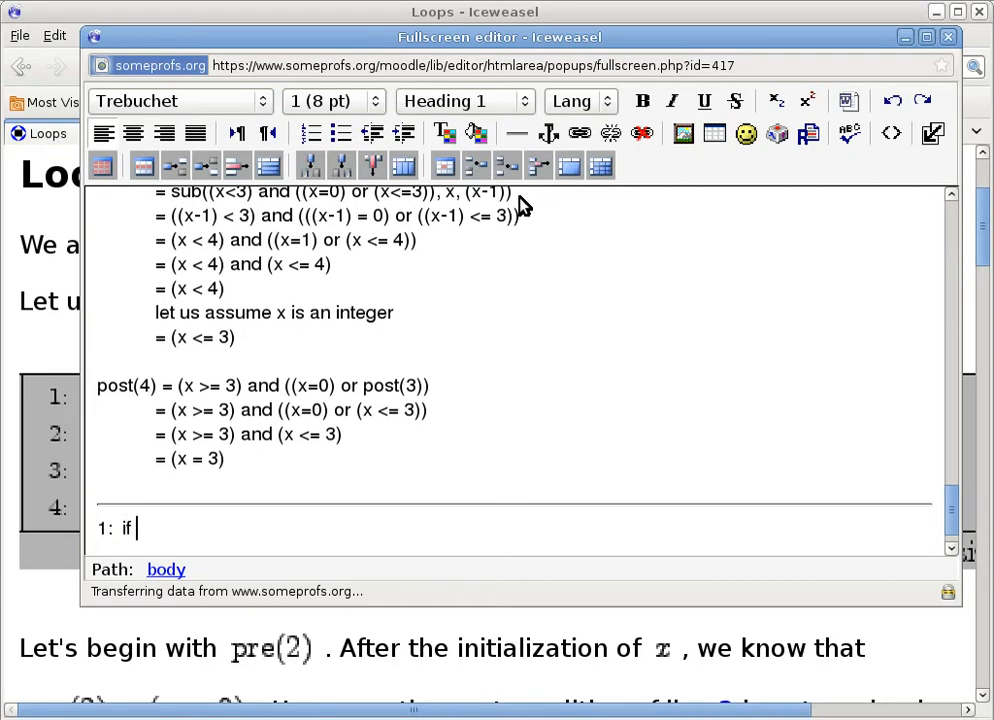
{"action": "type", "text": "("}
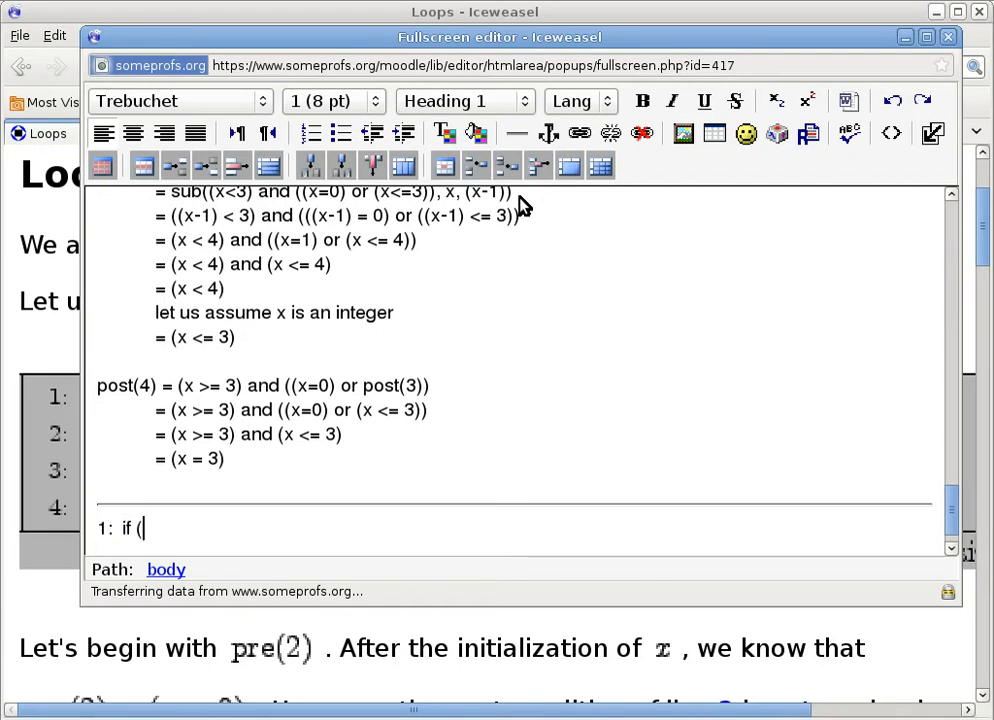
{"action": "type", "text": "x >"}
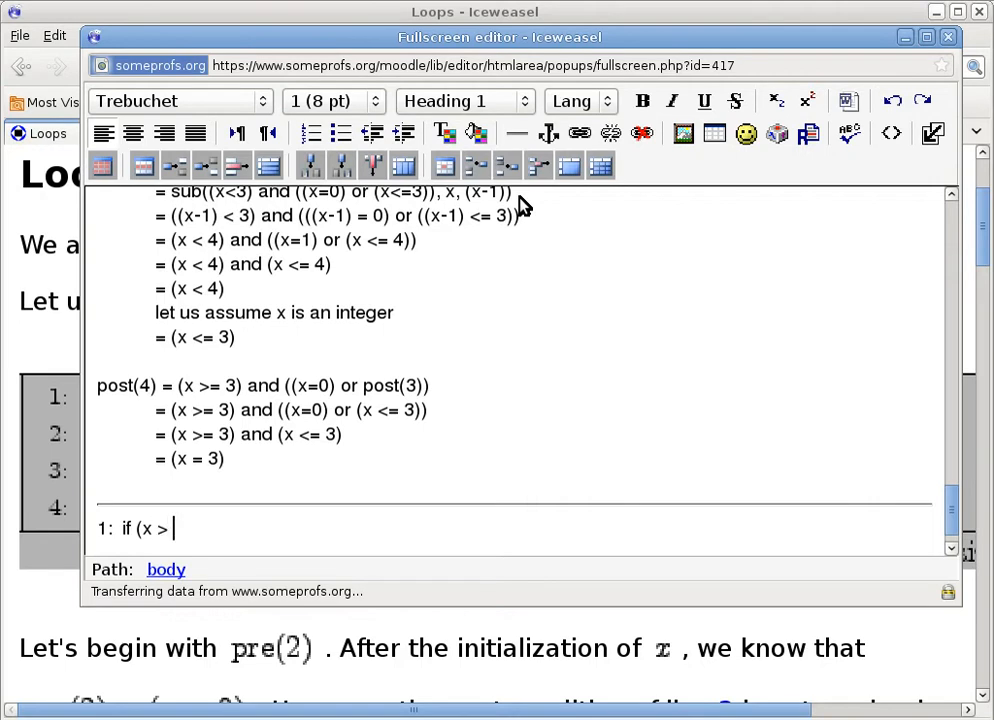
{"action": "type", "text": "0) then"}
{"action": "type", "text": "2:"}
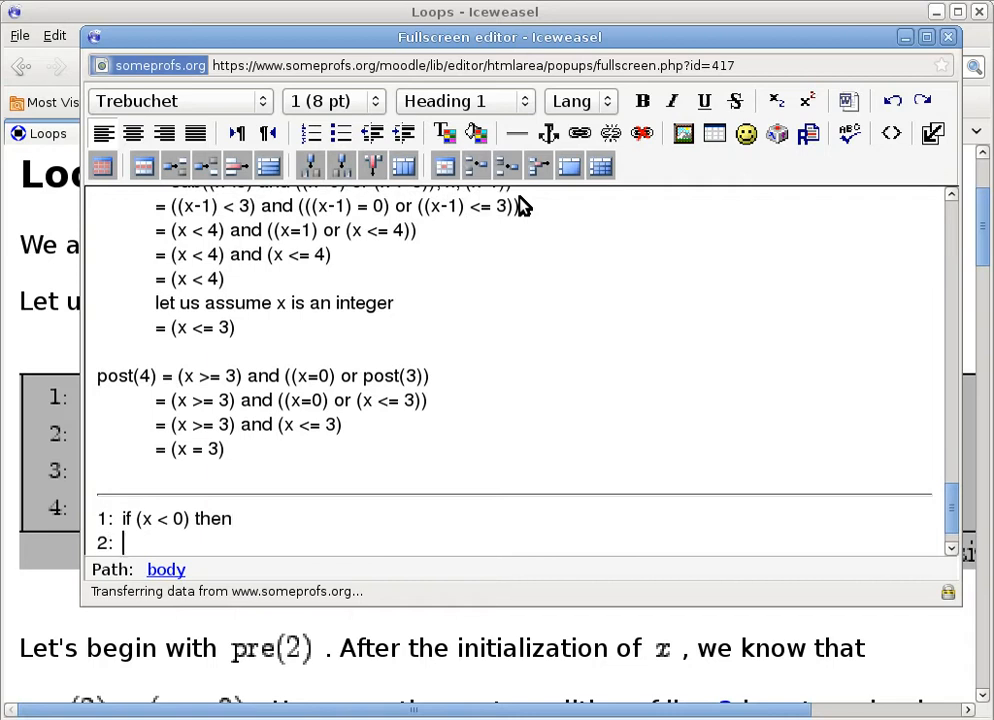
{"action": "type", "text": "x <- -"}
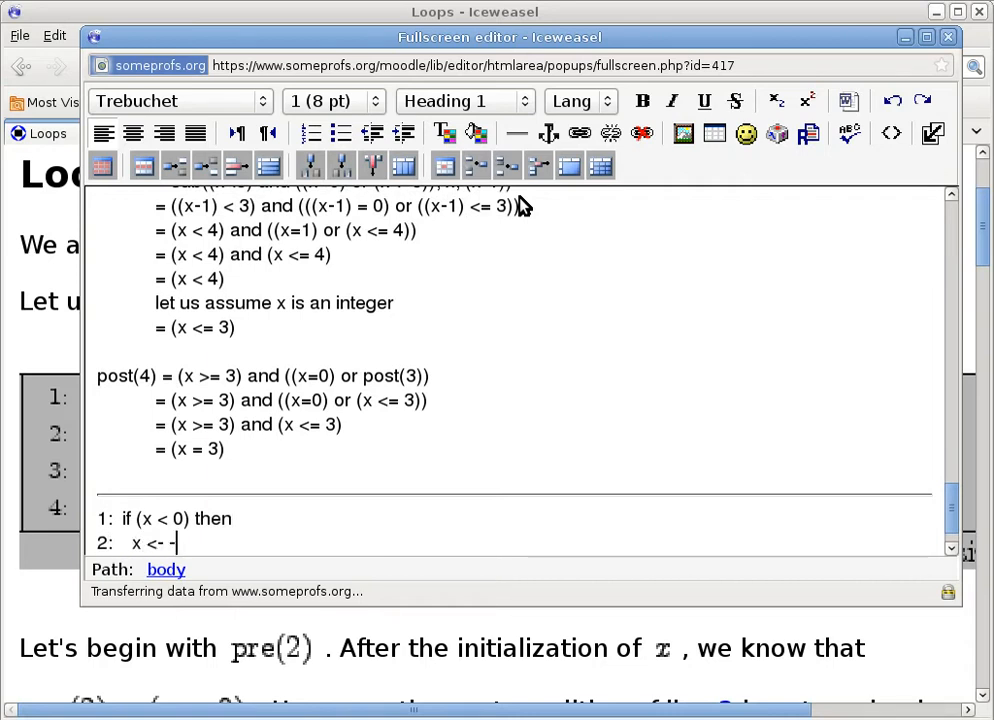
{"action": "key", "text": "Return"}
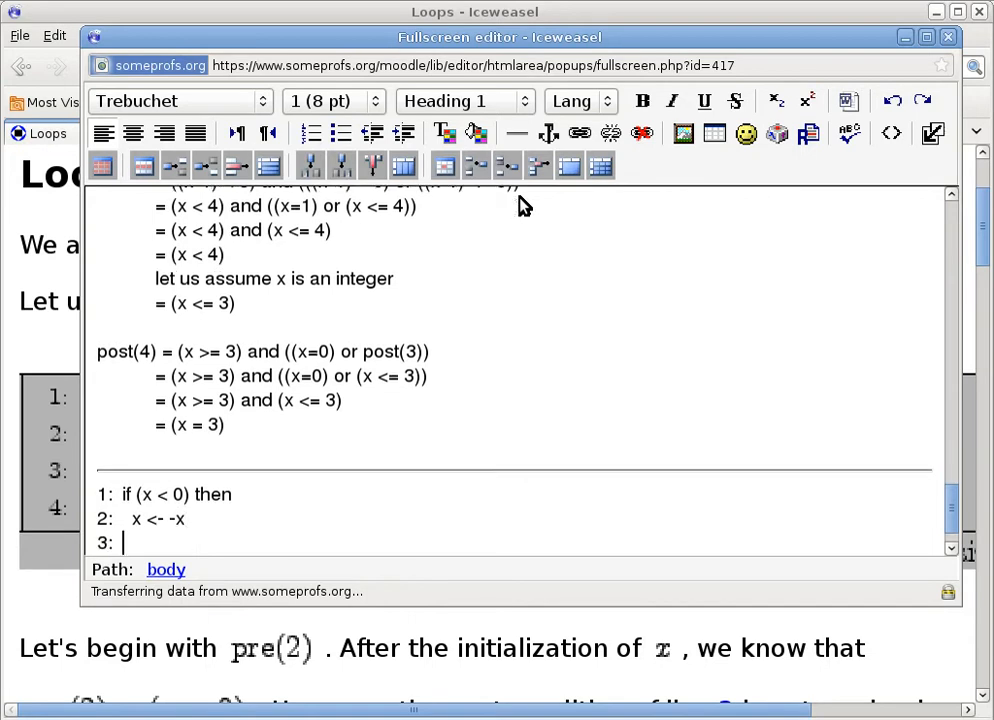
{"action": "type", "text": "end if"}
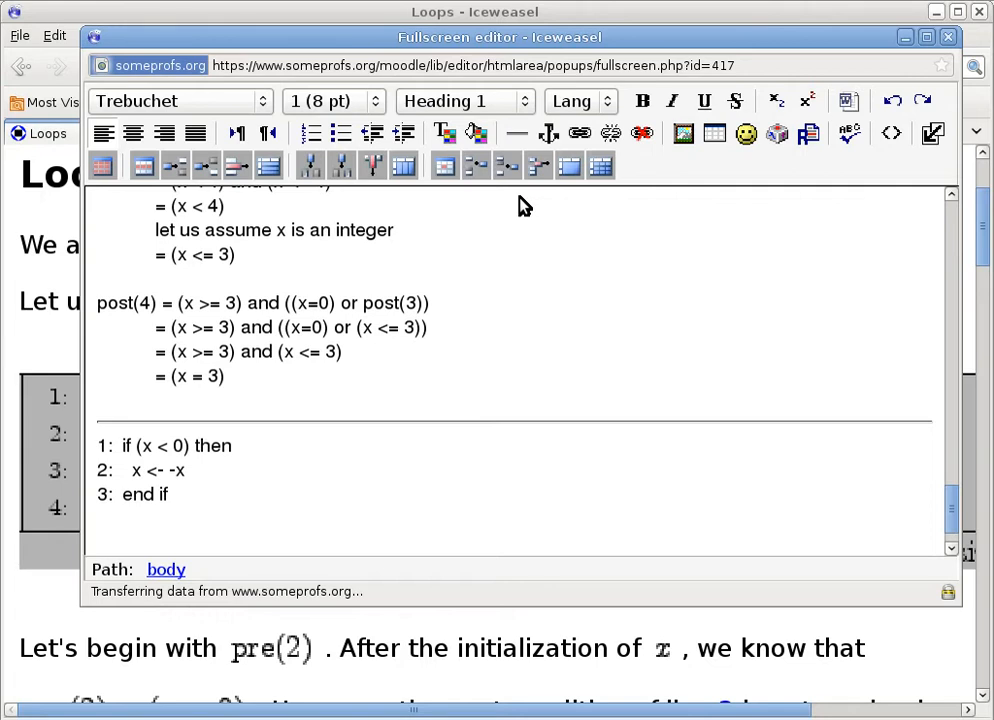
Place the cursor on the third code line holding end if.
{"action": "left_click", "coordinate": [98, 540]}
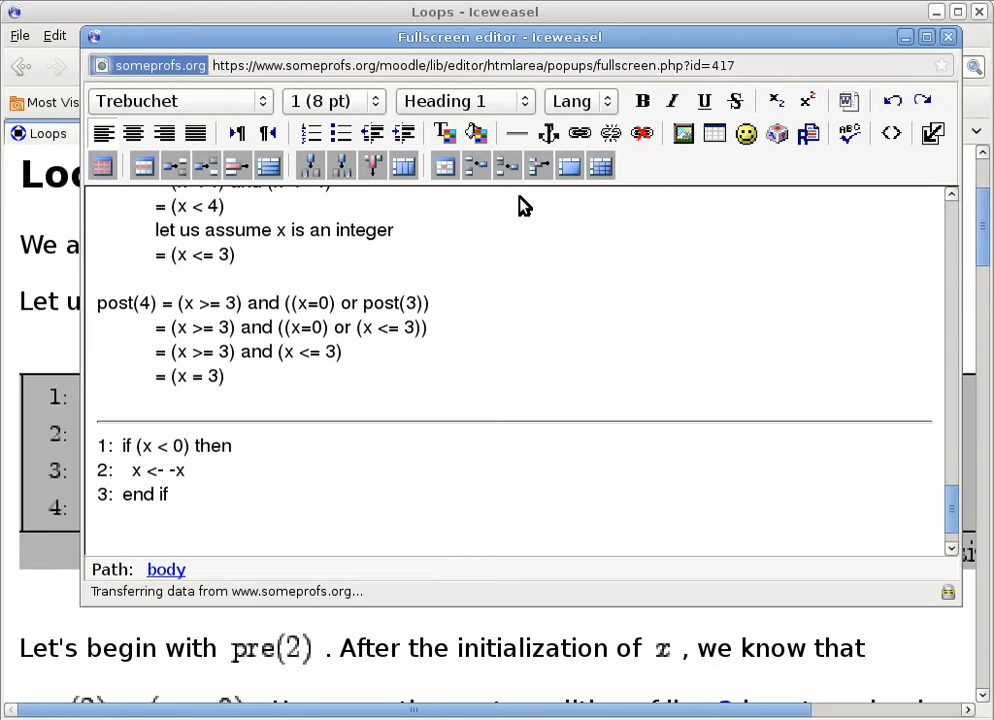
{"action": "mouse_move", "coordinate": [230, 436]}
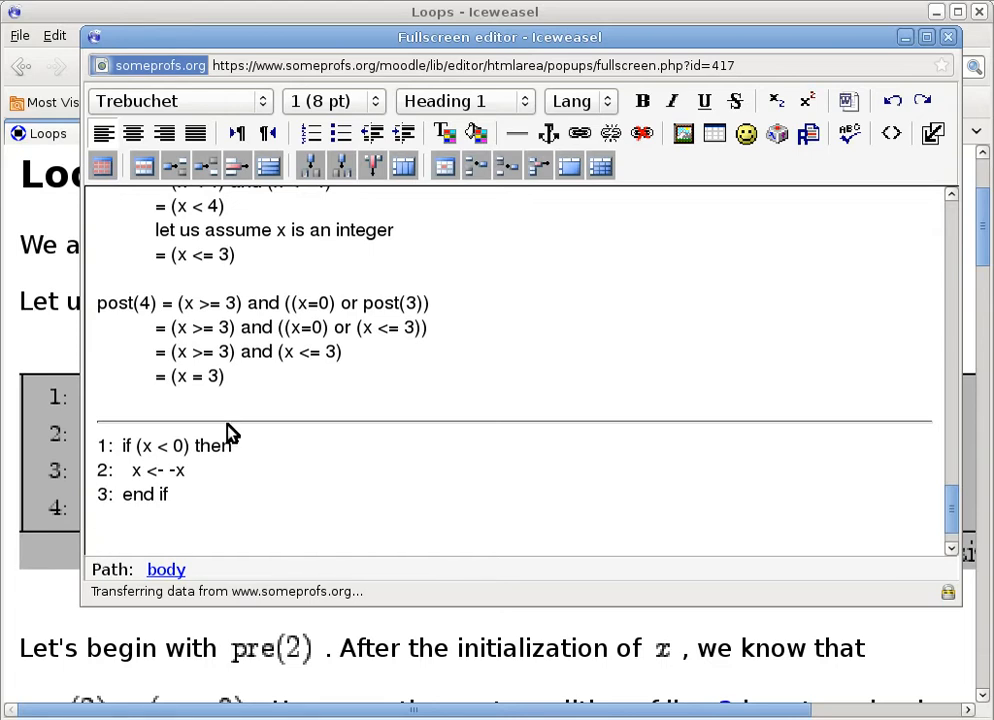
Write pre(1) = T (no assumptions about x) beneath the if-block.
{"action": "type", "text": "pre(1)"}
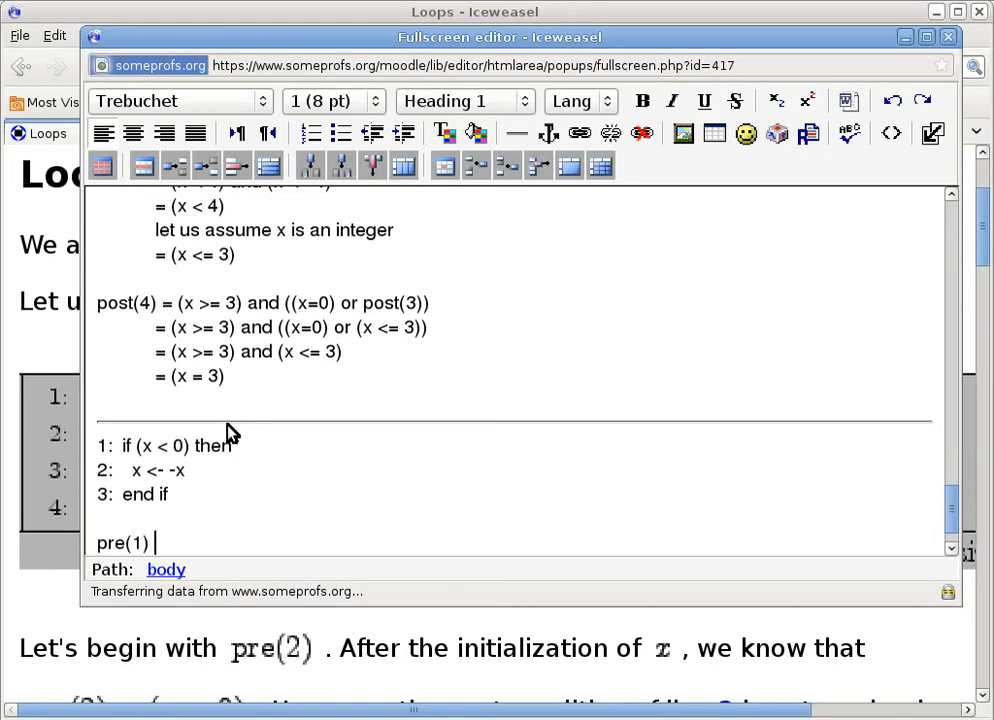
{"action": "type", "text": "= T (n"}
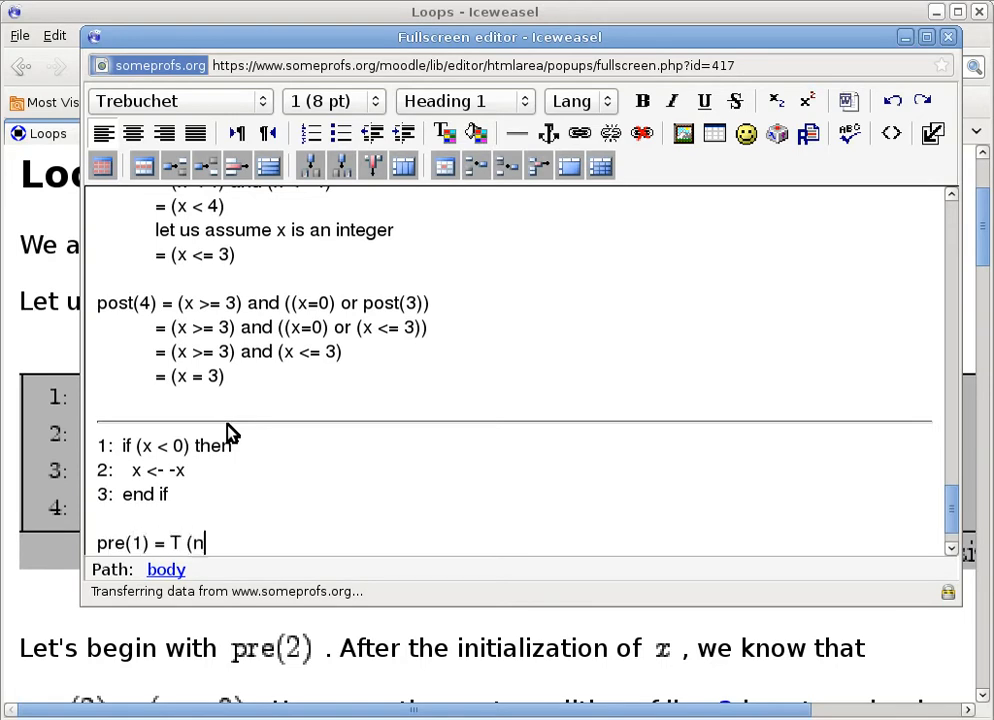
{"action": "type", "text": "o assumptions abo"}
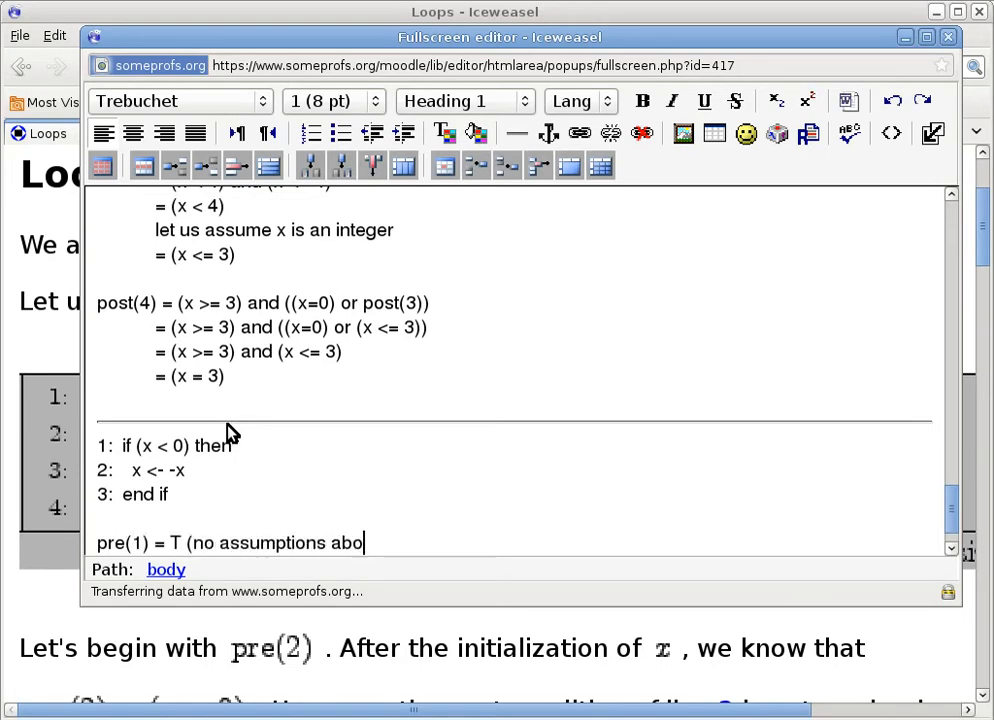
{"action": "type", "text": "ut x)"}
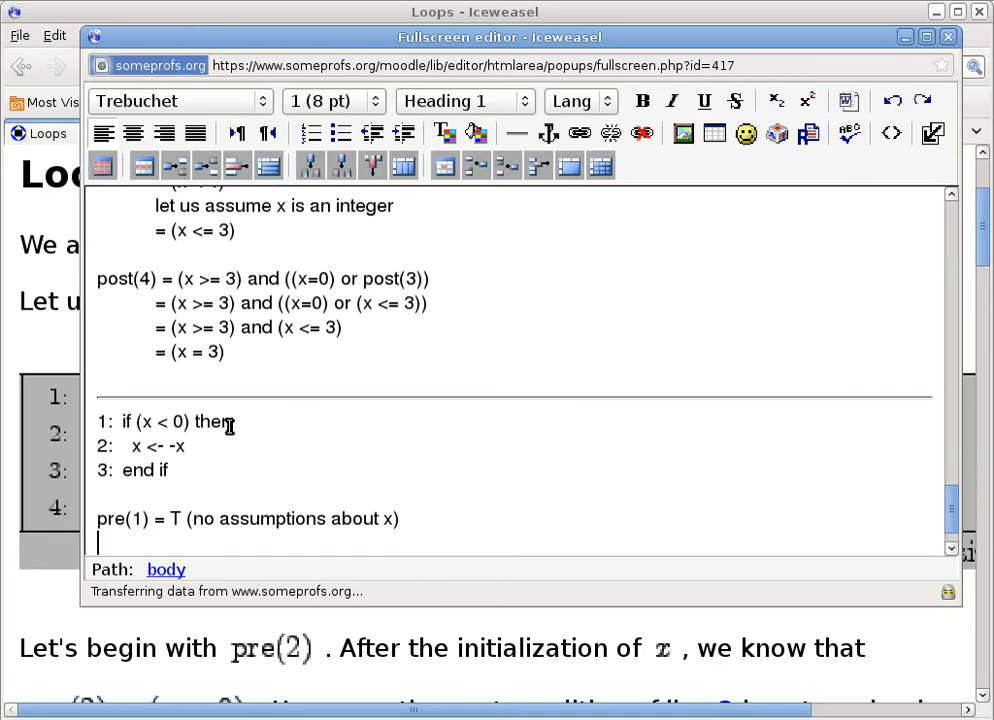
Write pre(2) = pre(1) and (x < 0) on the next line.
{"action": "type", "text": "pre(2) ="}
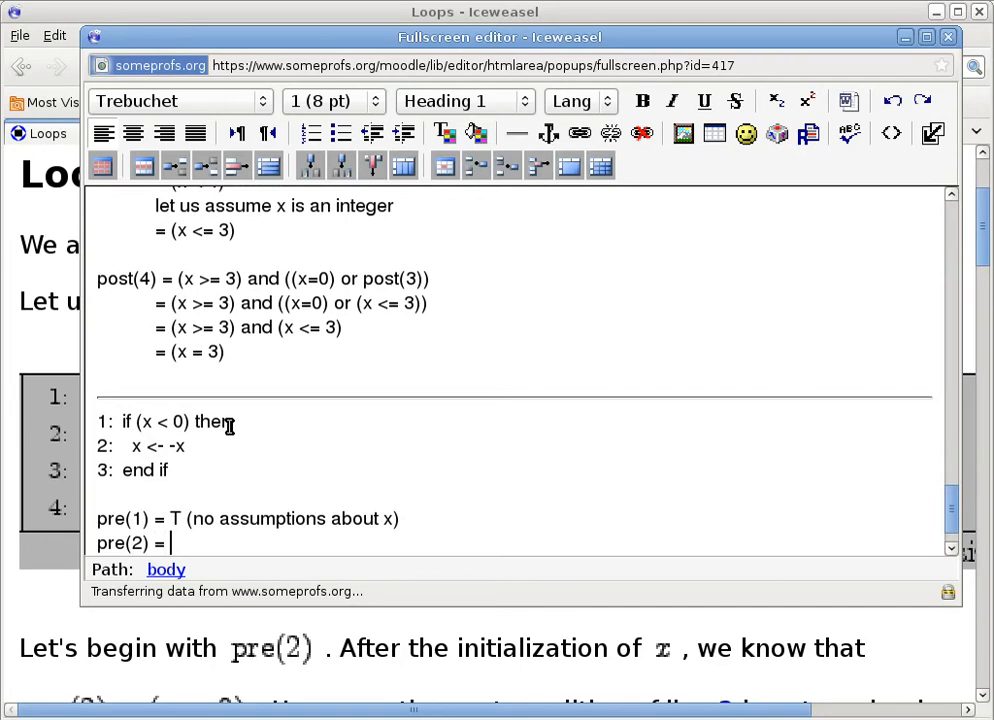
{"action": "type", "text": "pre(1"}
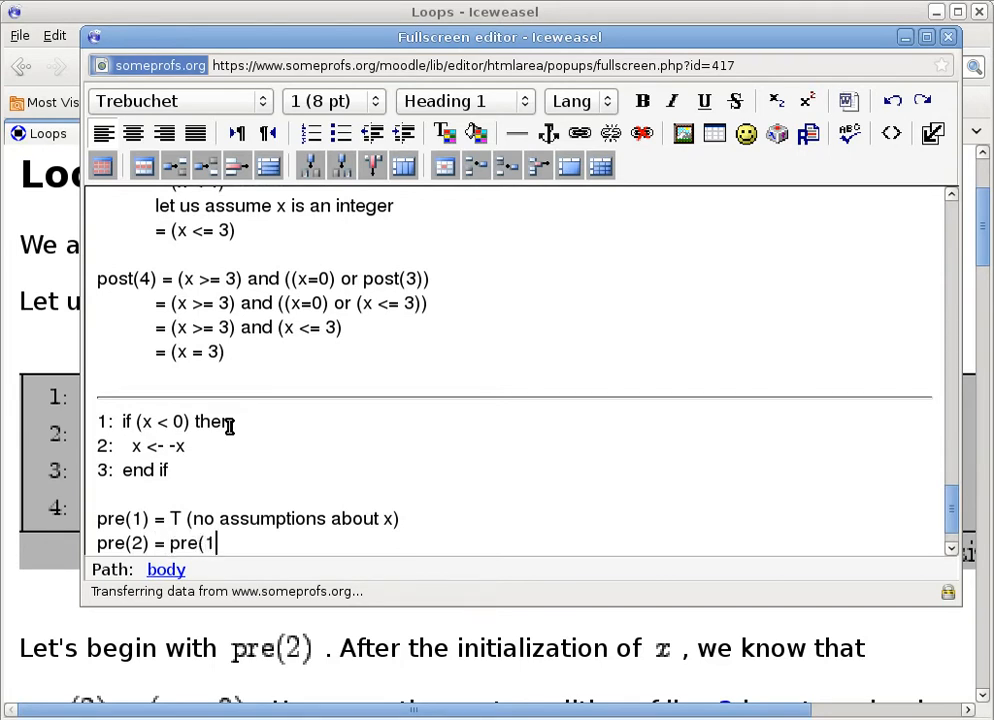
{"action": "type", "text": ")"}
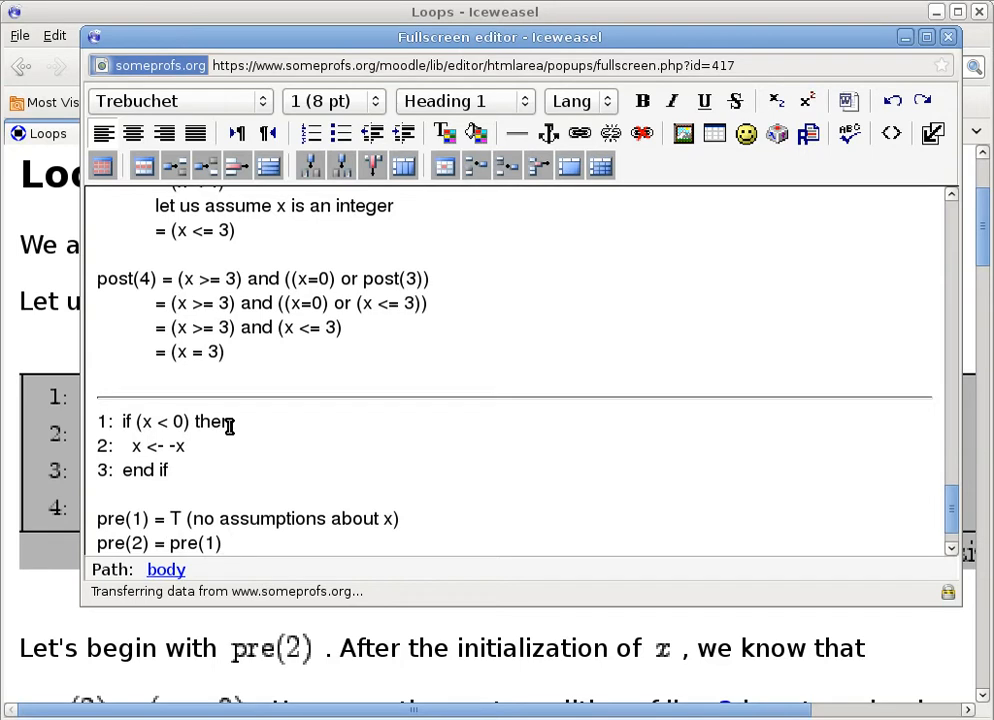
{"action": "left_click", "coordinate": [228, 544]}
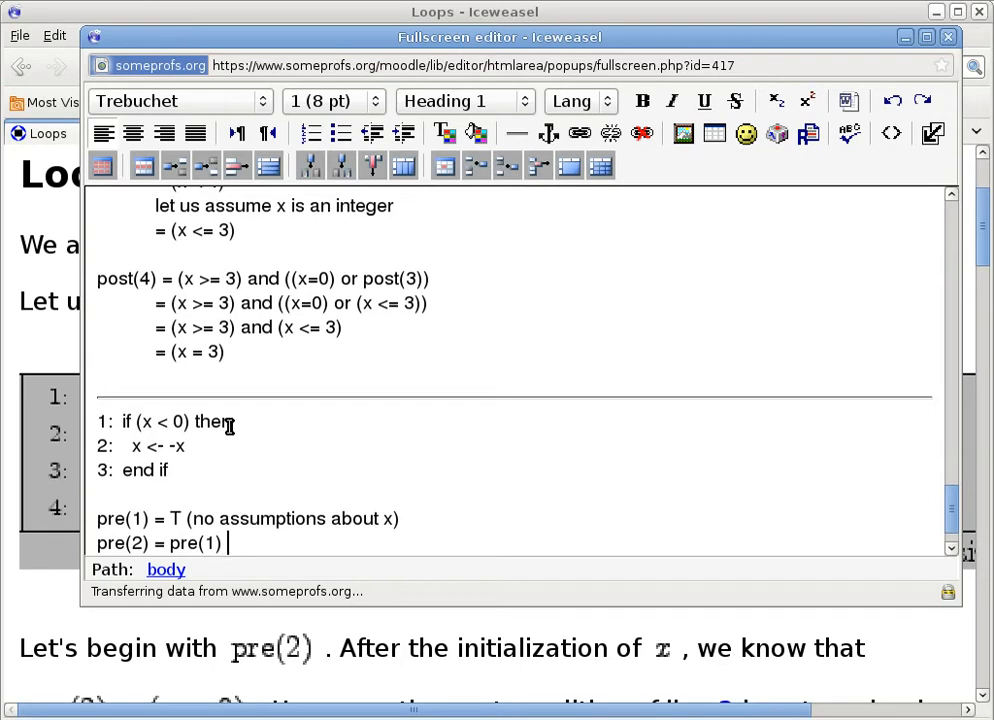
{"action": "type", "text": "and (x"}
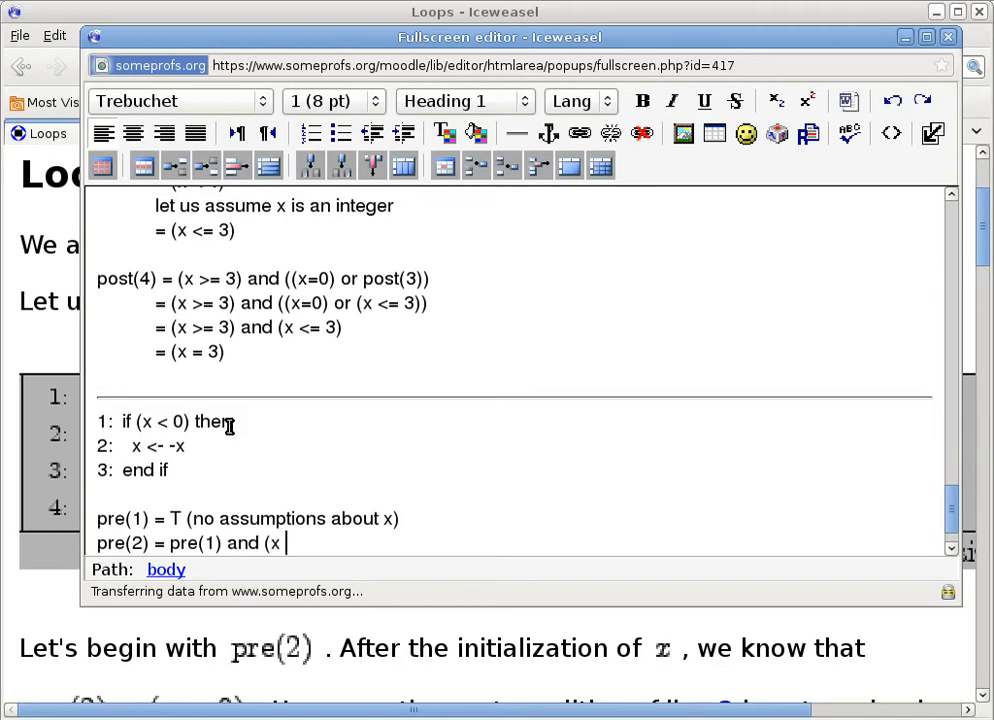
{"action": "type", "text": "< 0)"}
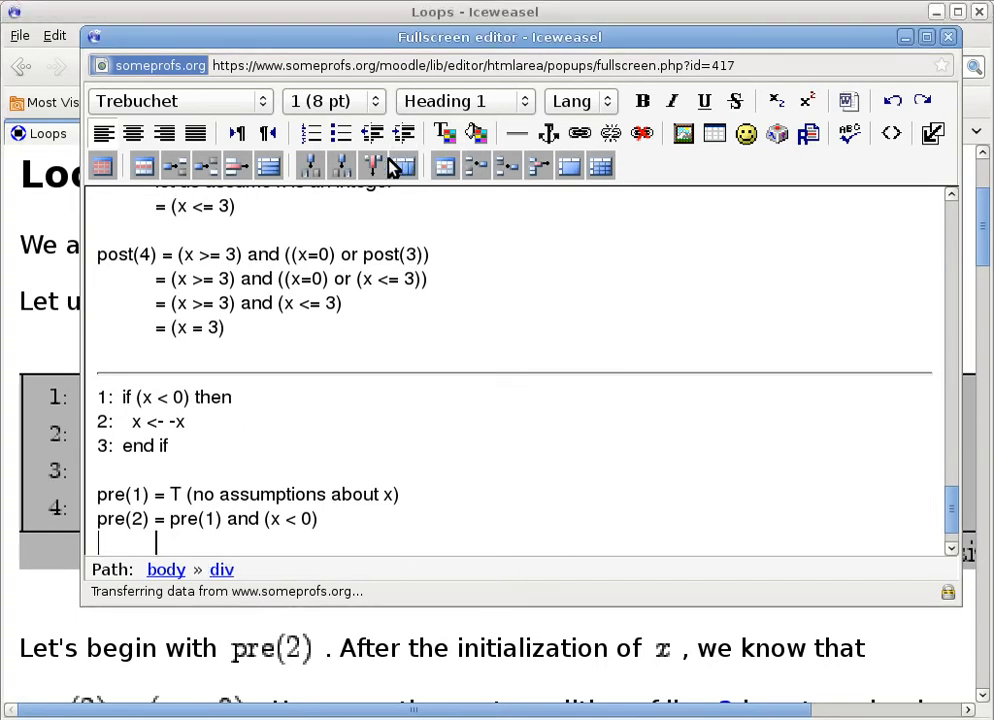
Simplify pre(2) via = T and (x < 0) to (x < 0), then note Step 1: the RHS of line 2 refers to the LHS.
{"action": "type", "text": "= T and (x < 0"}
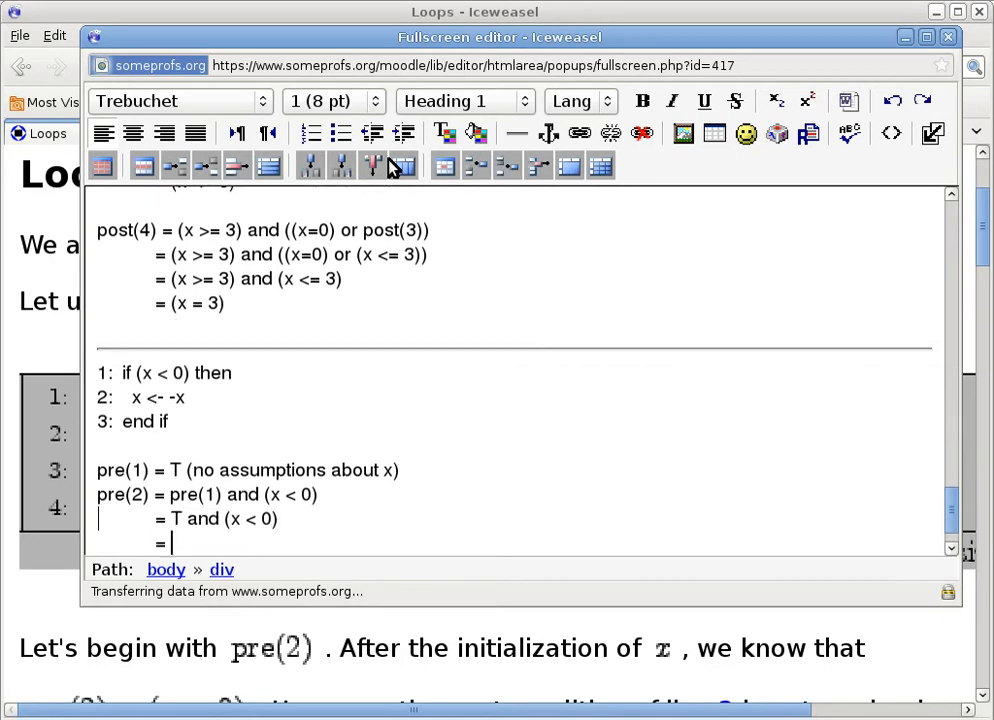
{"action": "type", "text": "(x < 0"}
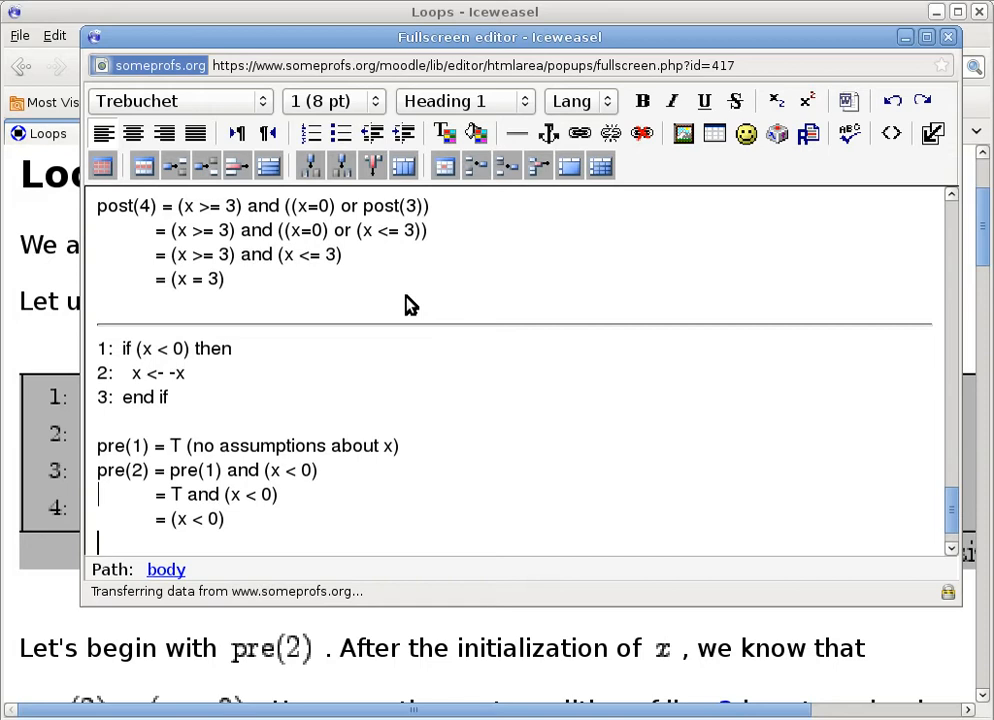
{"action": "type", "text": "Step 1:"}
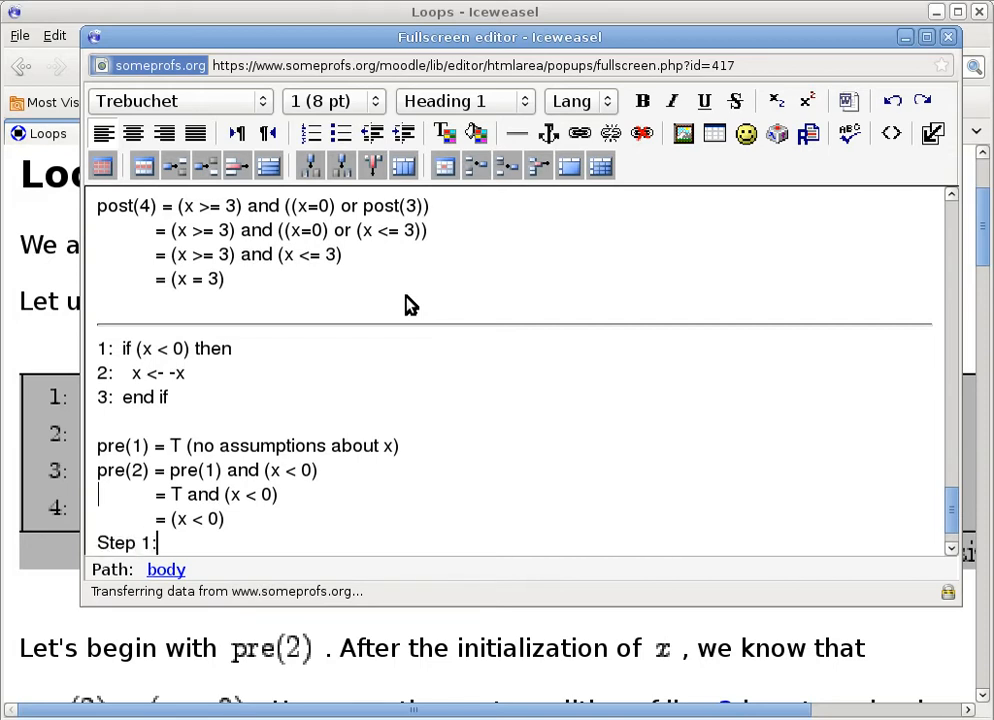
{"action": "type", "text": "the RHS"}
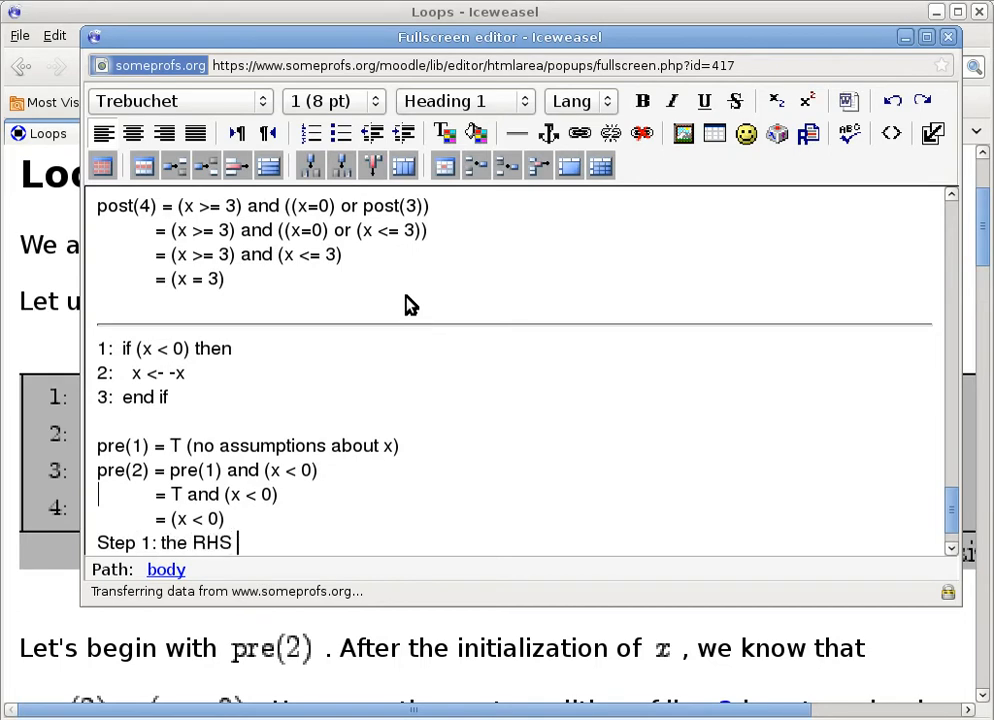
{"action": "type", "text": "of line 2"}
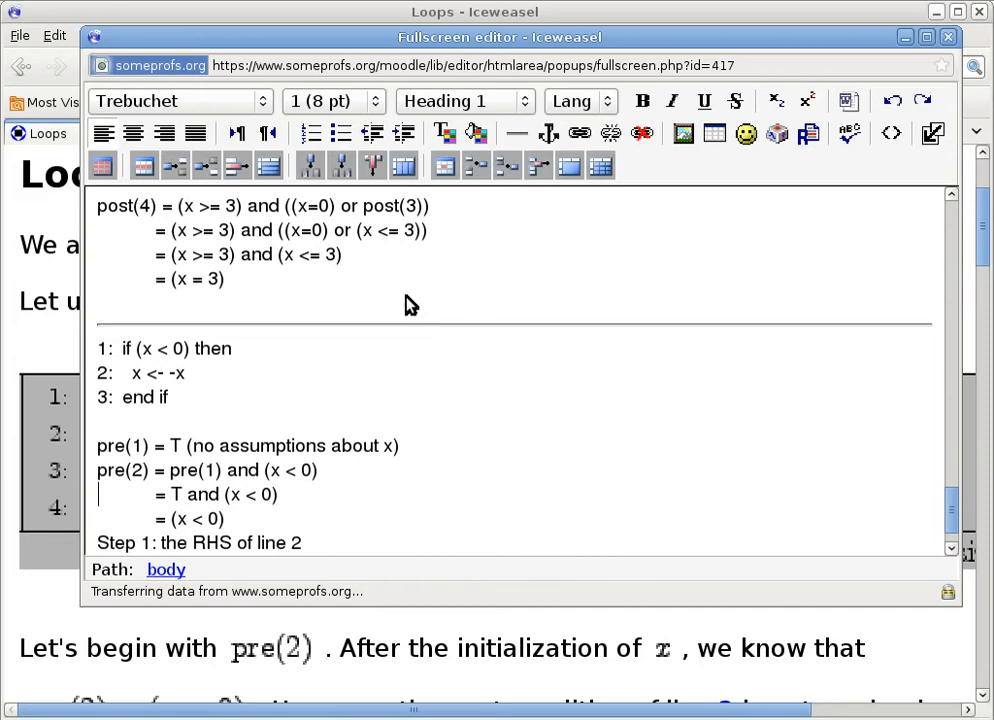
{"action": "type", "text": "refers"}
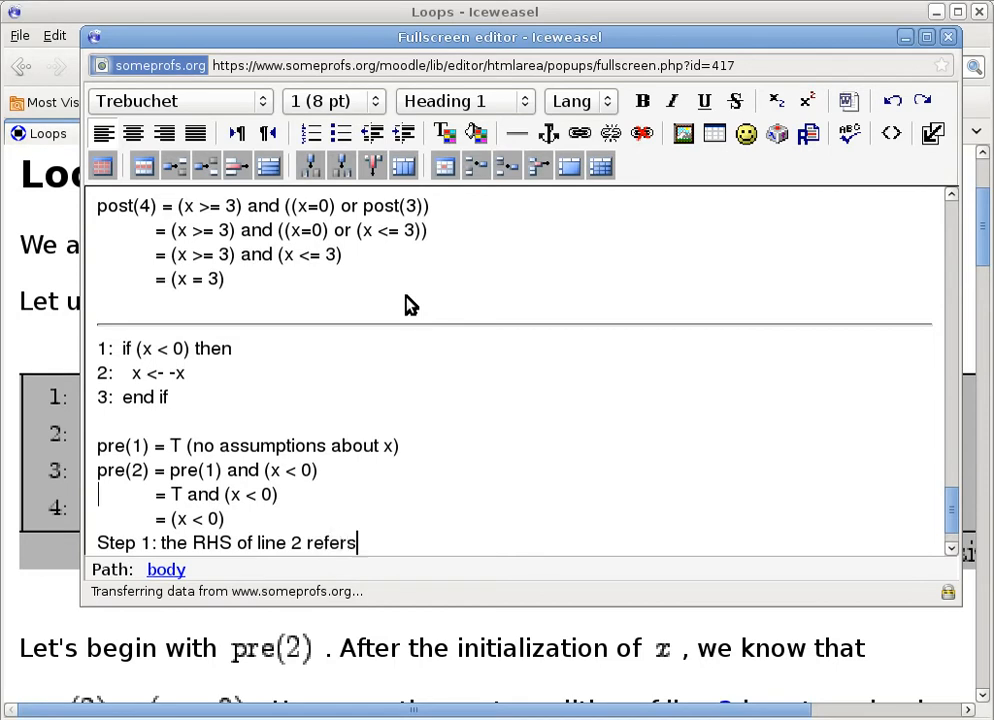
{"action": "type", "text": "to the LHS"}
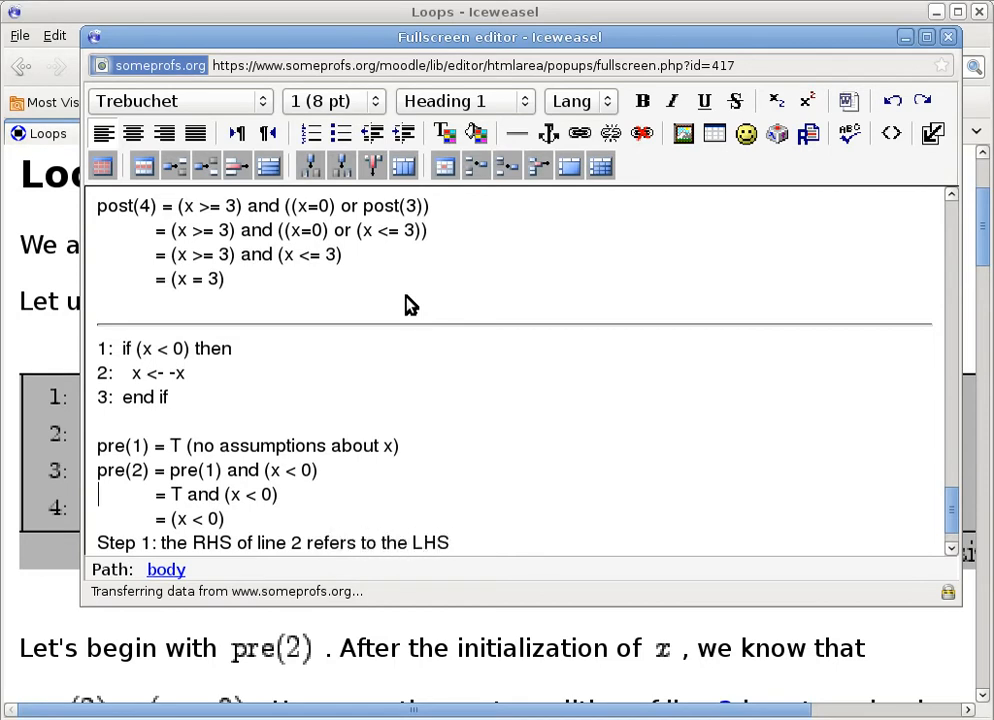
Note Step 2: the RHS f(x)=-x has an inverse function, f'(x)=-x.
{"action": "type", "text": "St"}
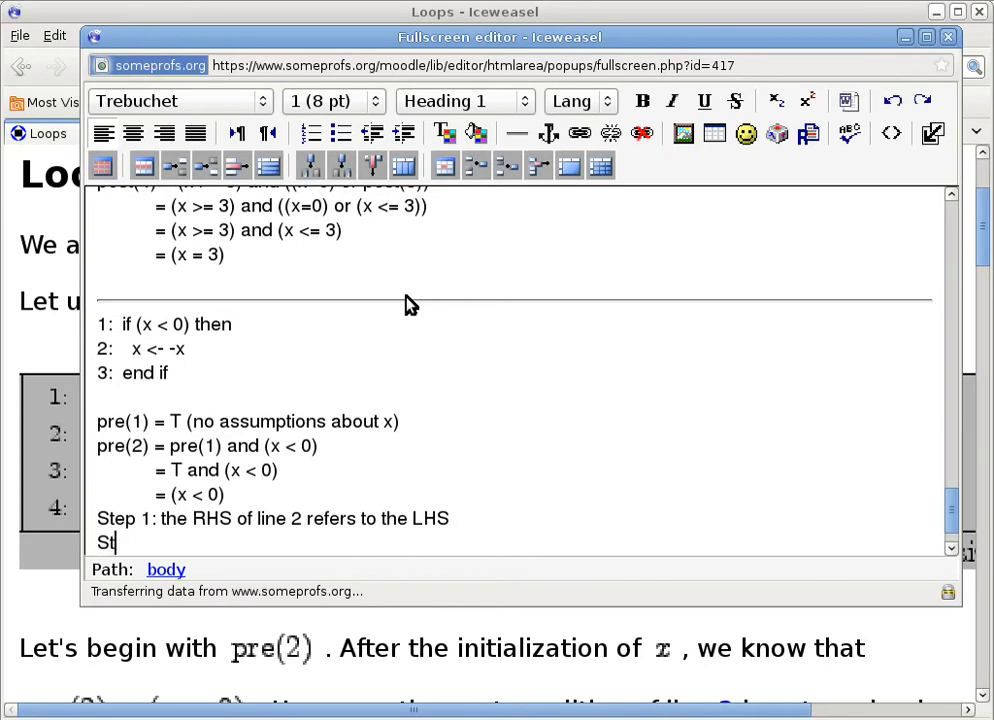
{"action": "type", "text": "ep 2: th"}
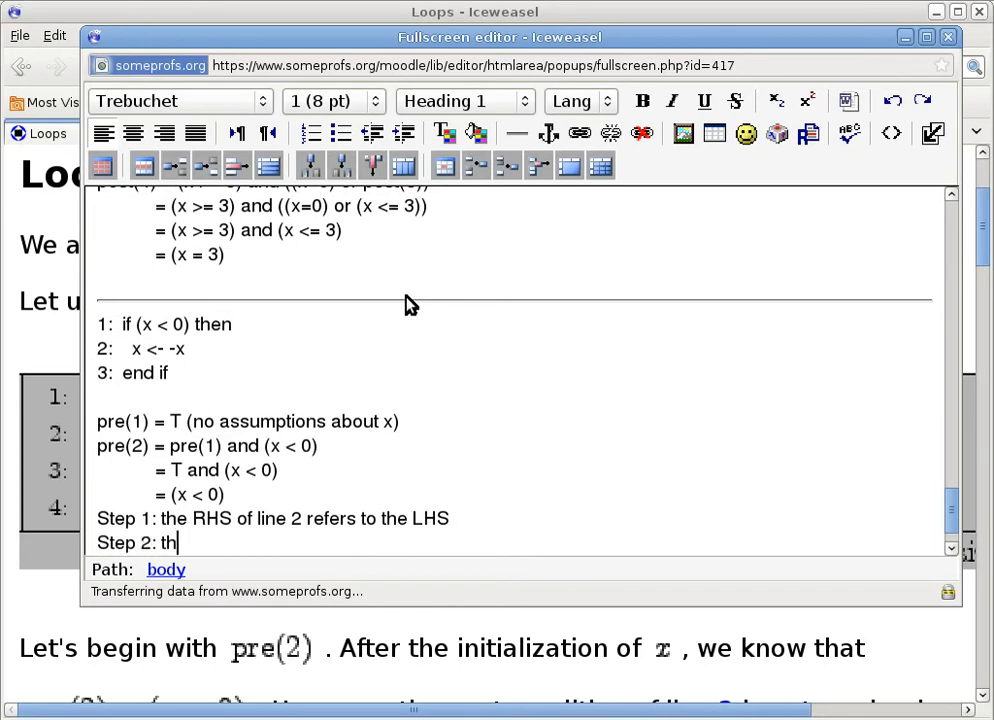
{"action": "type", "text": "e RHS o"}
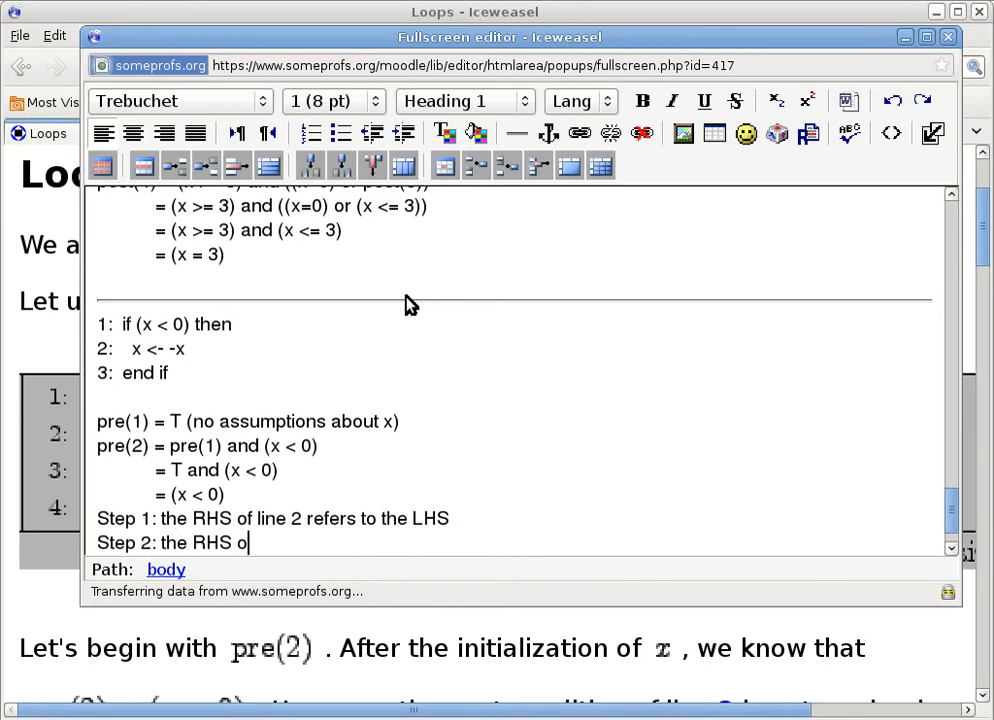
{"action": "type", "text": "f line, f(x)"}
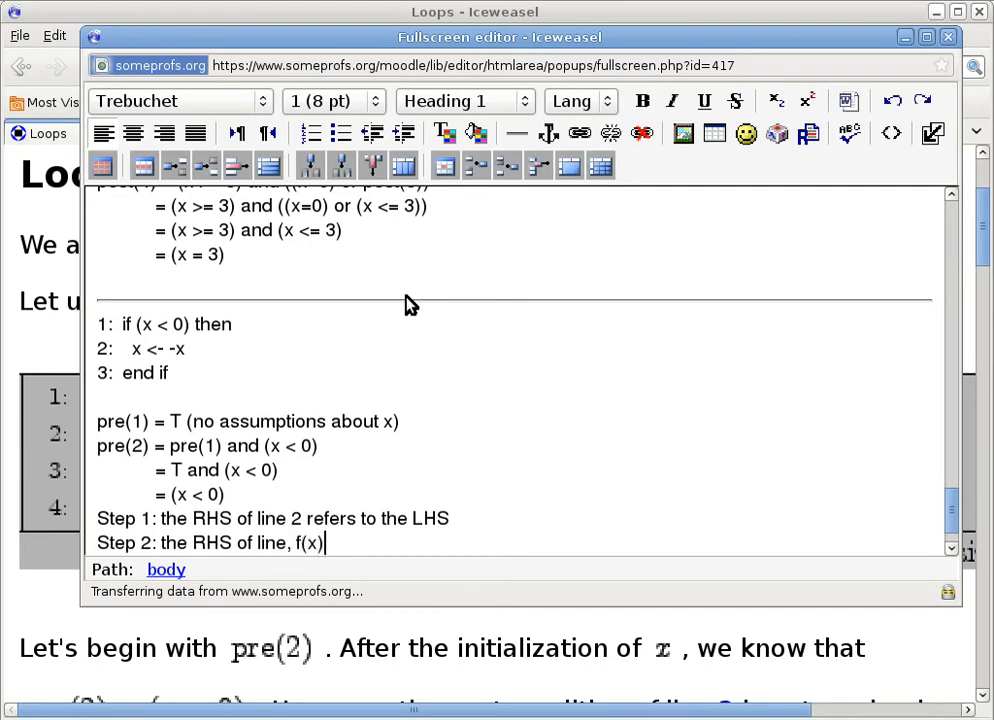
{"action": "type", "text": "=-x"}
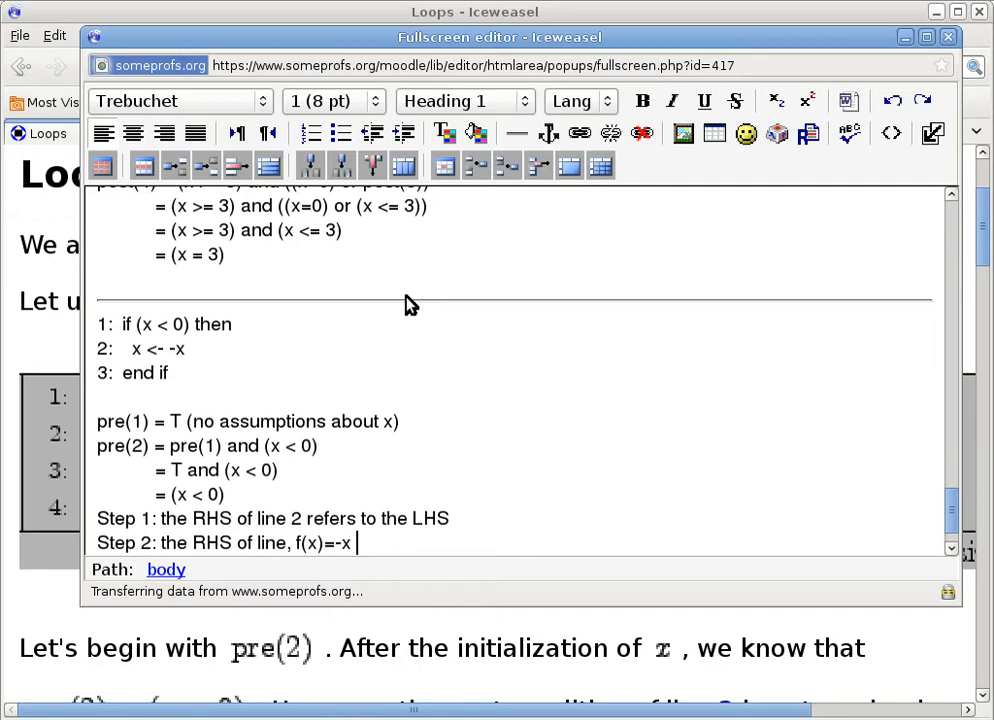
{"action": "type", "text": "has an in"}
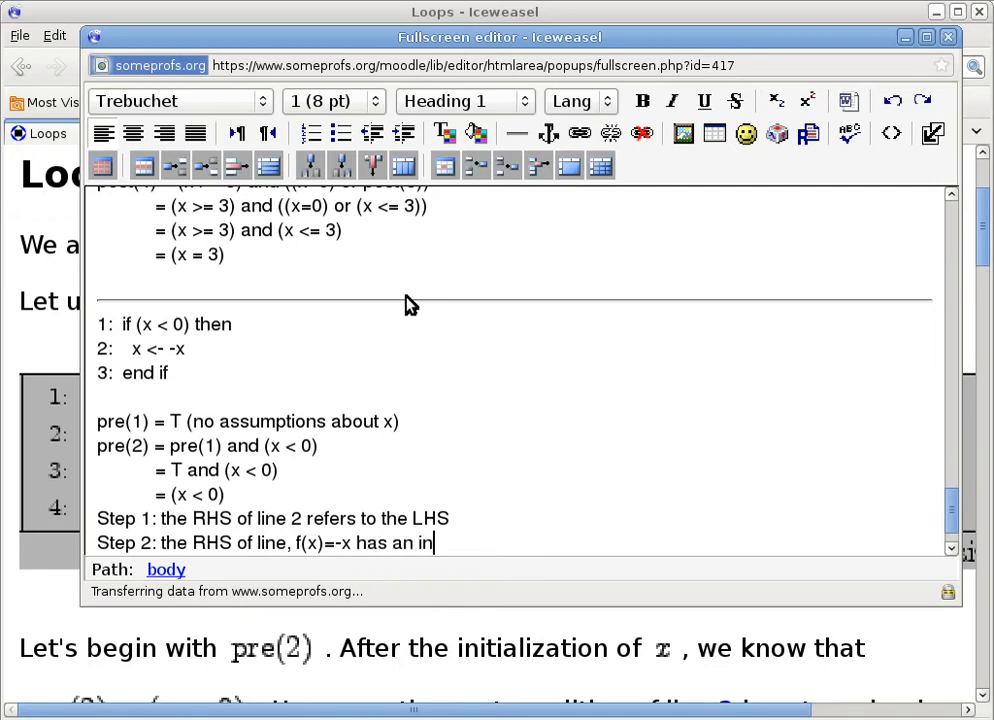
{"action": "type", "text": "verse function,"}
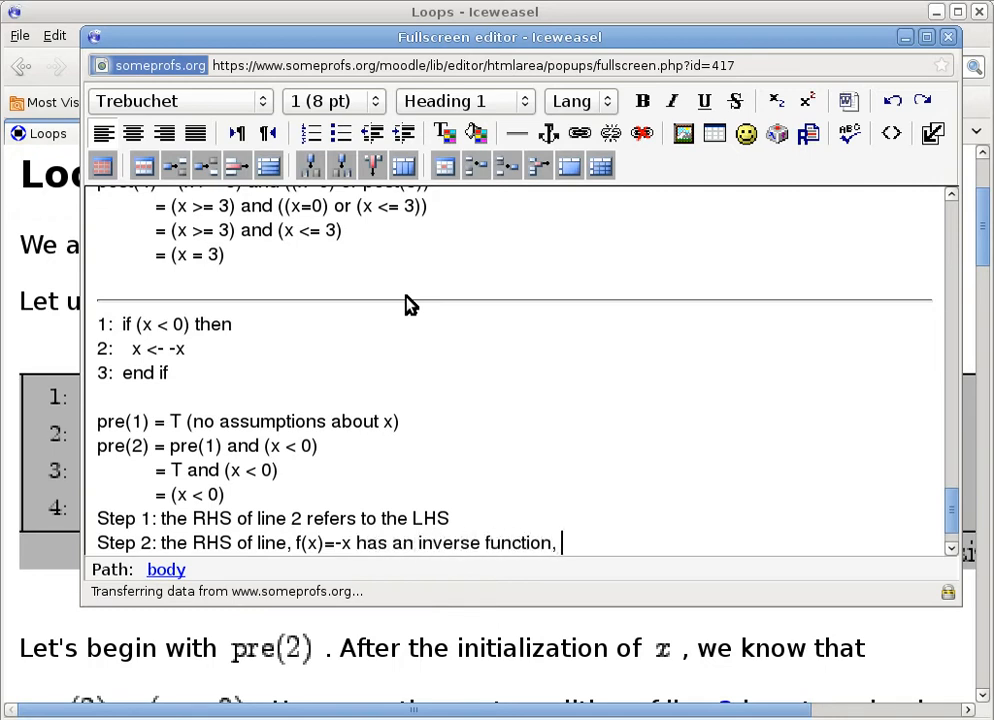
{"action": "type", "text": "f'(x)"}
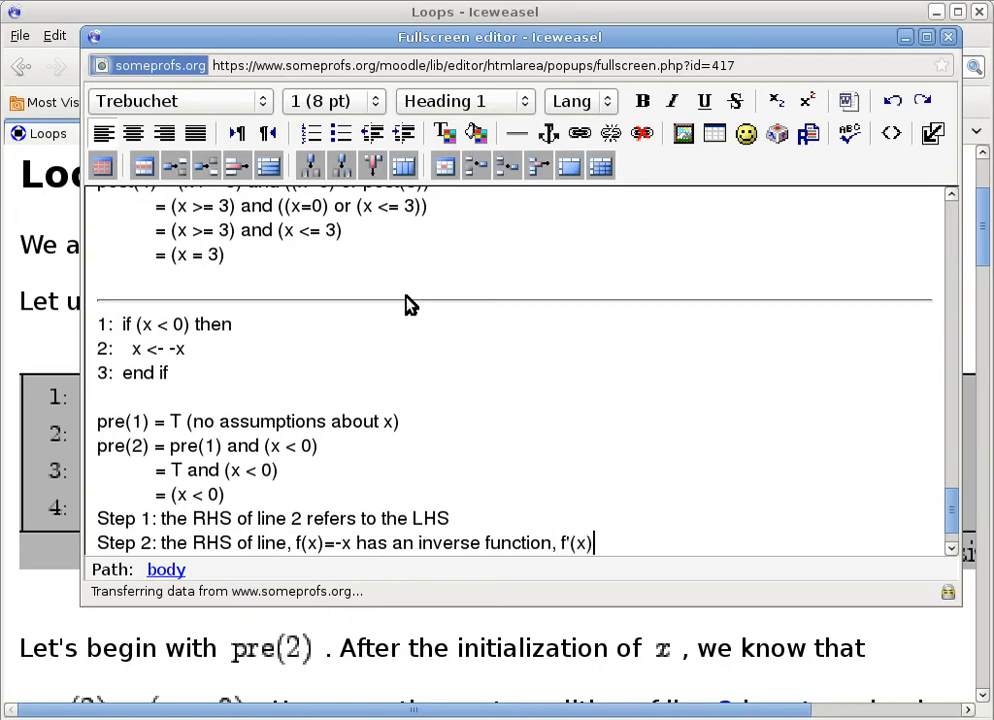
{"action": "type", "text": "=-x"}
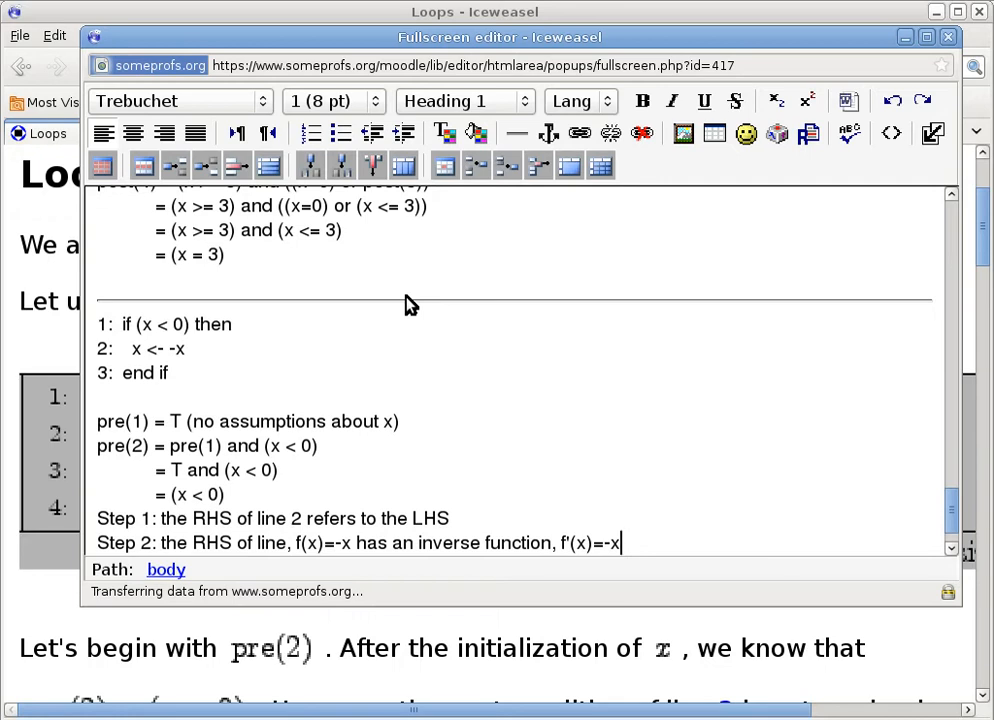
Write Step 3: apply the substitution operations.
{"action": "type", "text": "S"}
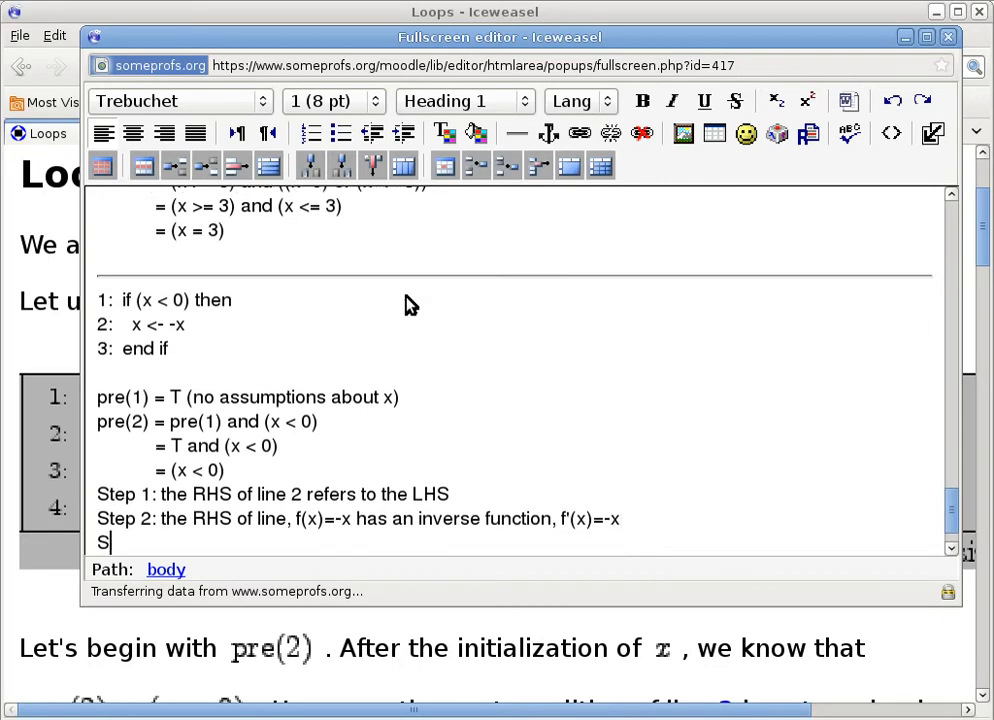
{"action": "type", "text": "tep 3:"}
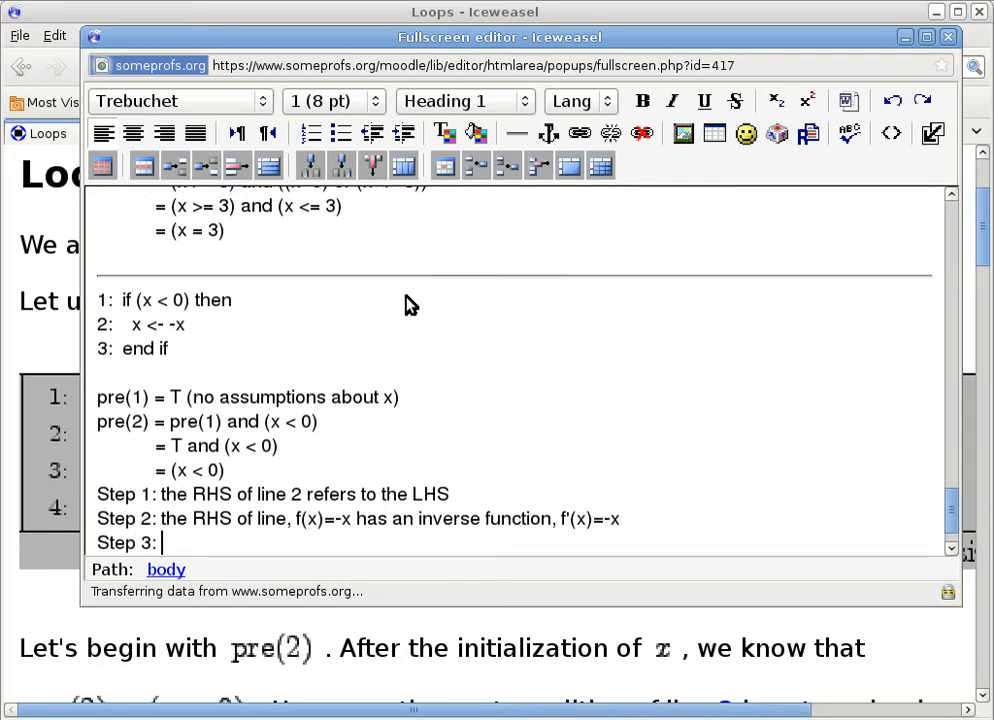
{"action": "type", "text": "apply the substitu"}
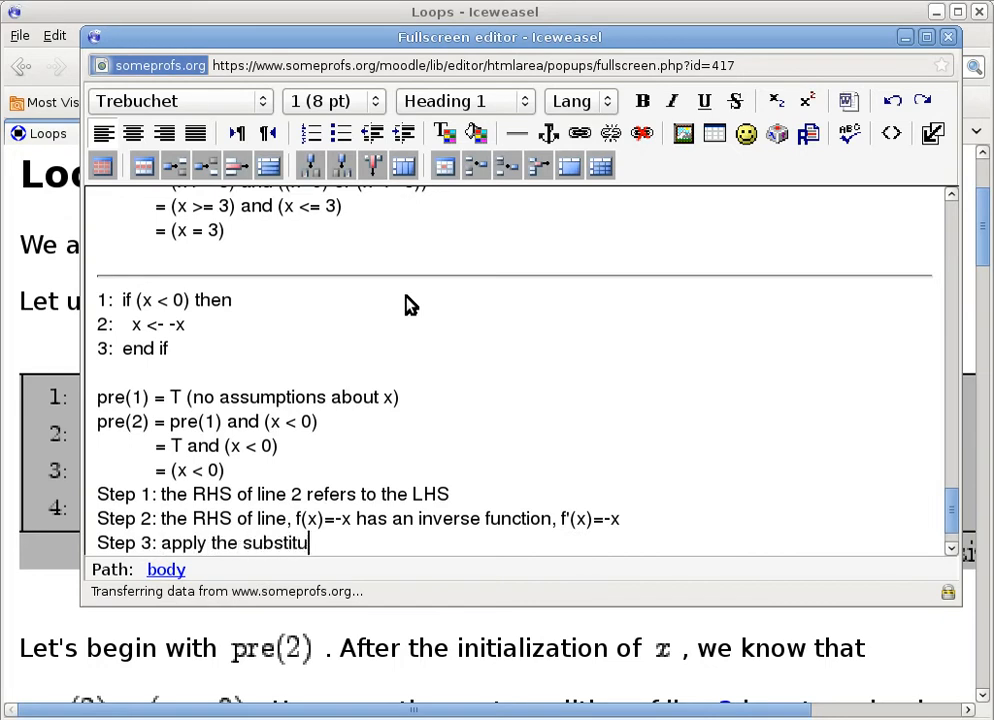
{"action": "type", "text": "tion operations"}
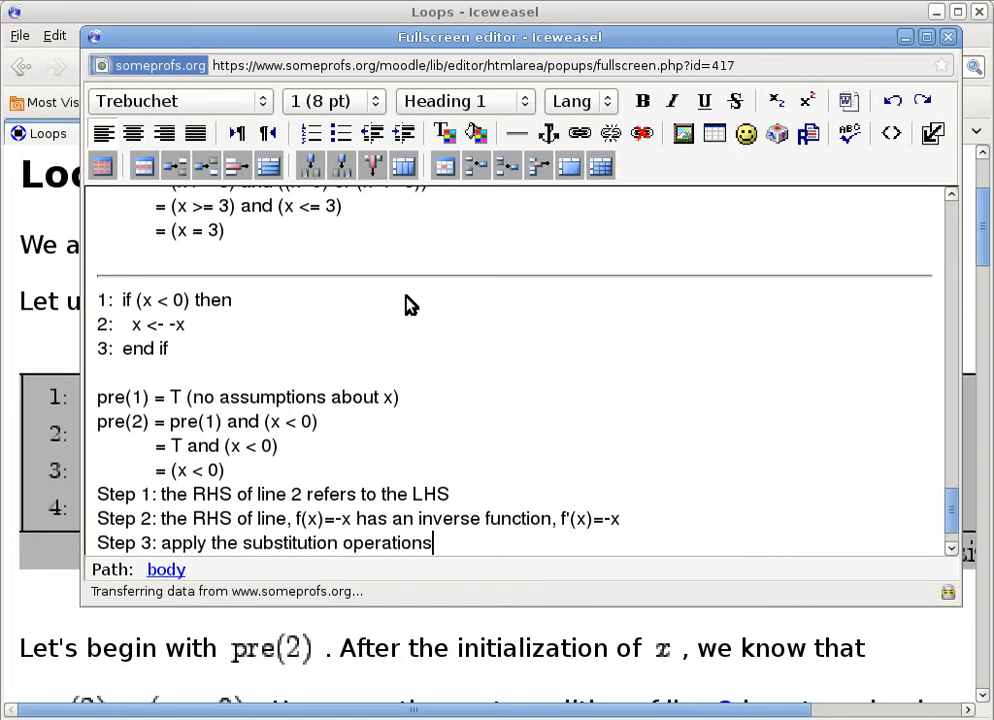
{"action": "type", "text": ":"}
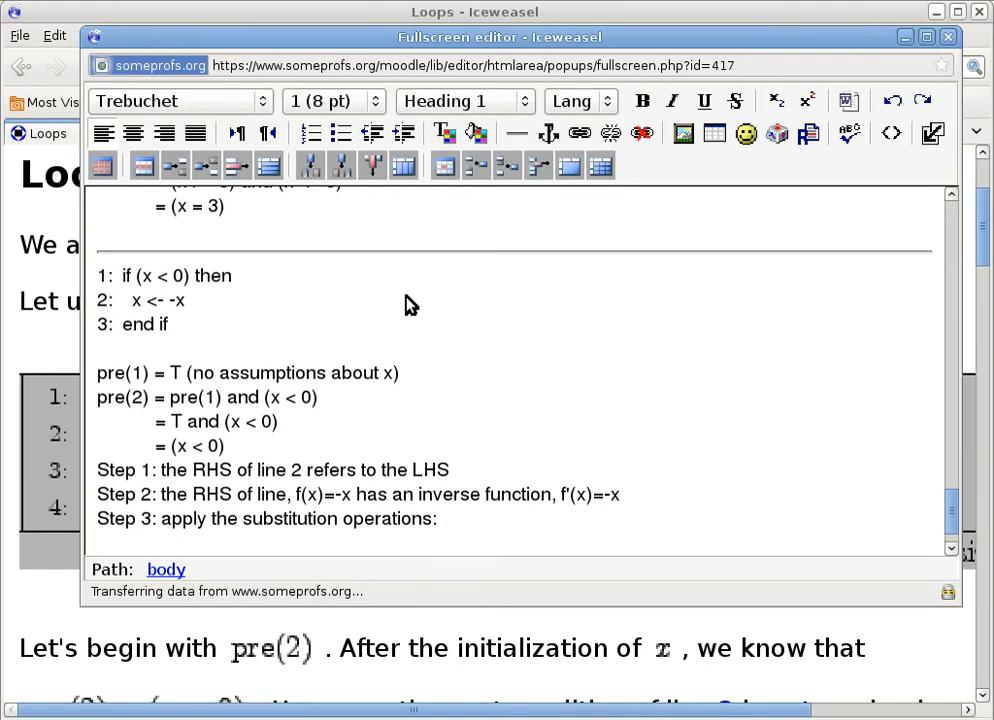
Write post(2) = sub(pre(2), x, f'(x)) and start the next line.
{"action": "type", "text": "post(2) ="}
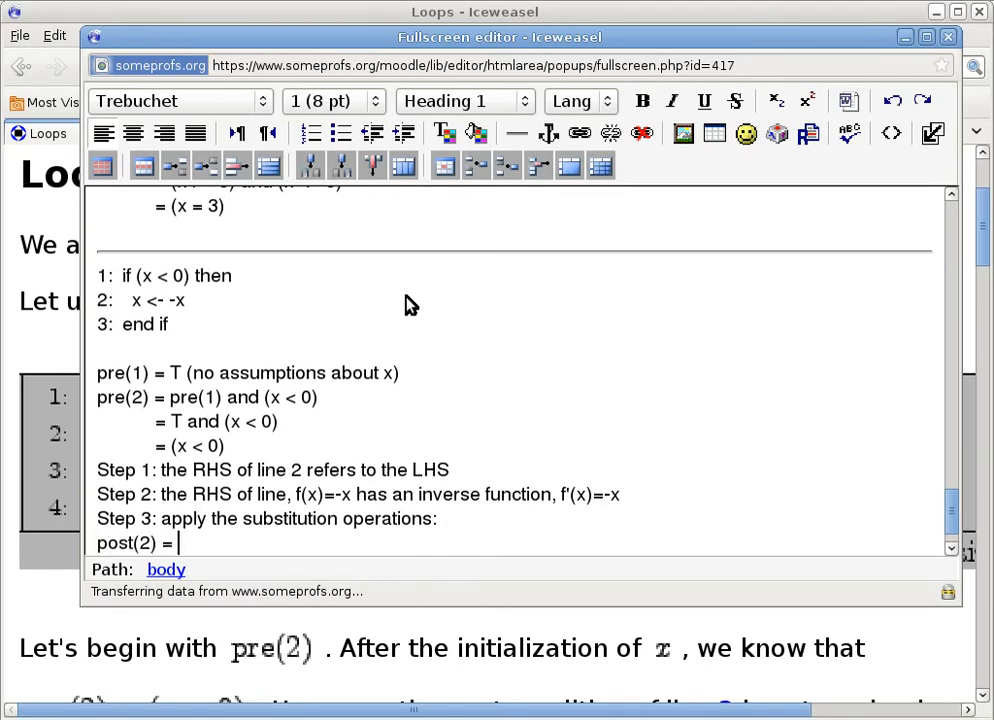
{"action": "type", "text": "sub(pre"}
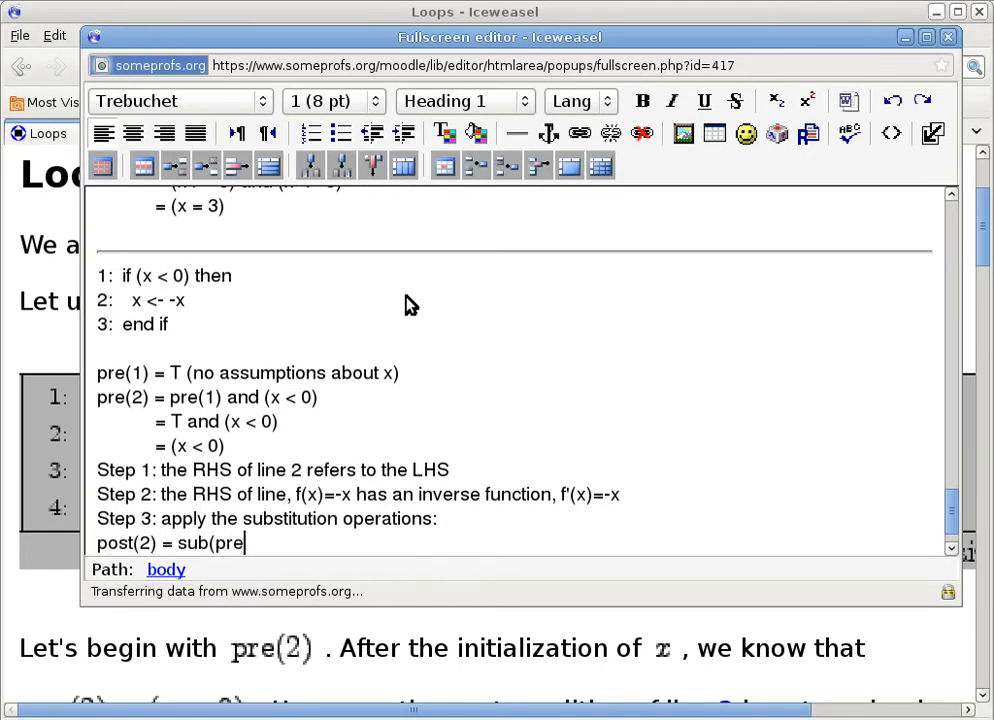
{"action": "type", "text": "2),"}
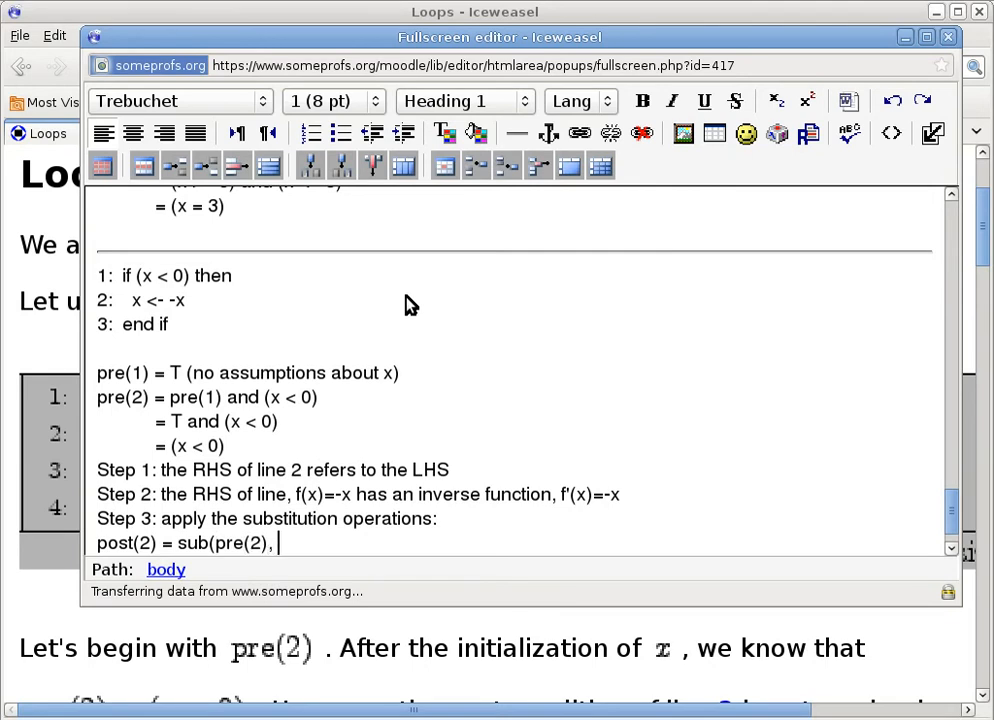
{"action": "type", "text": "x,"}
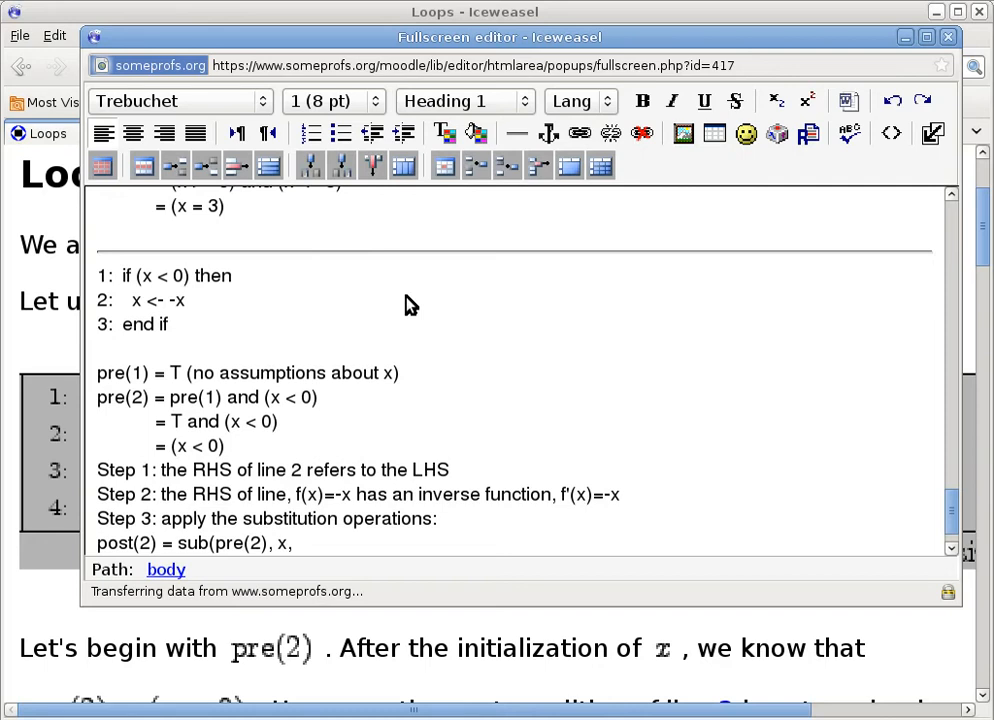
{"action": "left_click", "coordinate": [296, 544]}
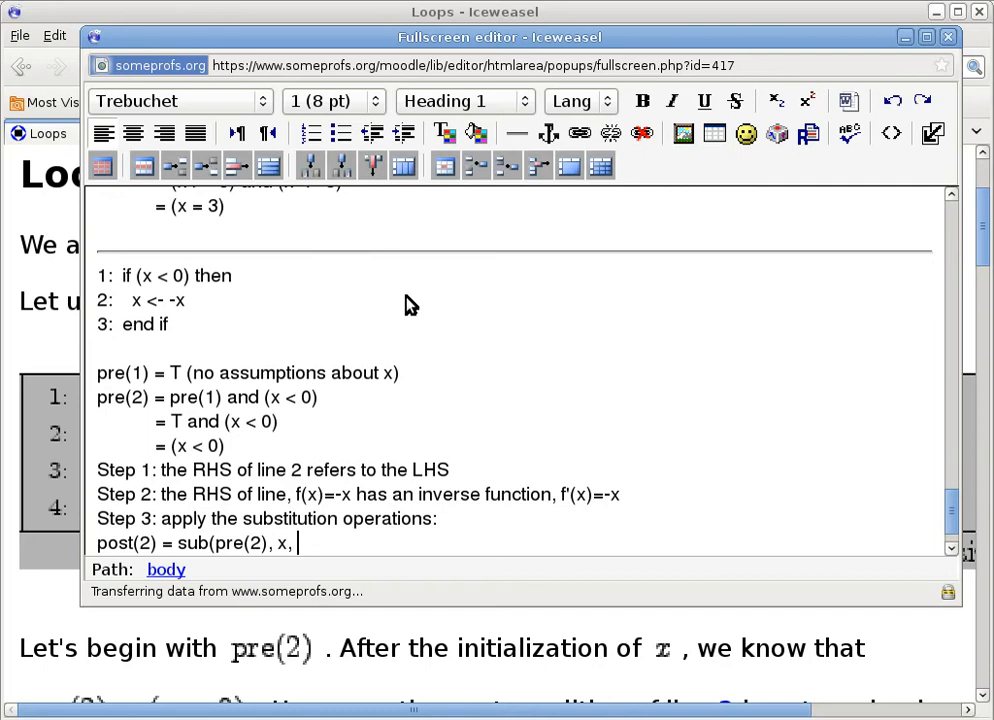
{"action": "type", "text": "f'(x))"}
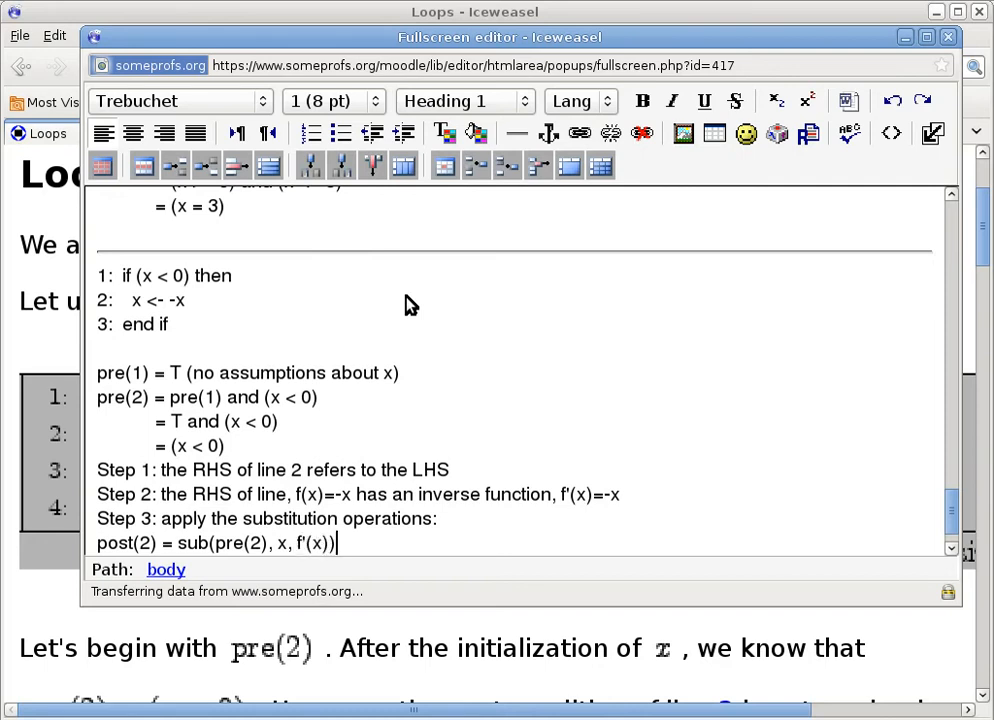
{"action": "key", "text": "Return"}
{"action": "type", "text": "="}
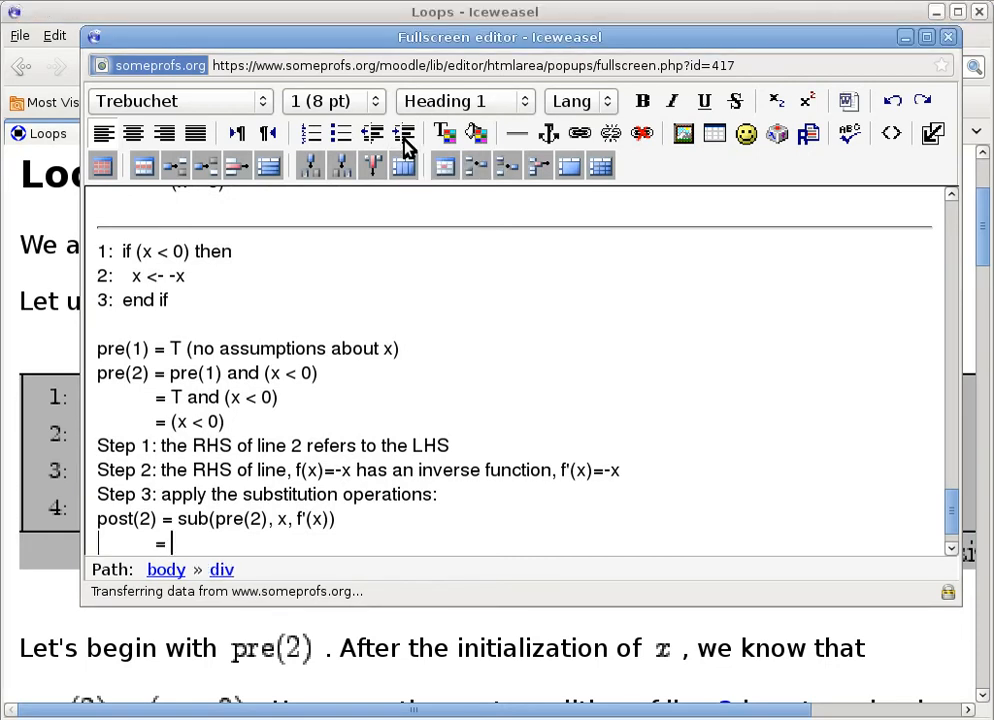
Continue with = sub((x < 0), x, (-x)) under post(2).
{"action": "type", "text": "sub("}
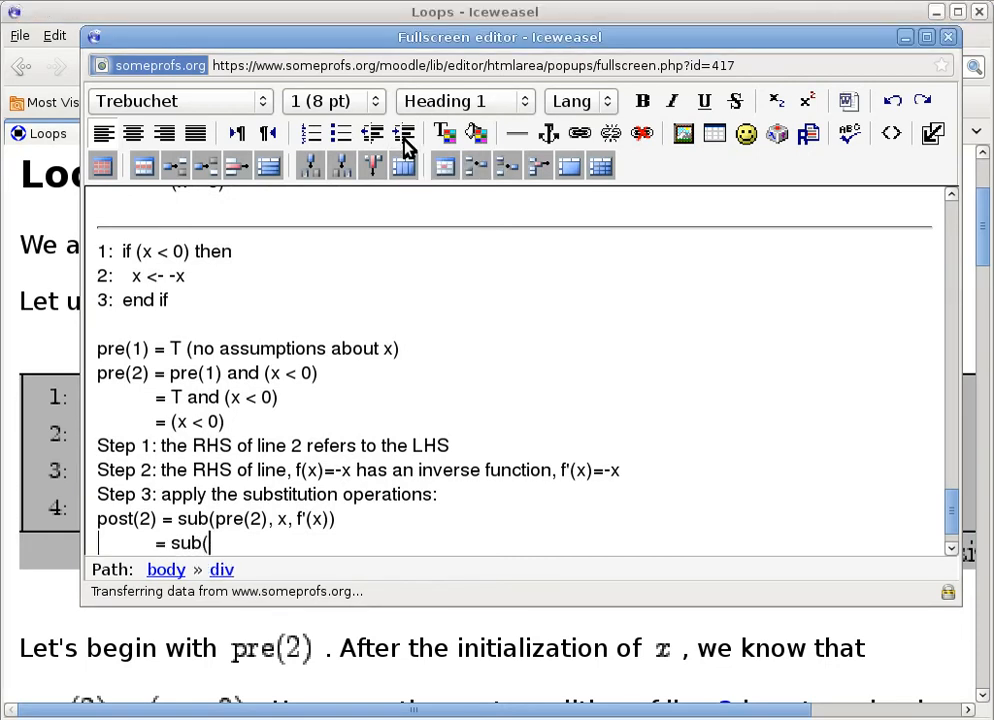
{"action": "double_click", "coordinate": [196, 422]}
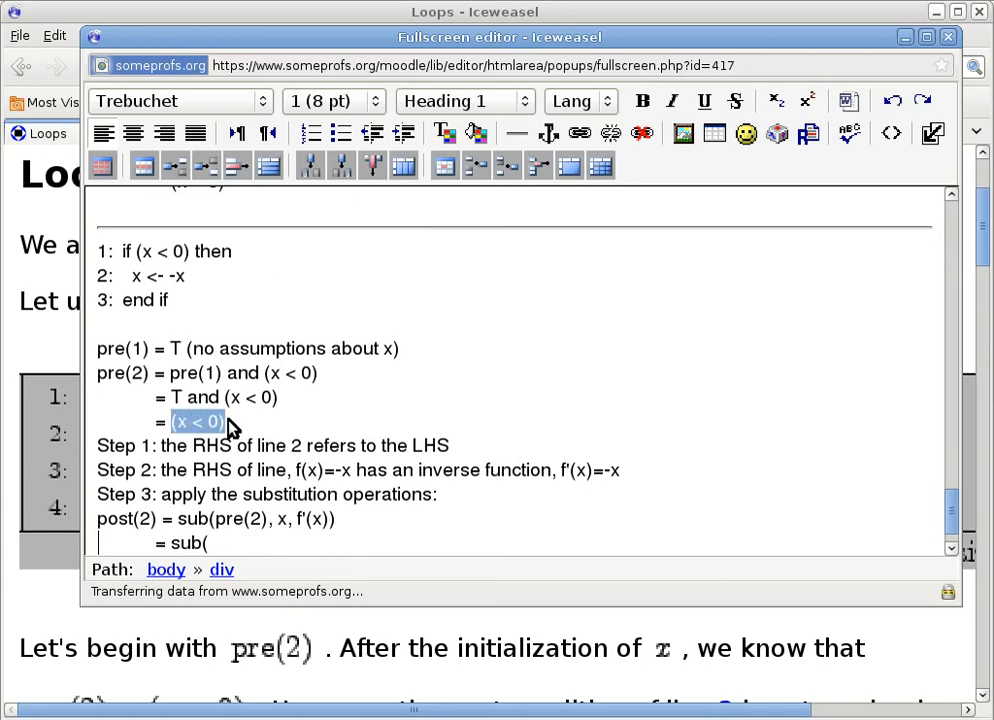
{"action": "type", "text": "(x < 0), x"}
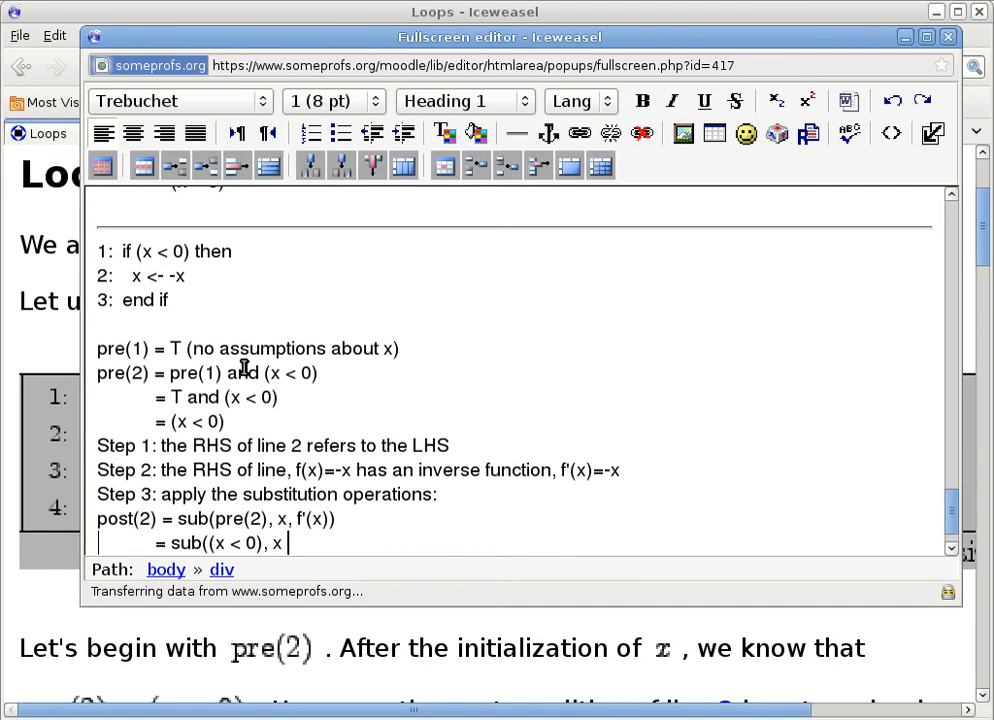
{"action": "type", "text": ","}
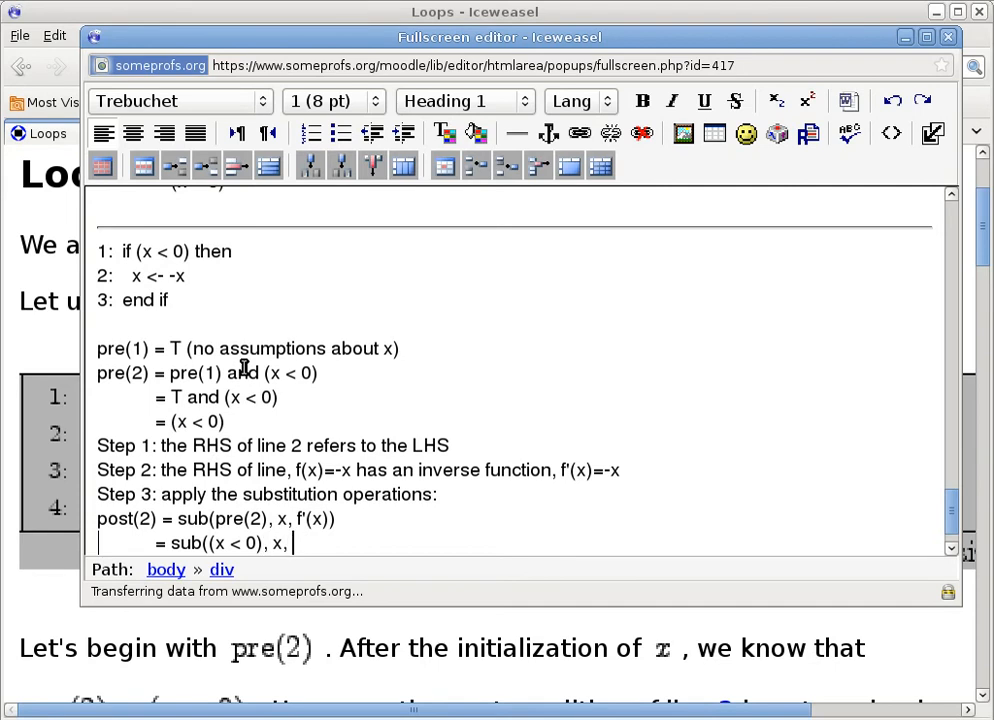
{"action": "type", "text": "(-x))"}
{"action": "type", "text": "="}
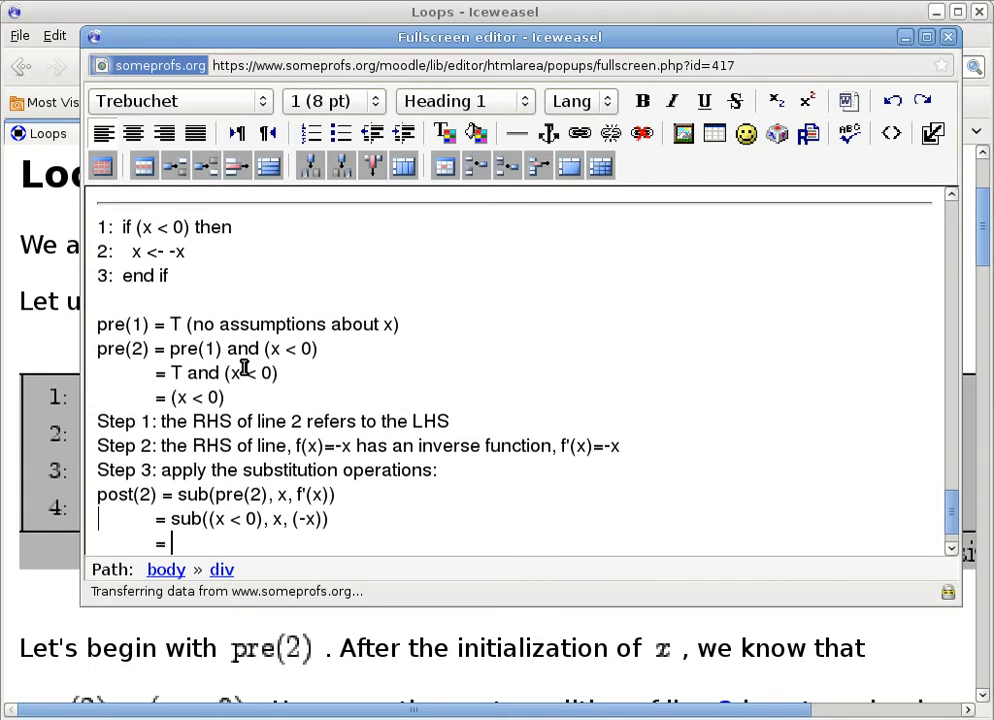
Derive = ((-x) < 0) and = (x > 0) as the final post(2) lines.
{"action": "type", "text": "(("}
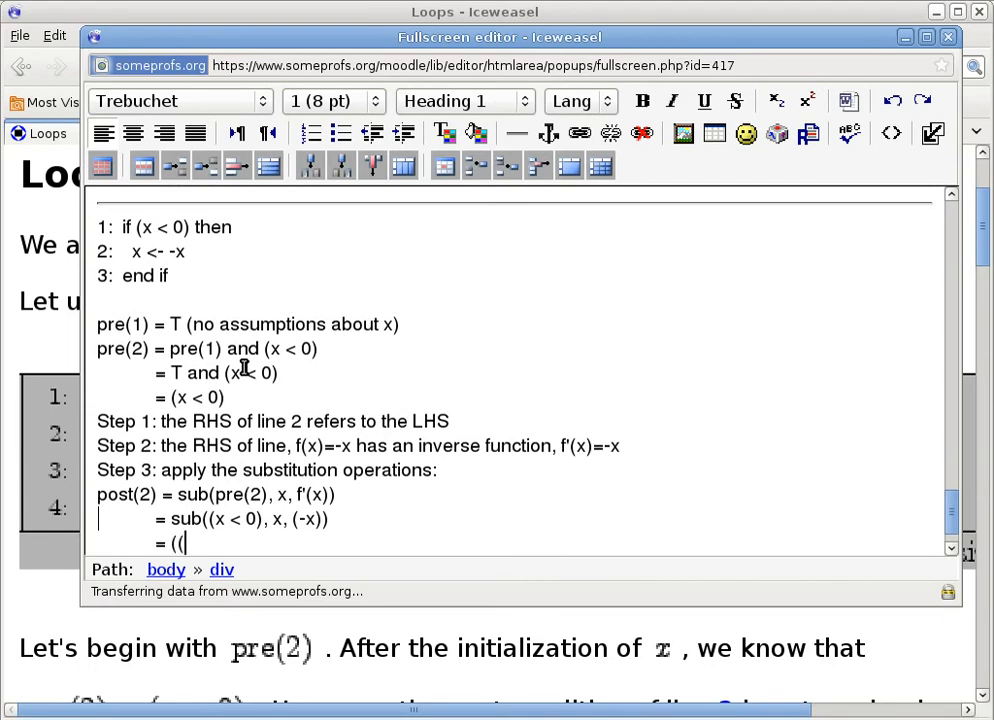
{"action": "type", "text": "-x) < 0)"}
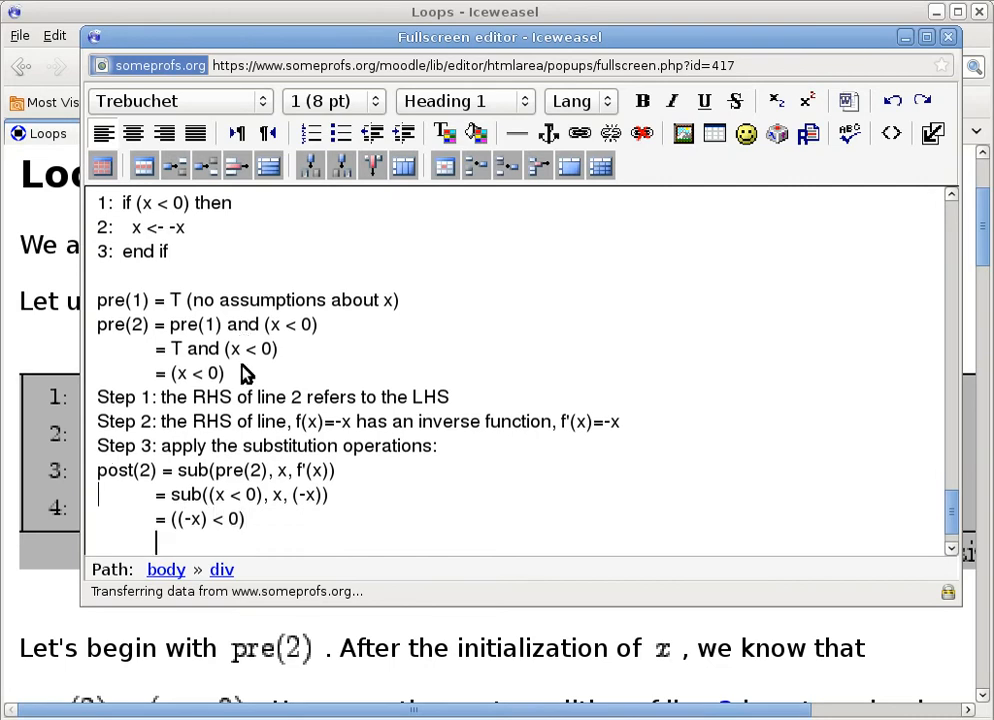
{"action": "type", "text": "= ("}
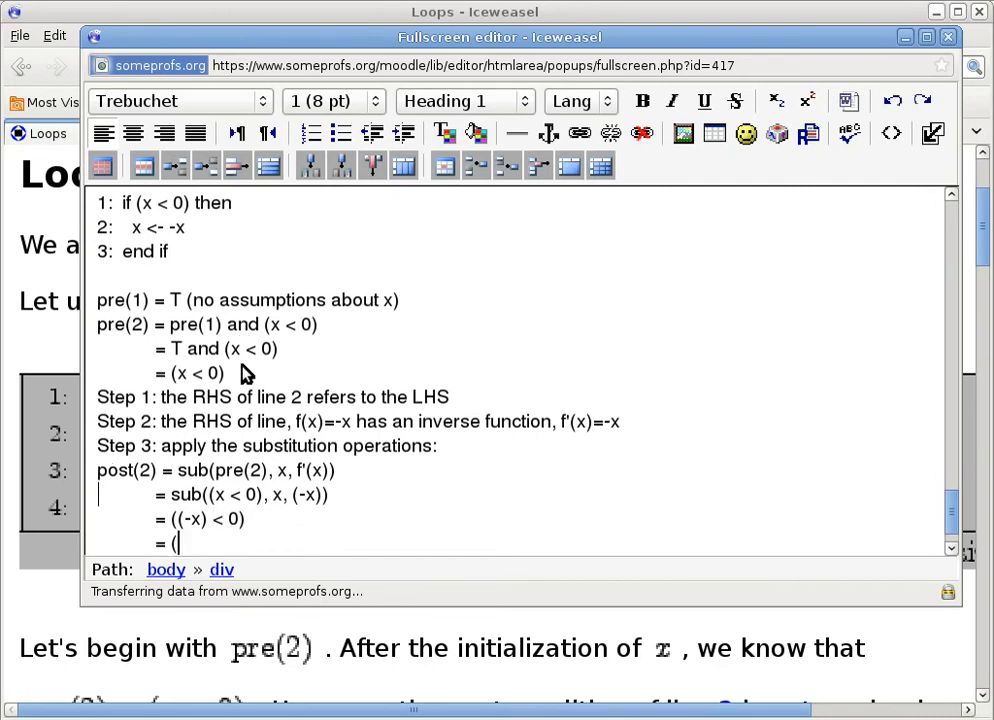
{"action": "type", "text": "x"}
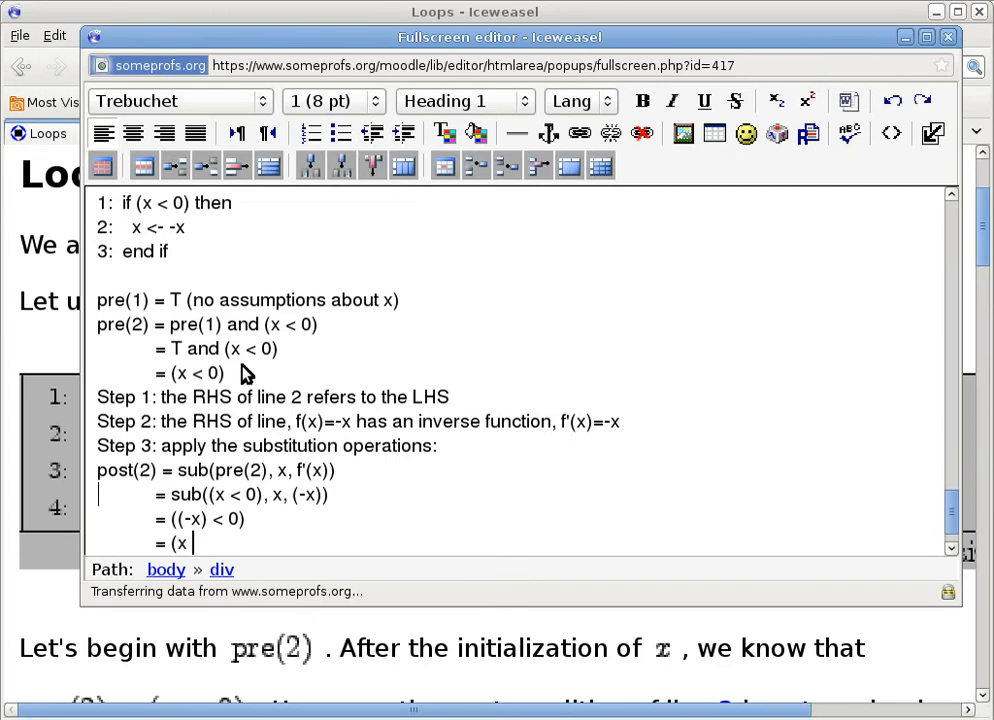
{"action": "type", "text": "> 0)"}
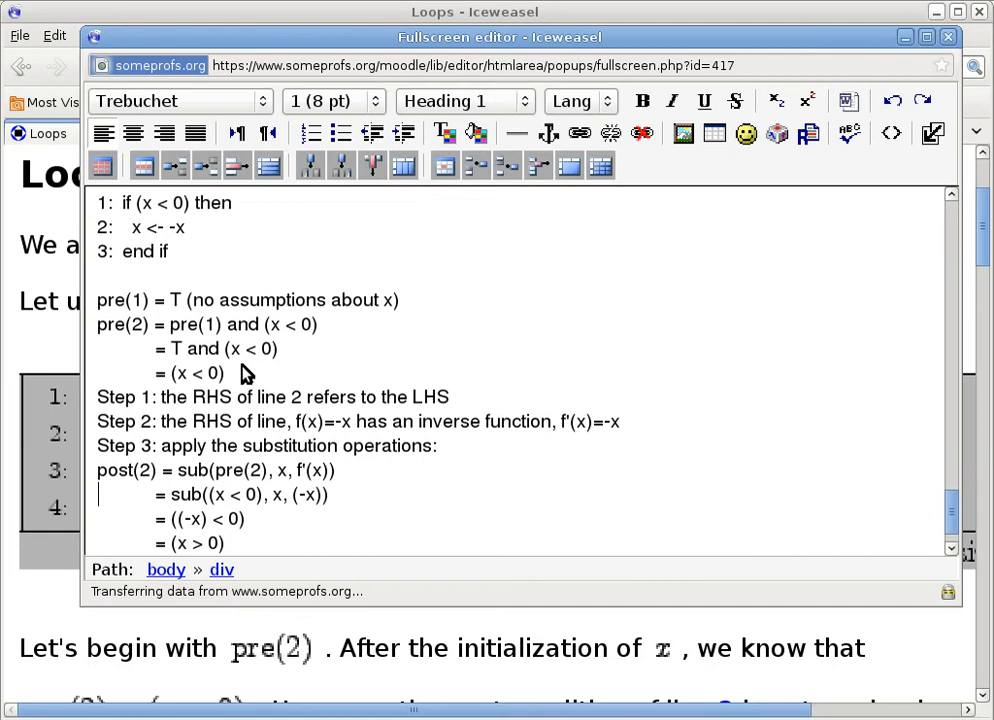
Start a blank line after = (x > 0) below the post(2) derivation.
{"action": "left_click", "coordinate": [220, 544]}
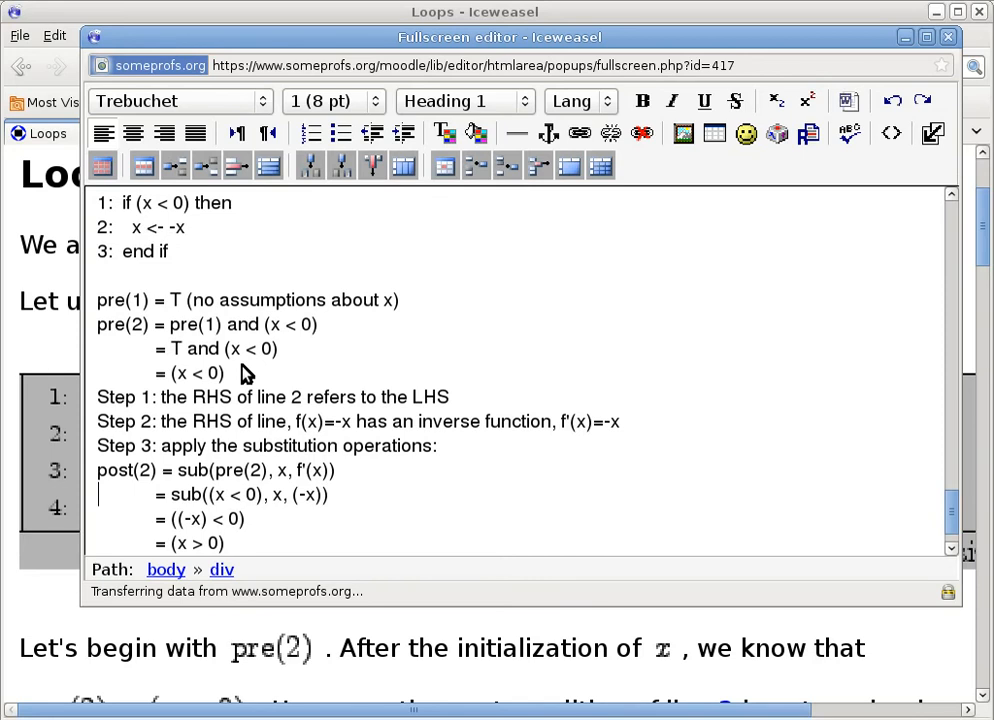
{"action": "left_click", "coordinate": [224, 544]}
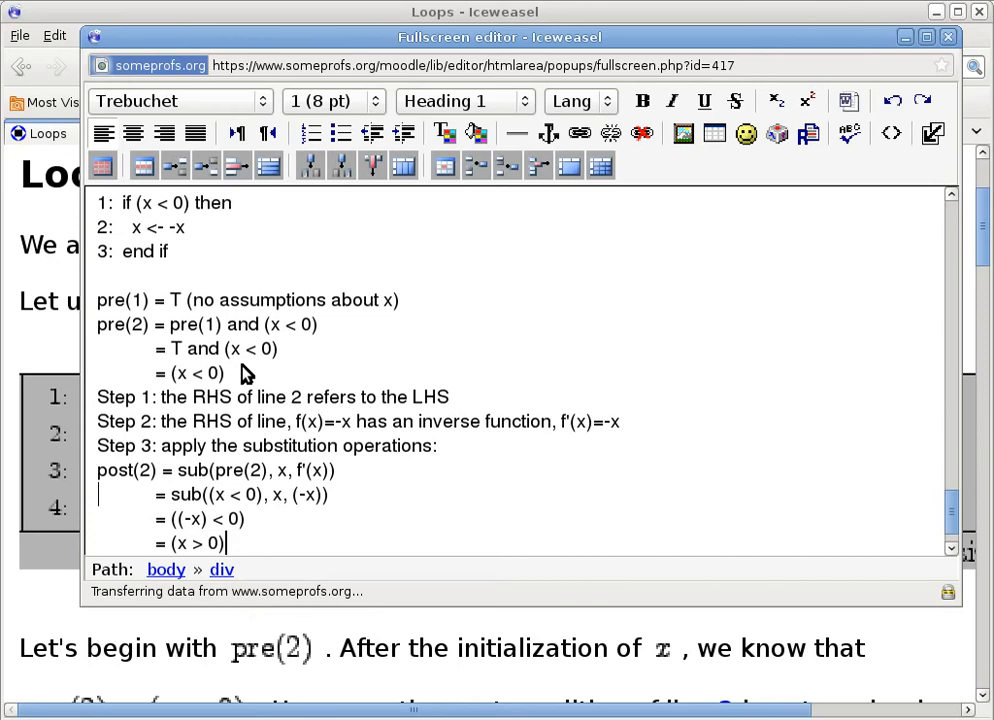
{"action": "mouse_move", "coordinate": [128, 332]}
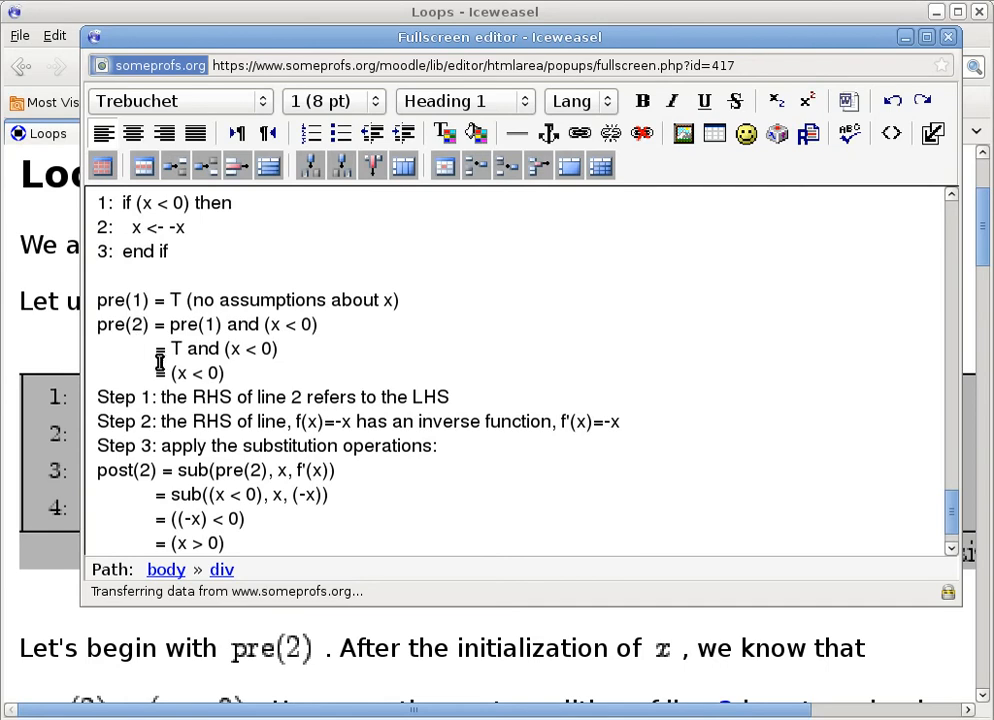
{"action": "double_click", "coordinate": [196, 374]}
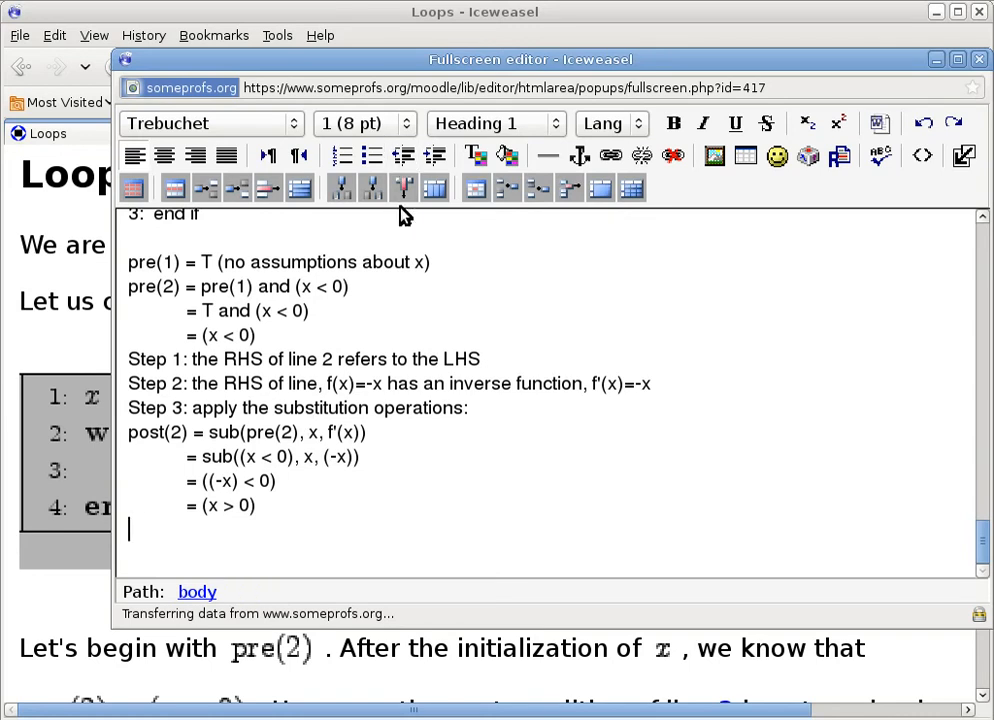
Write post(3) = post(2) or and position the cursor at its end.
{"action": "type", "text": "post(3) ="}
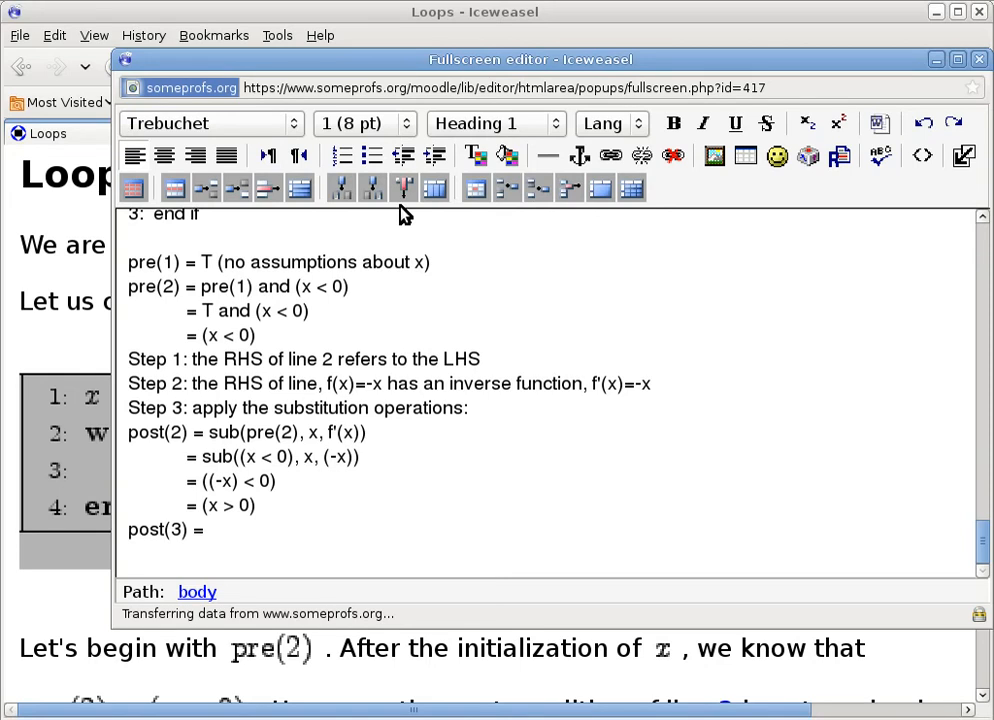
{"action": "left_click", "coordinate": [208, 528]}
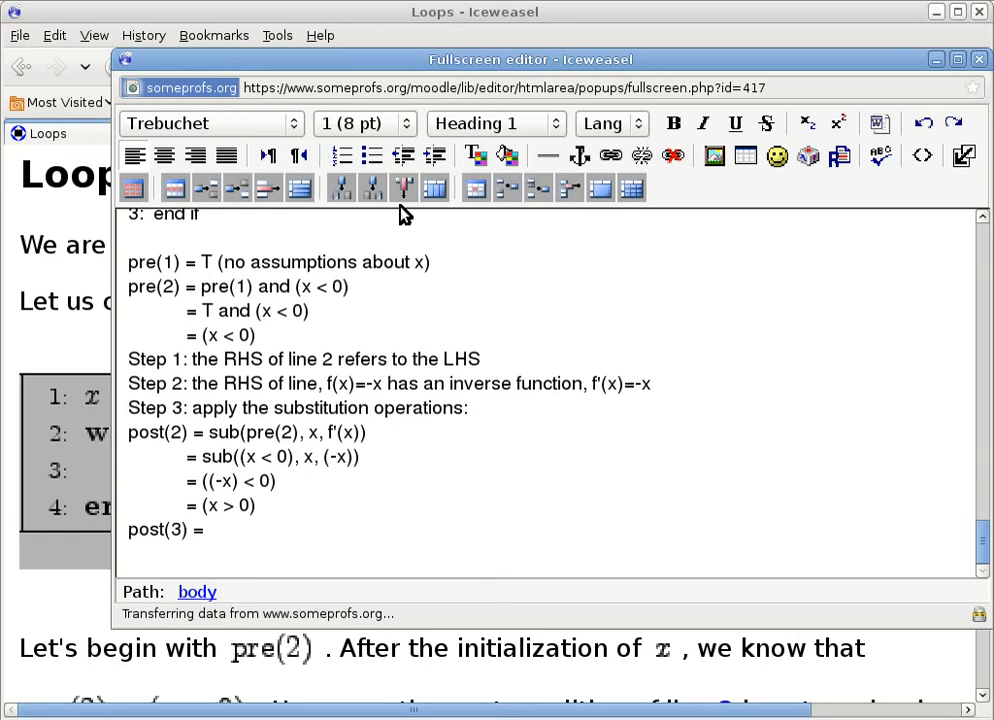
{"action": "type", "text": "post"}
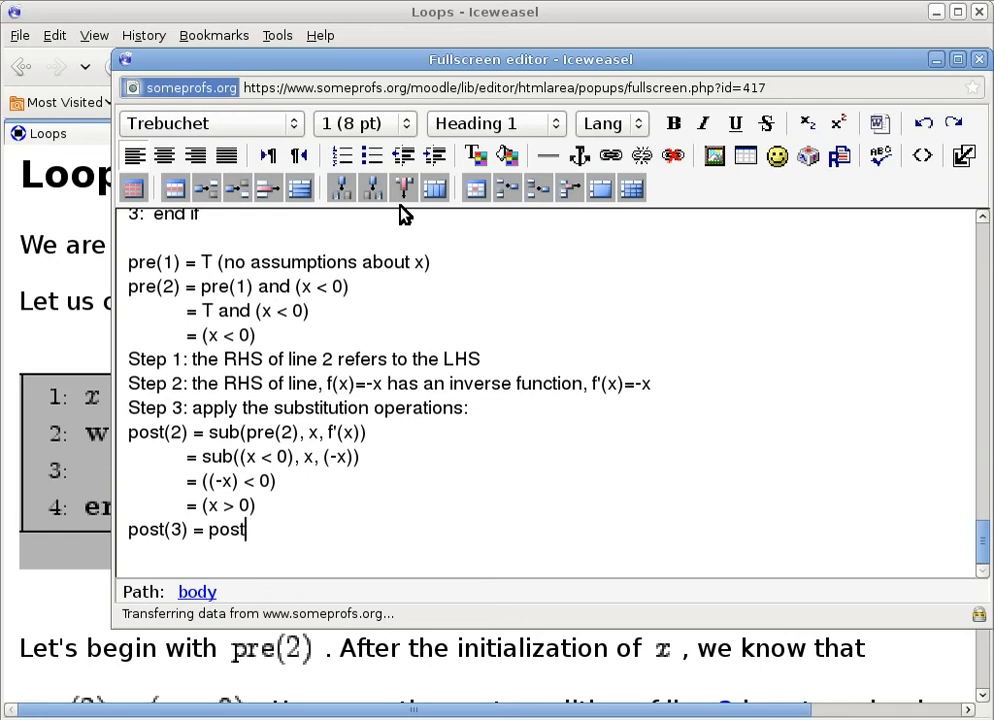
{"action": "type", "text": "(2) or"}
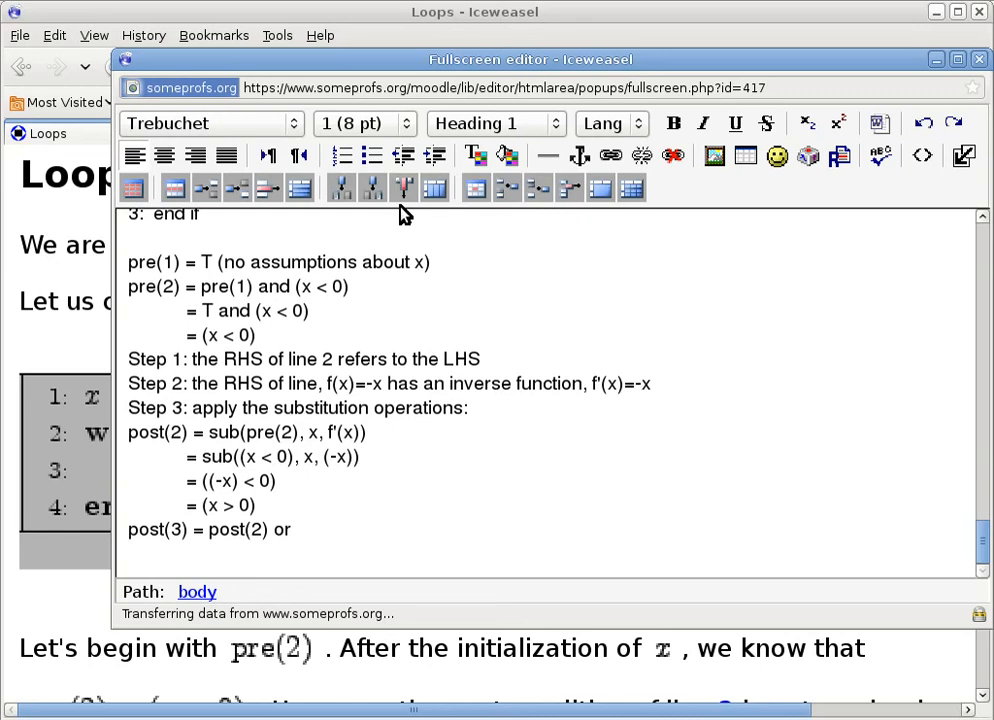
{"action": "left_click", "coordinate": [296, 528]}
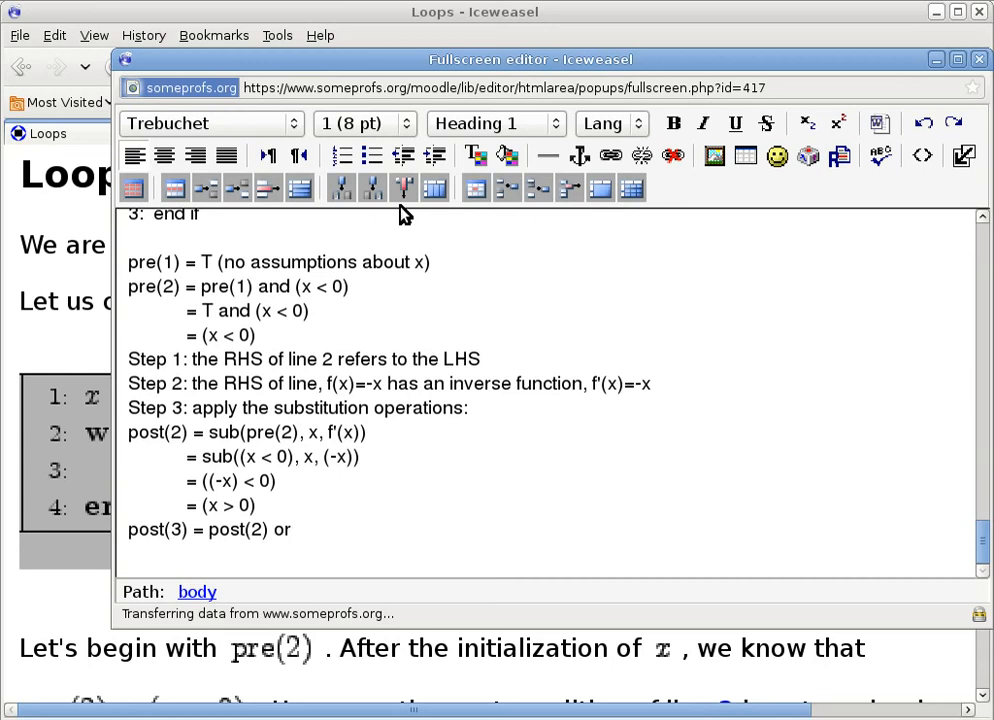
{"action": "left_click", "coordinate": [296, 528]}
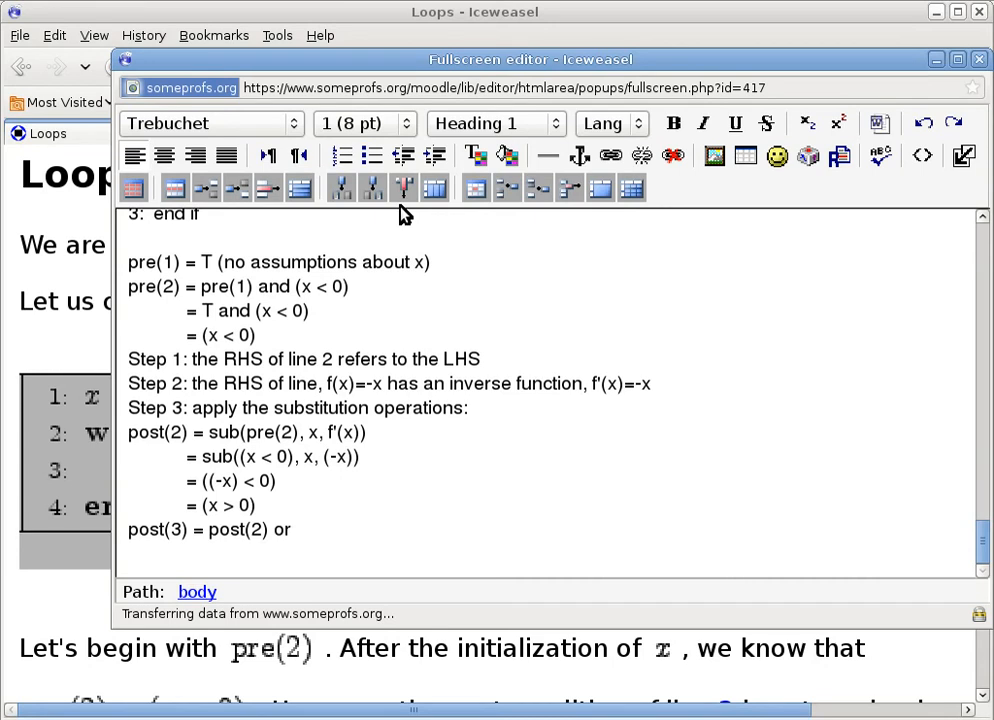
{"action": "left_click", "coordinate": [296, 530]}
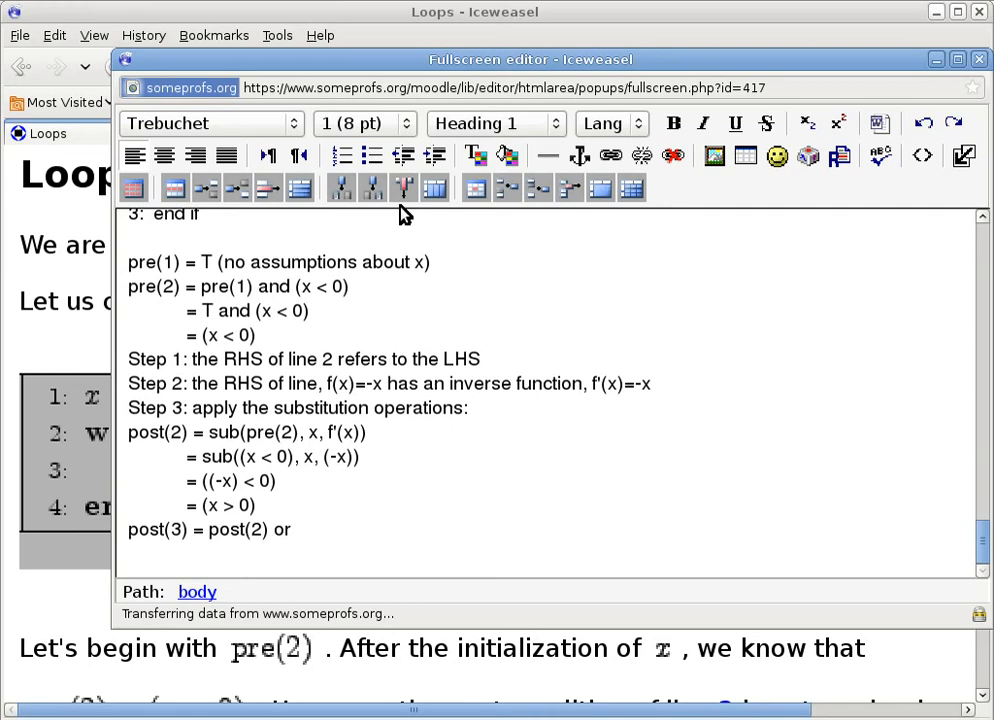
Complete the line as post(3) = post(2) or (pre(1) and not(x < 0)).
{"action": "type", "text": "("}
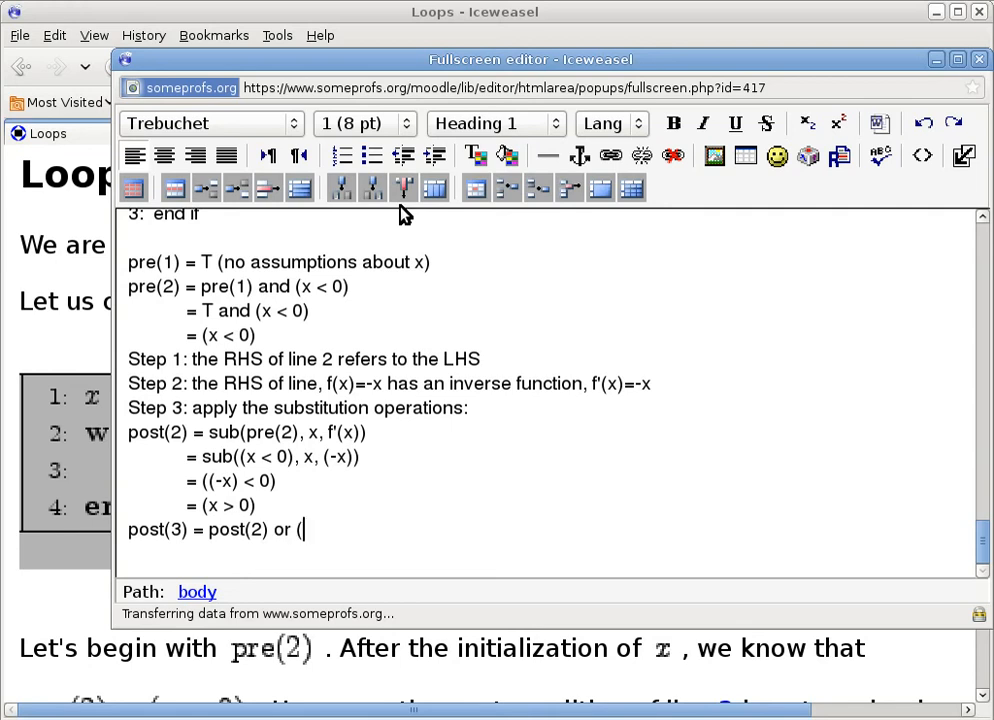
{"action": "type", "text": "p"}
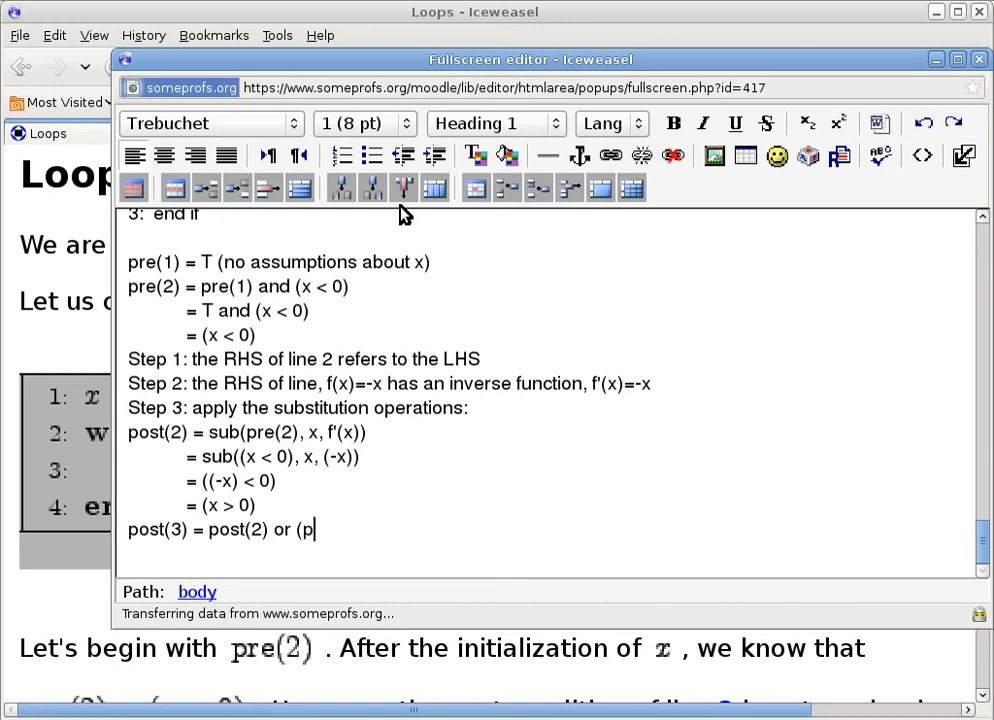
{"action": "type", "text": "re(1)"}
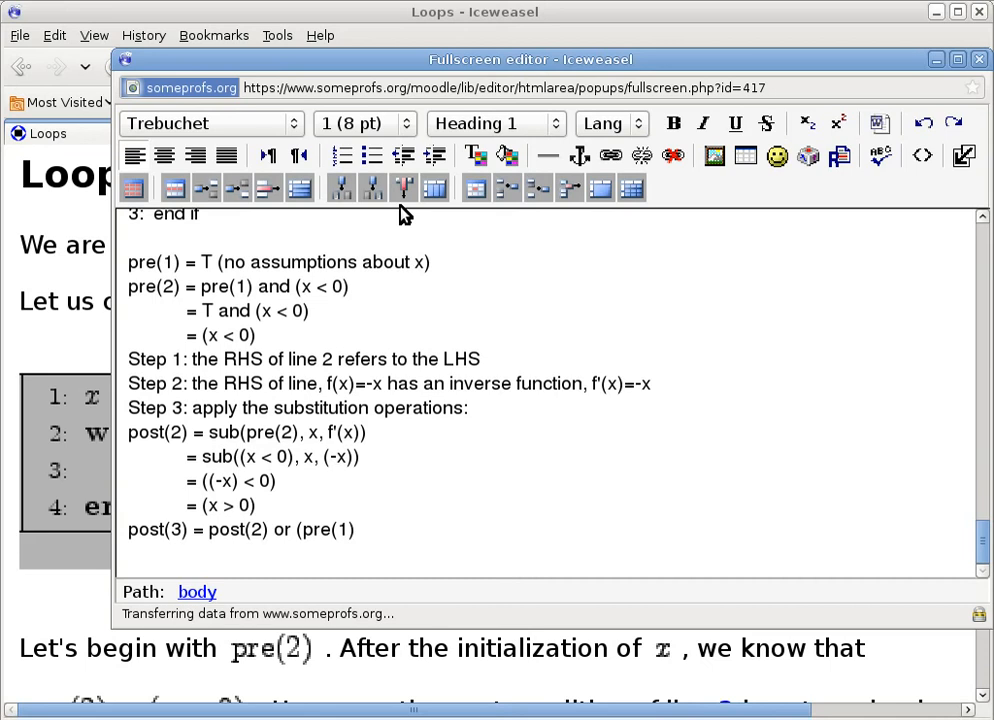
{"action": "type", "text": "and"}
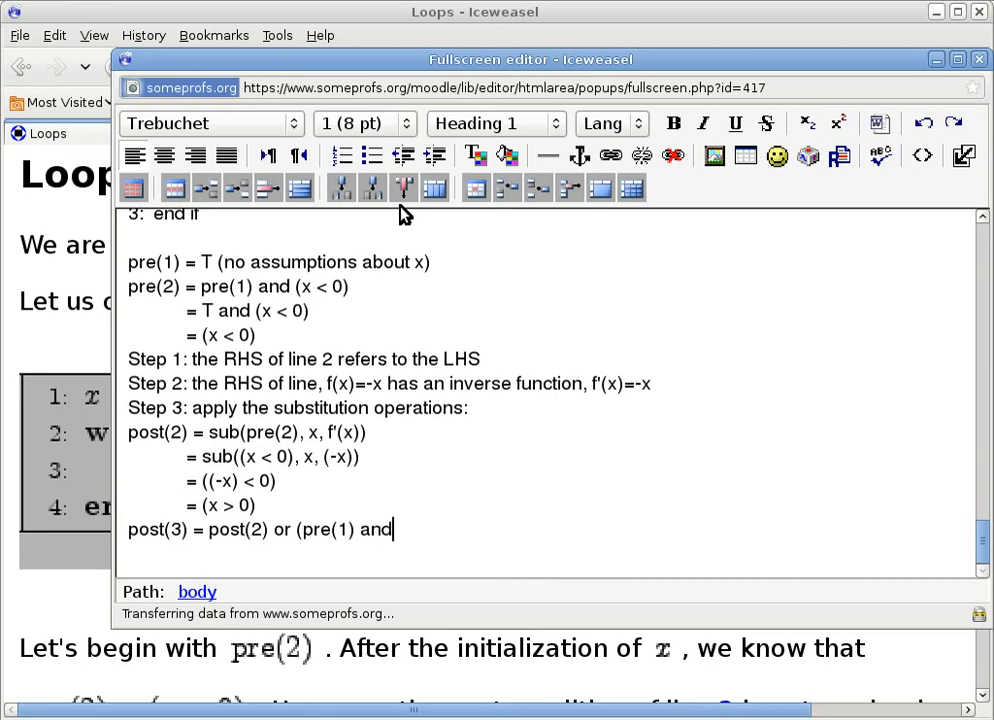
{"action": "type", "text": "("}
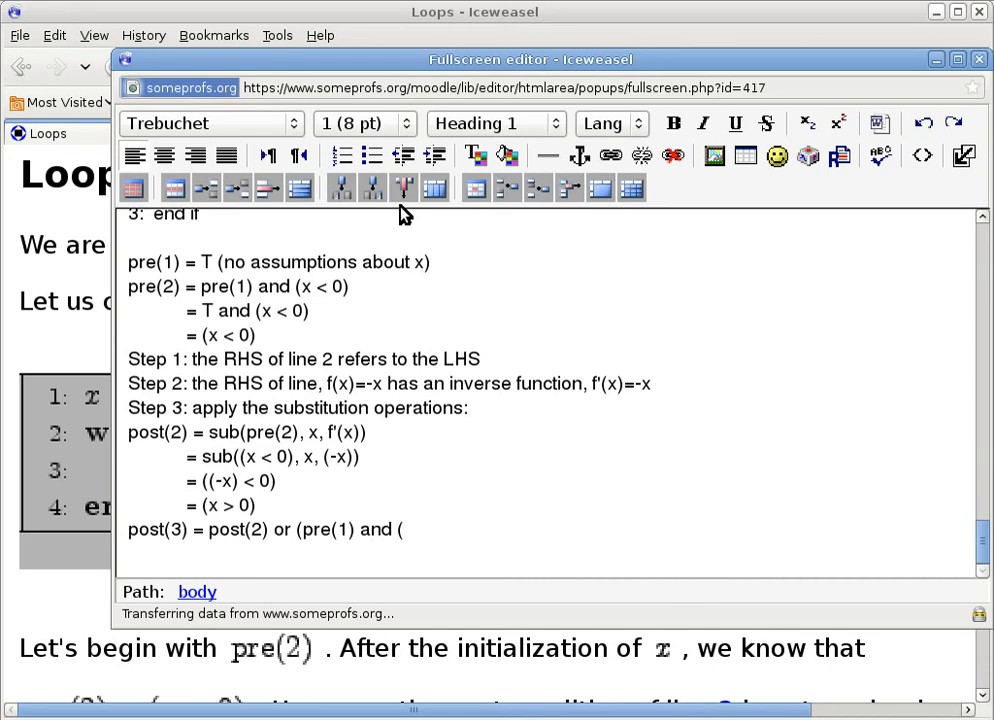
{"action": "type", "text": "not"}
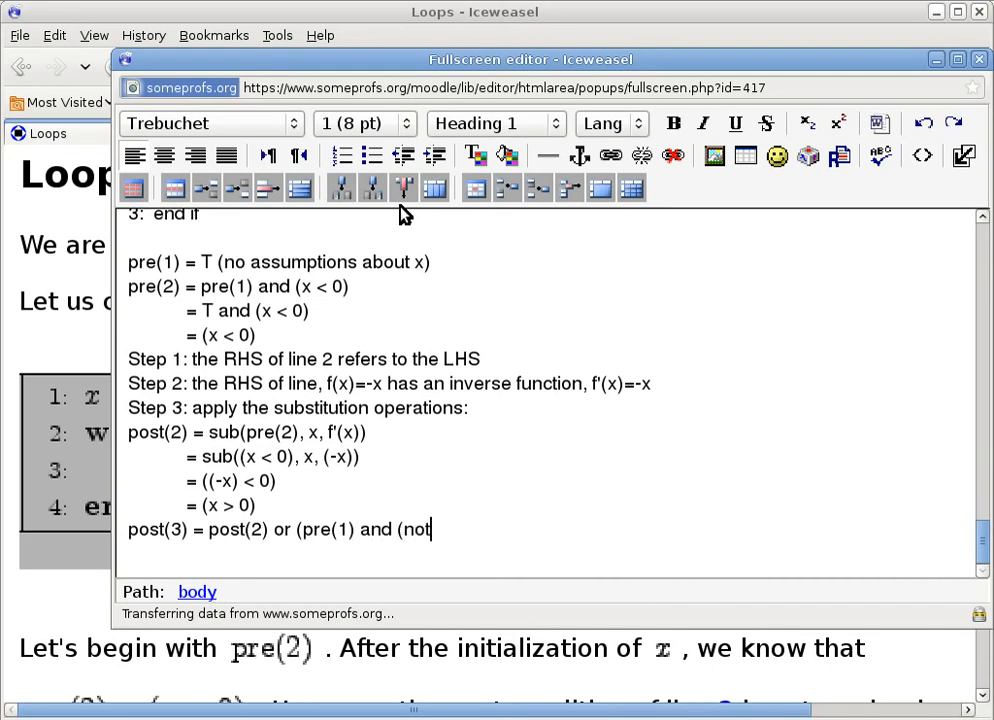
{"action": "type", "text": "nopt"}
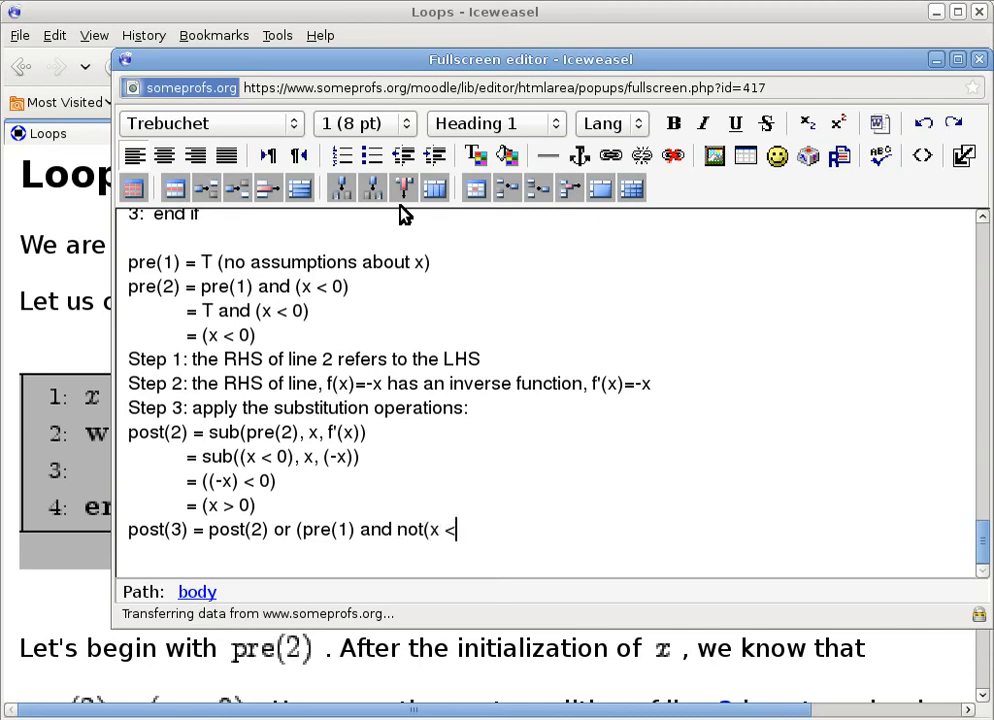
{"action": "type", "text": "0))"}
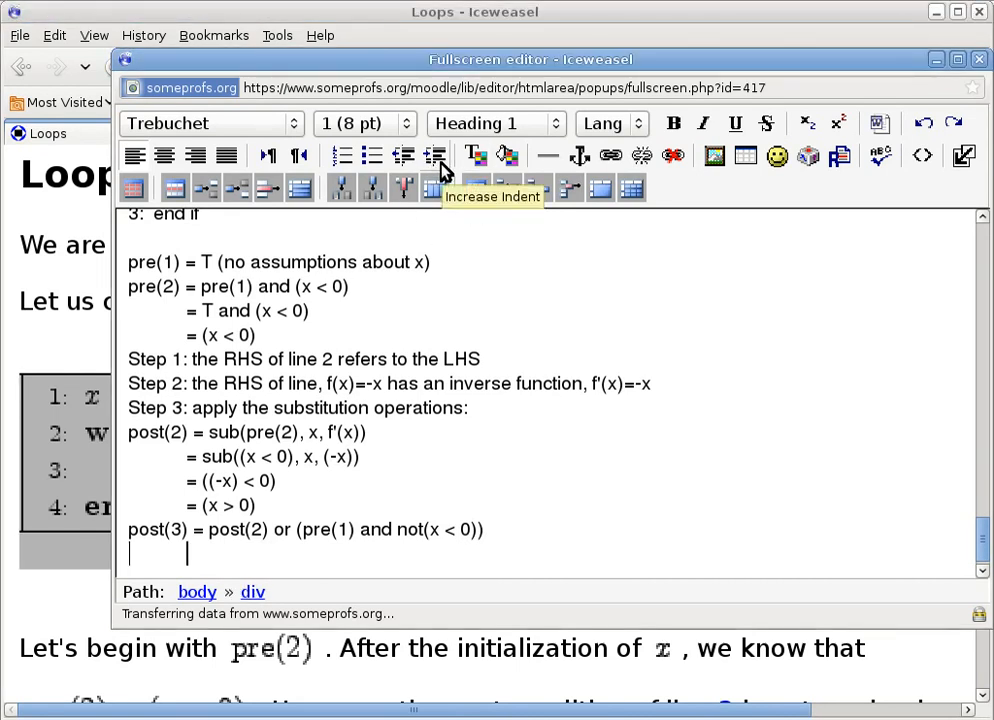
Add the substitution line = (x > 0) or (T and (x >= 0)) under post(3).
{"action": "type", "text": "-"}
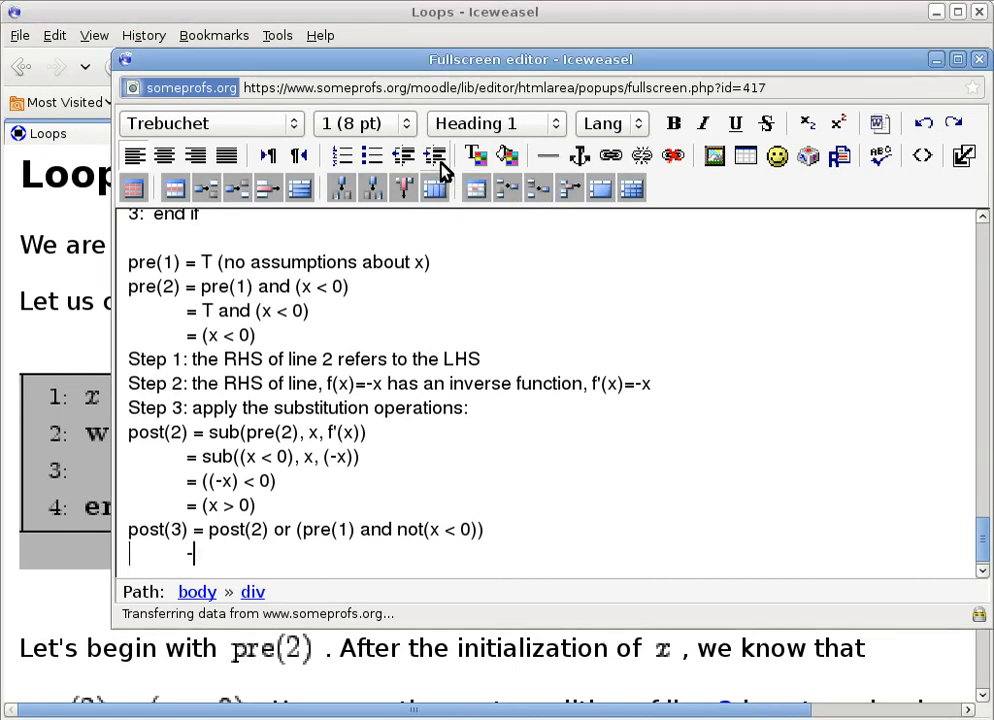
{"action": "type", "text": "= (x >"}
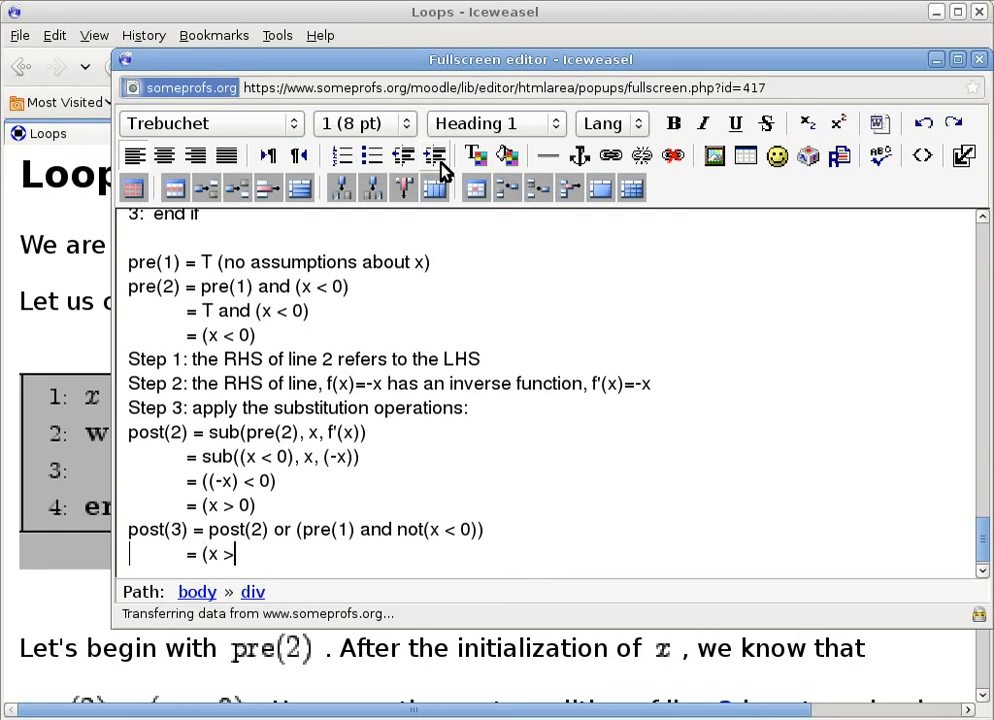
{"action": "type", "text": "0) or ("}
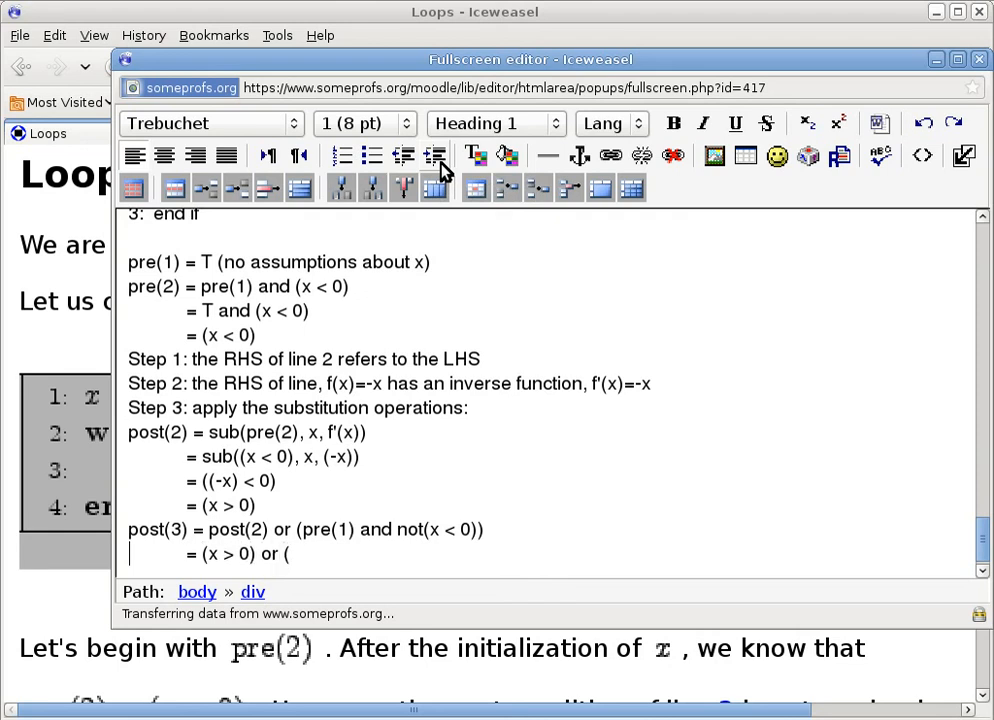
{"action": "type", "text": "T and"}
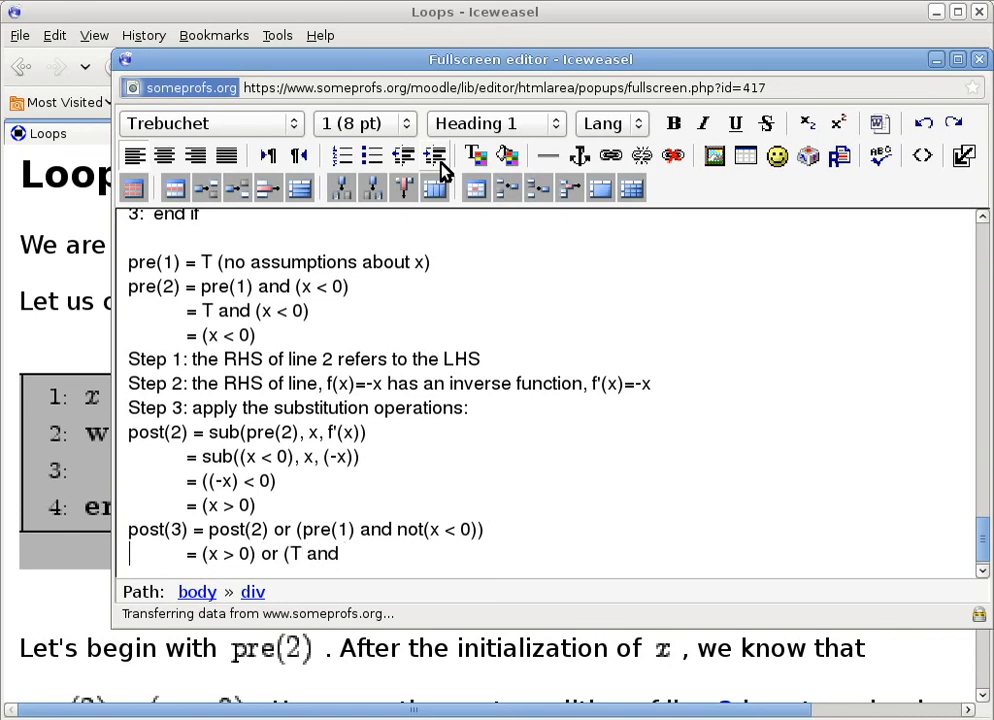
{"action": "type", "text": "(x"}
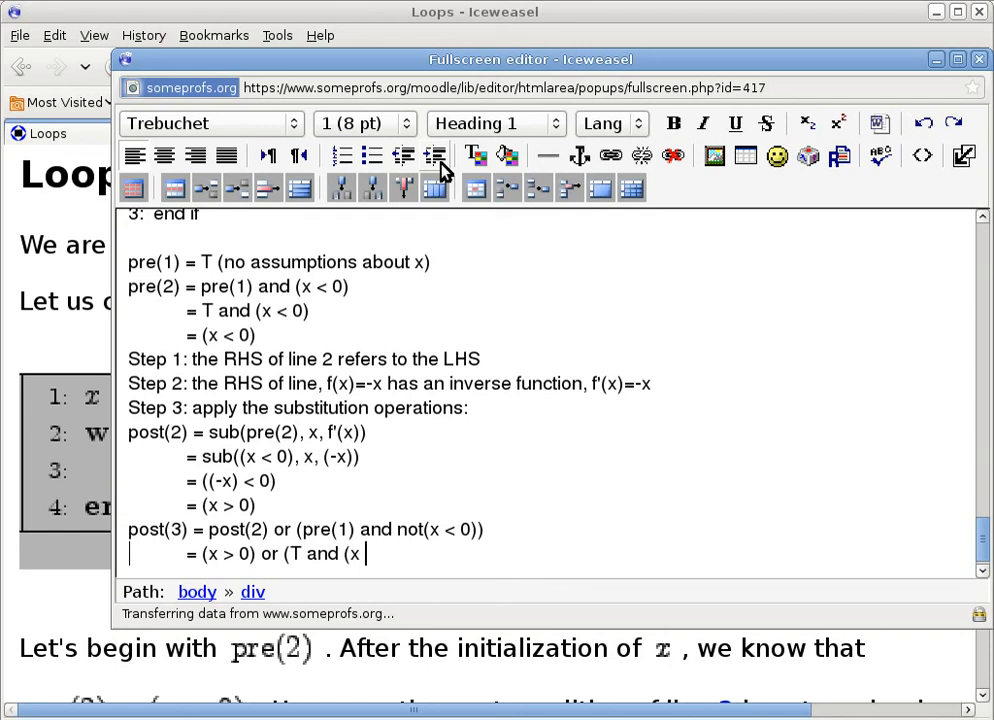
{"action": "type", "text": ">= 0))"}
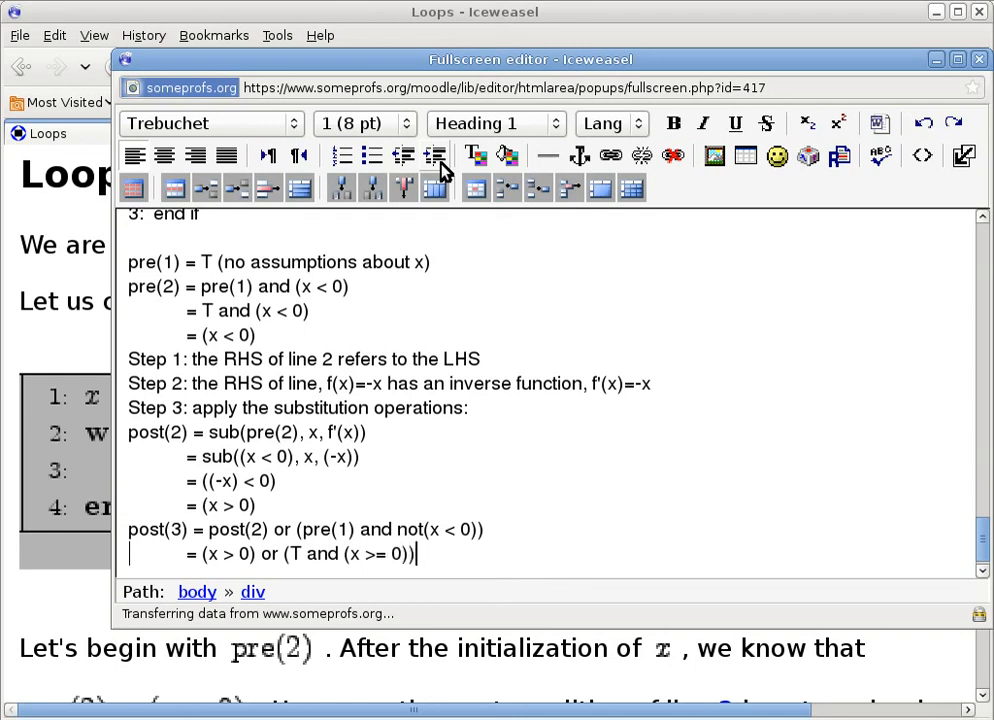
{"action": "mouse_move", "coordinate": [396, 538]}
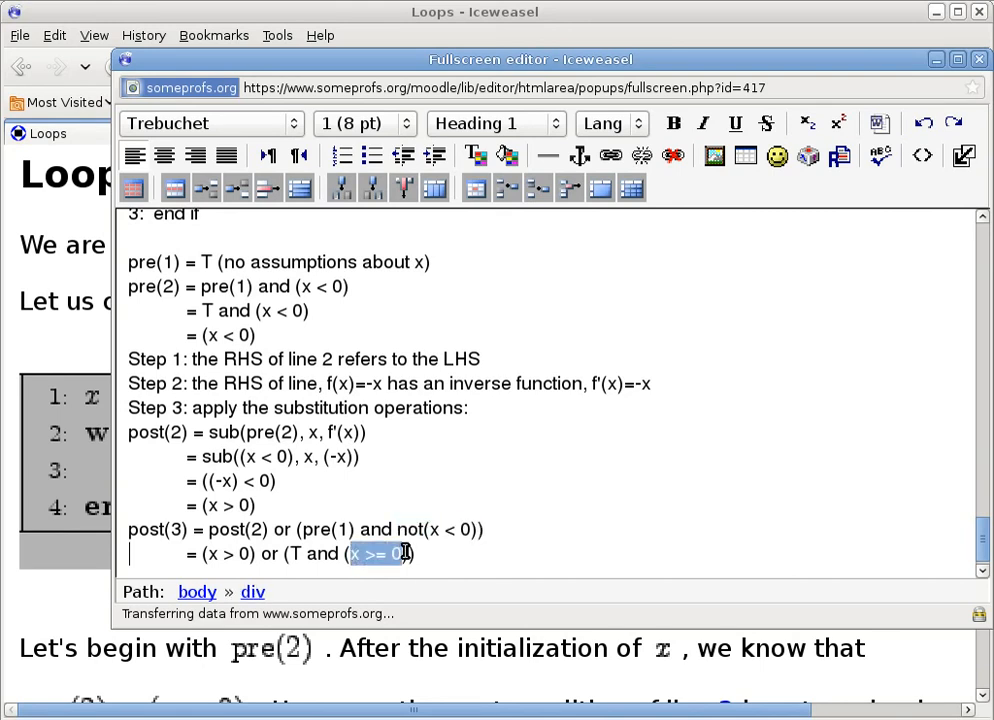
{"action": "mouse_move", "coordinate": [382, 500]}
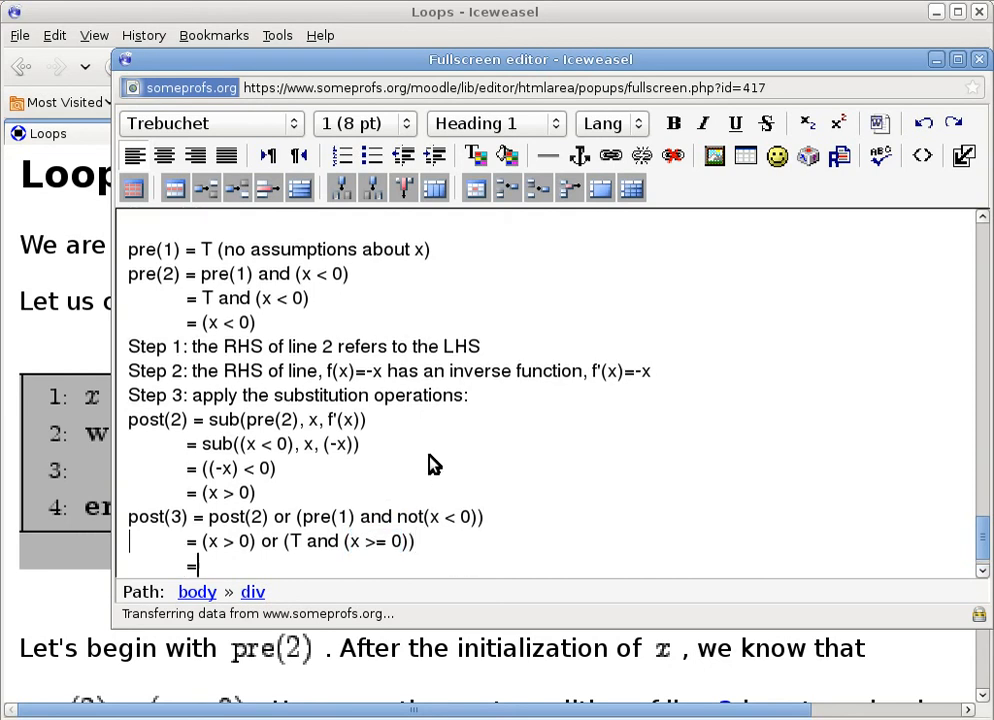
Write the derivation lines "= (x > 0) or ((x >= 0))" and "= (x >= 0)" under post(3).
{"action": "type", "text": "= (x > 0"}
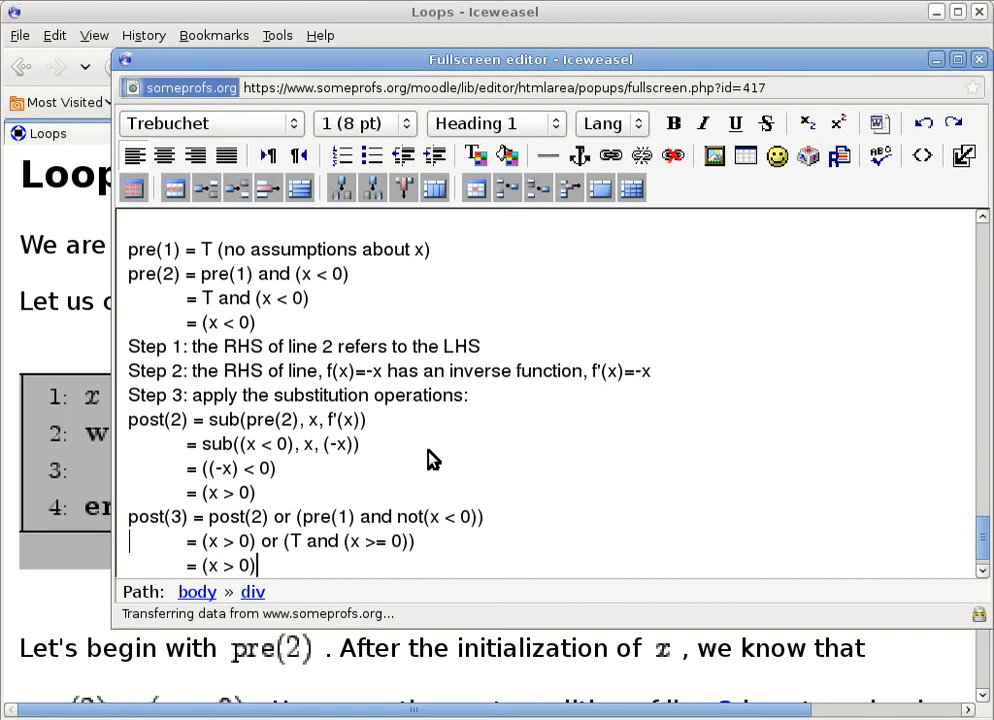
{"action": "type", "text": "or ("}
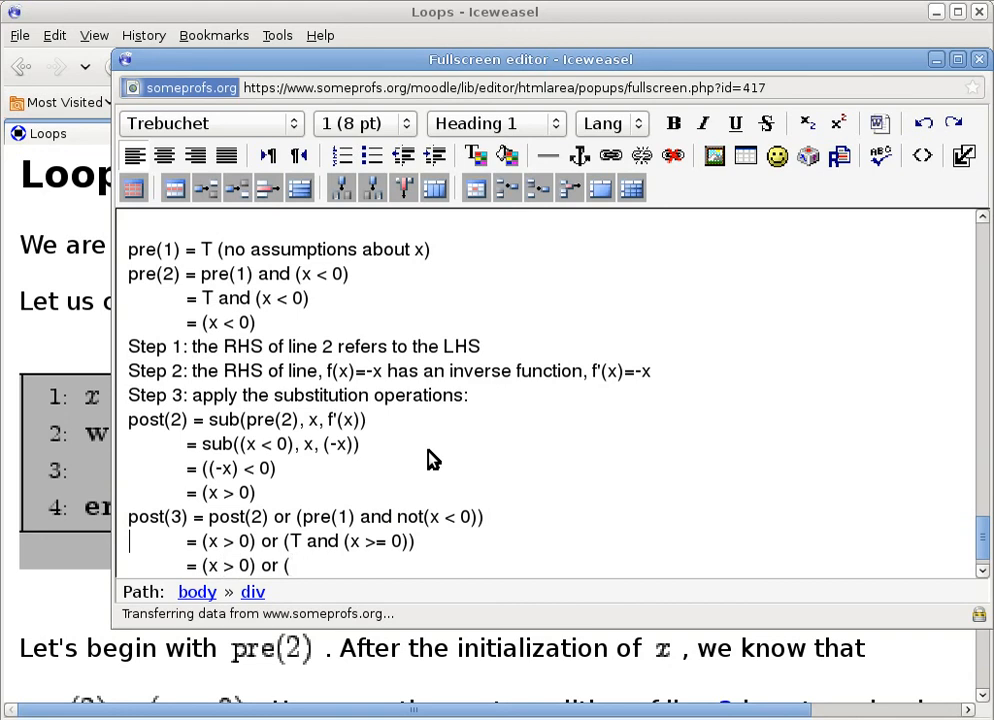
{"action": "type", "text": "((x >"}
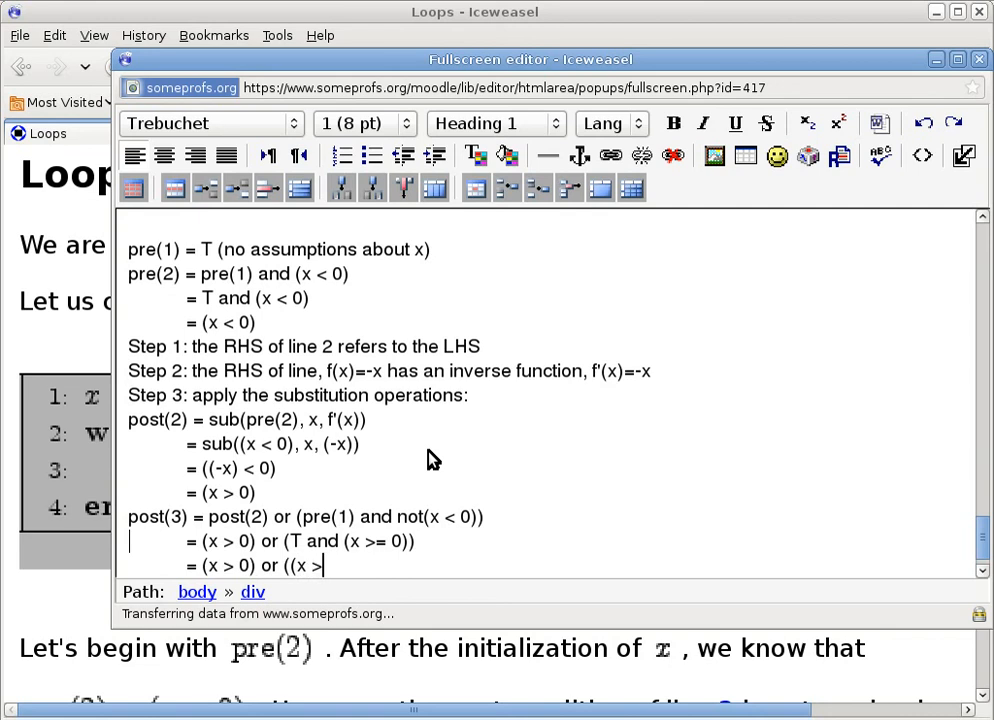
{"action": "type", "text": "= 0))"}
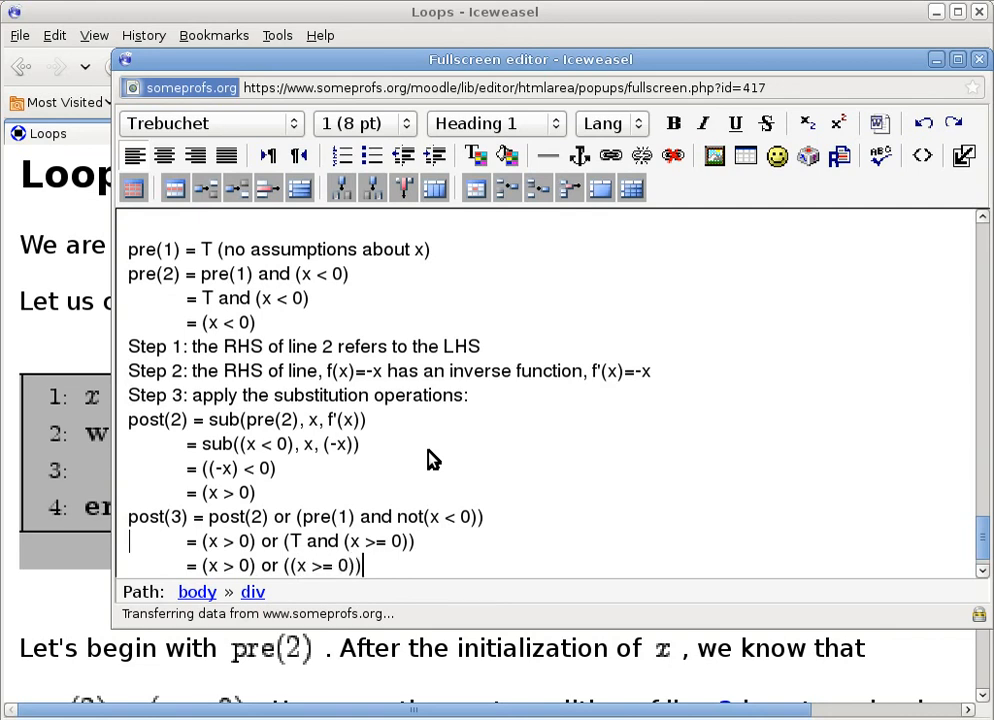
{"action": "key", "text": "Return"}
{"action": "type", "text": "="}
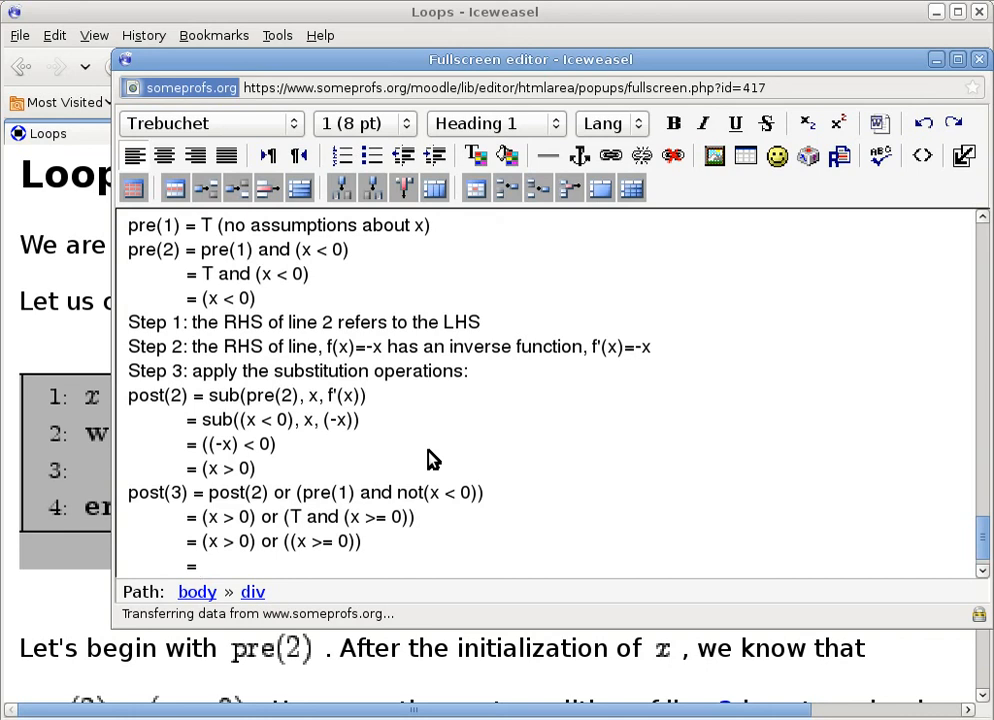
{"action": "type", "text": "(x >= 0)"}
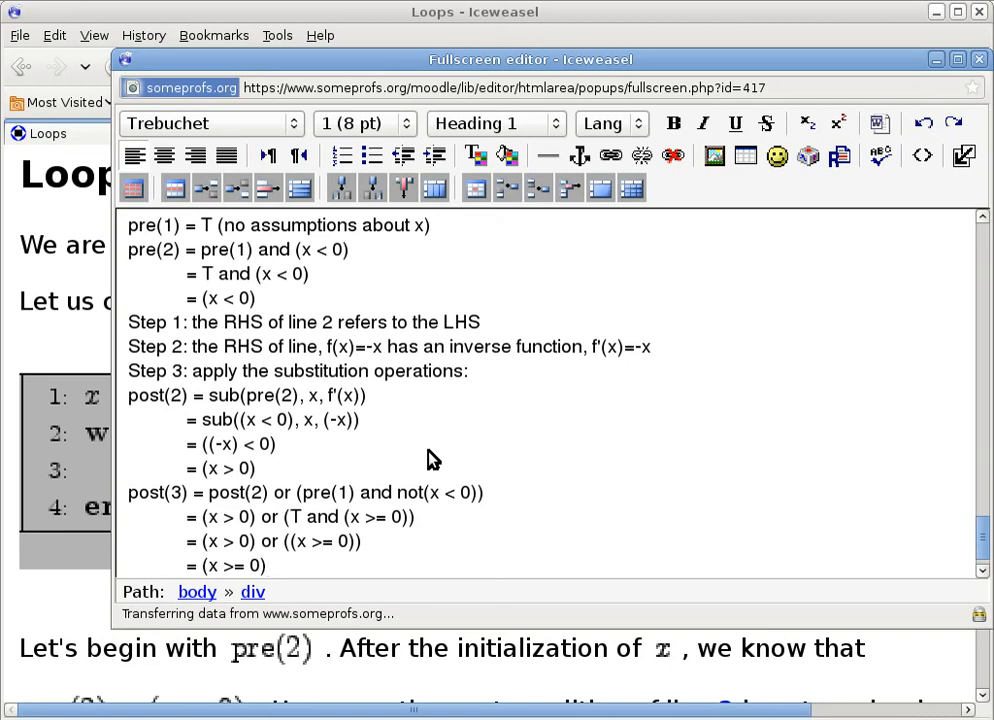
{"action": "left_click", "coordinate": [268, 566]}
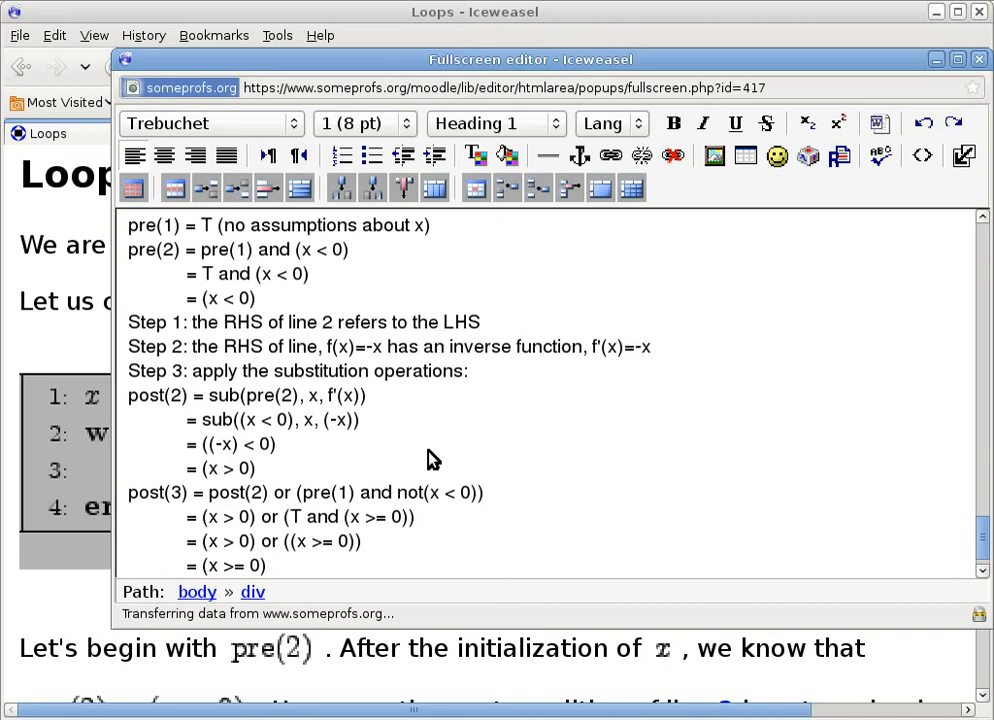
{"action": "left_click", "coordinate": [268, 564]}
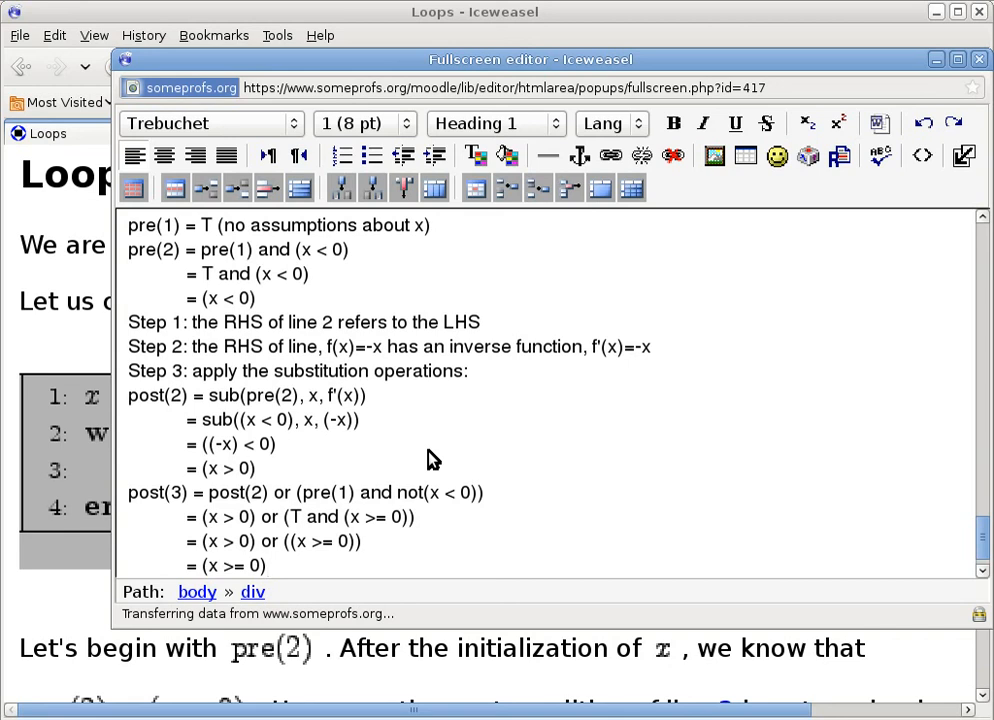
{"action": "left_click", "coordinate": [268, 566]}
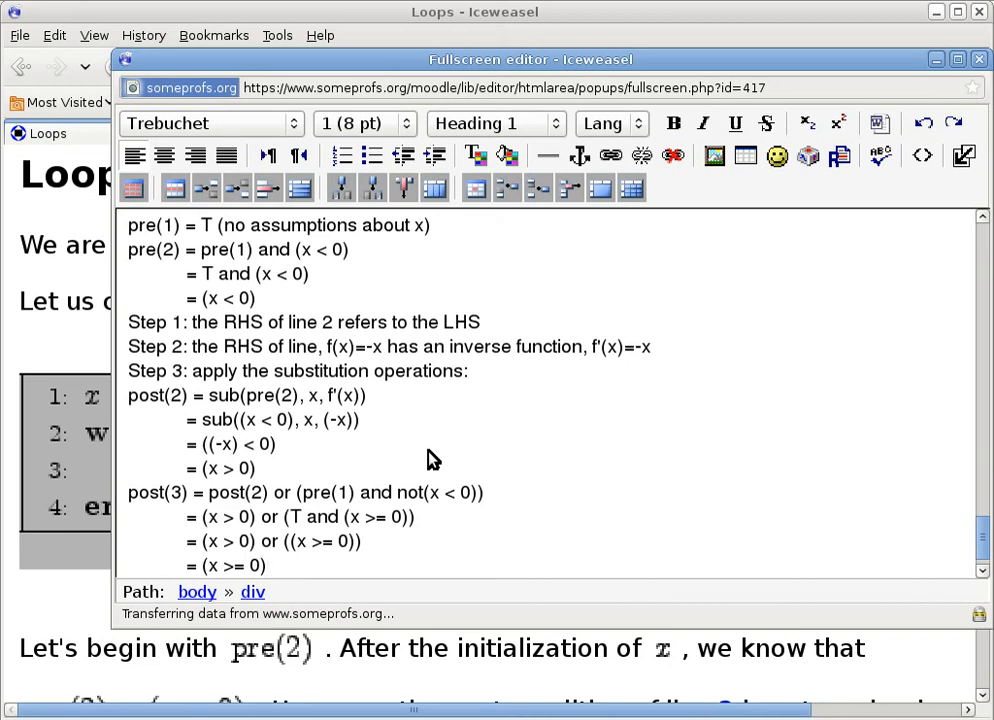
{"action": "left_click", "coordinate": [268, 564]}
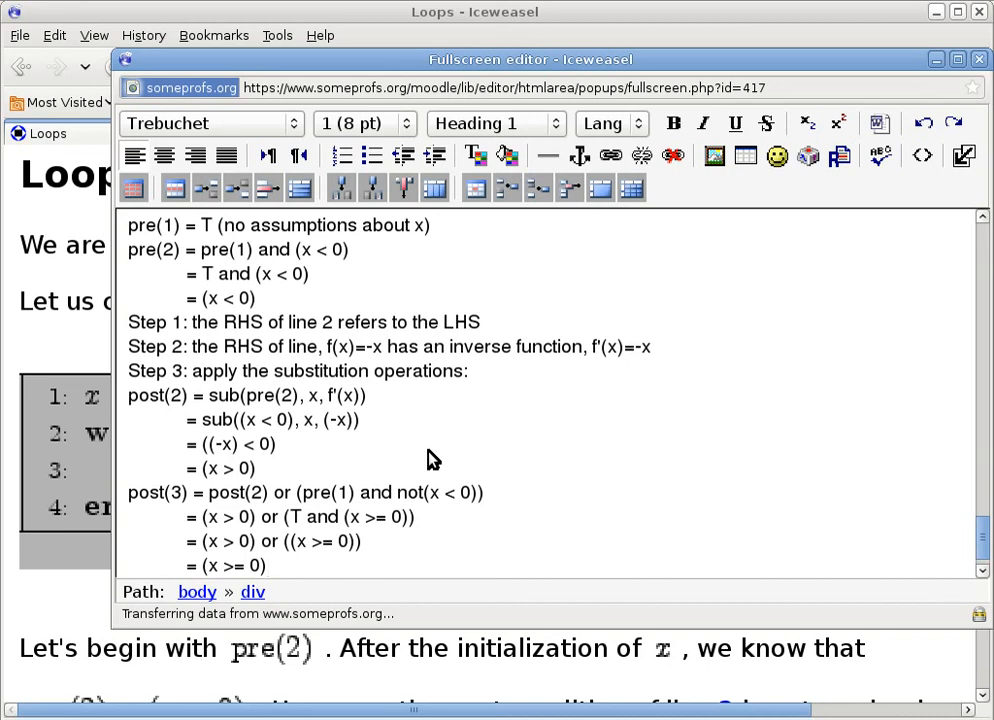
{"action": "left_click", "coordinate": [268, 566]}
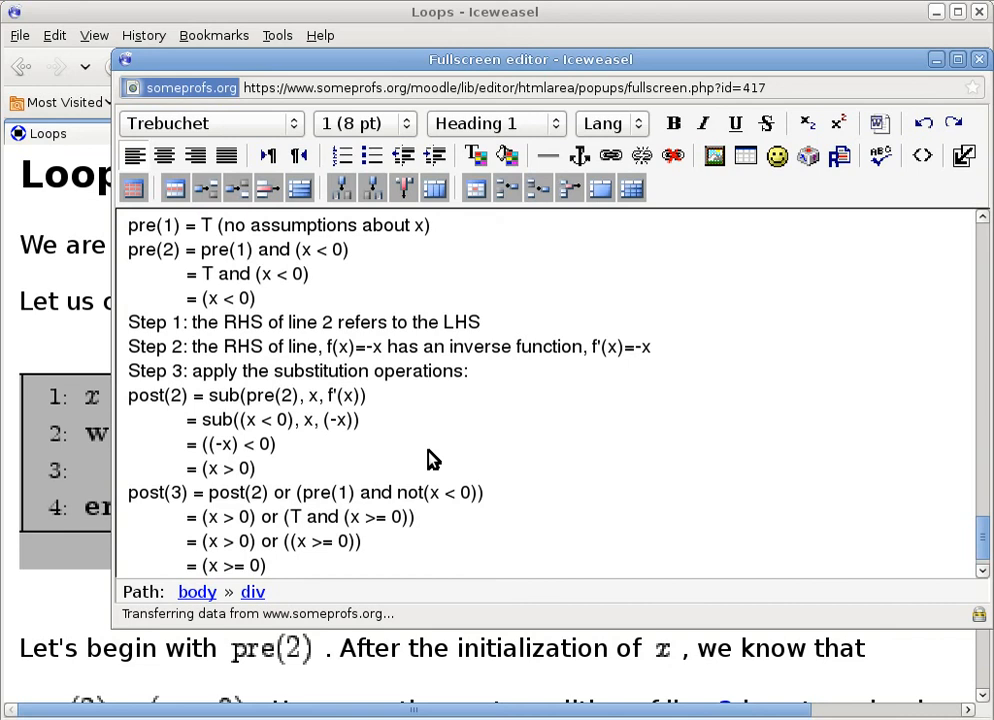
{"action": "left_click", "coordinate": [268, 564]}
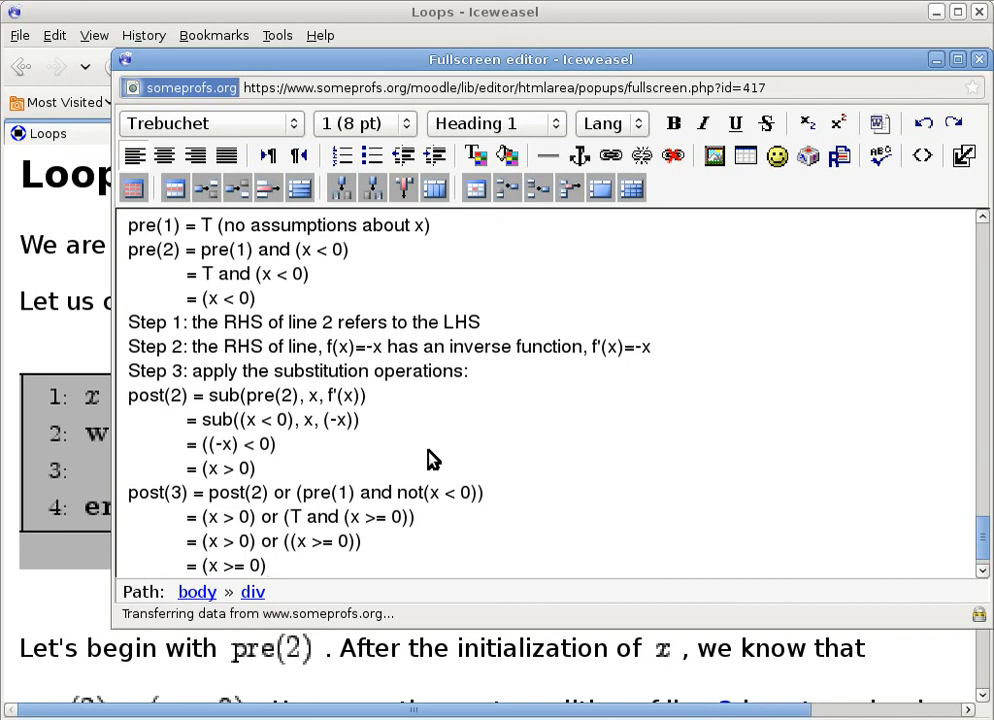
{"action": "left_click", "coordinate": [268, 564]}
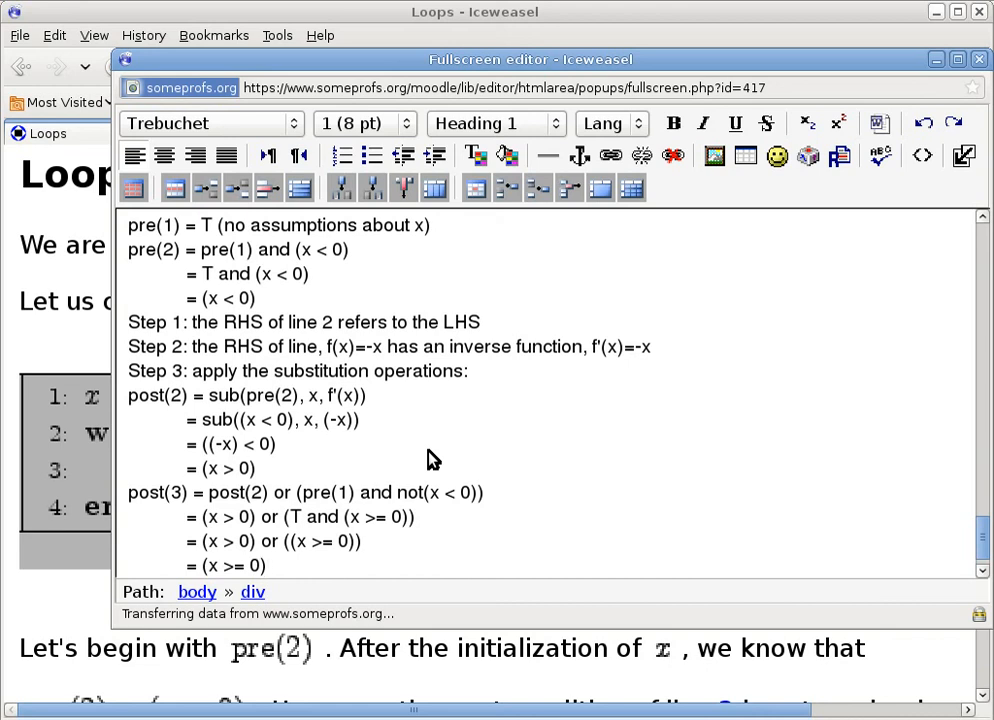
{"action": "left_click", "coordinate": [268, 564]}
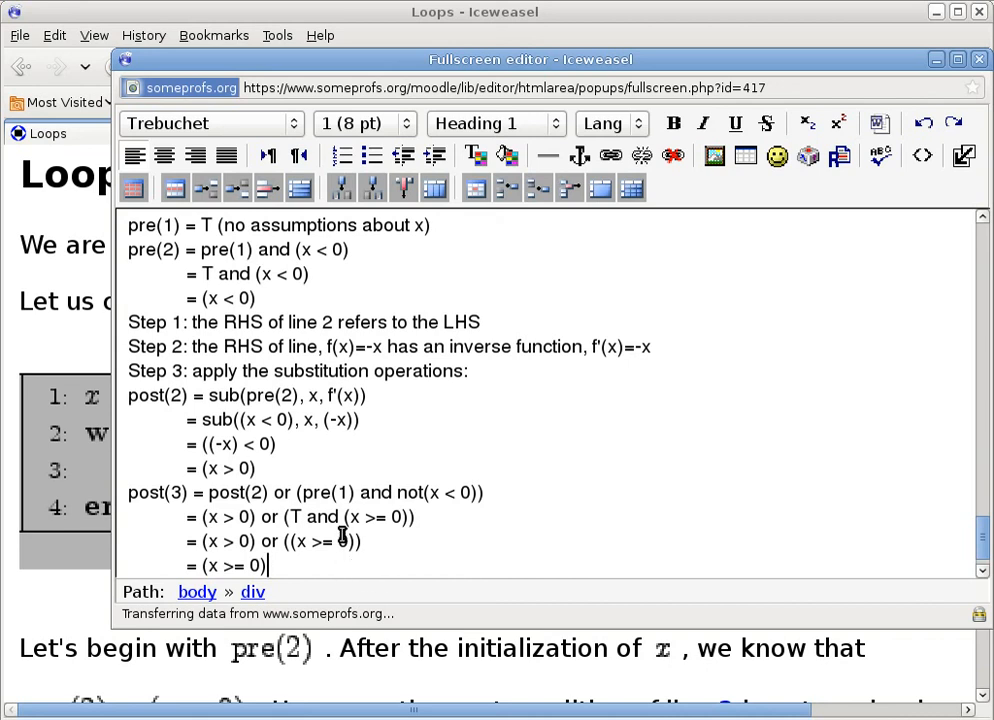
Add a blank line after the final result = (x >= 0) to close the post(3) derivation.
{"action": "double_click", "coordinate": [324, 492]}
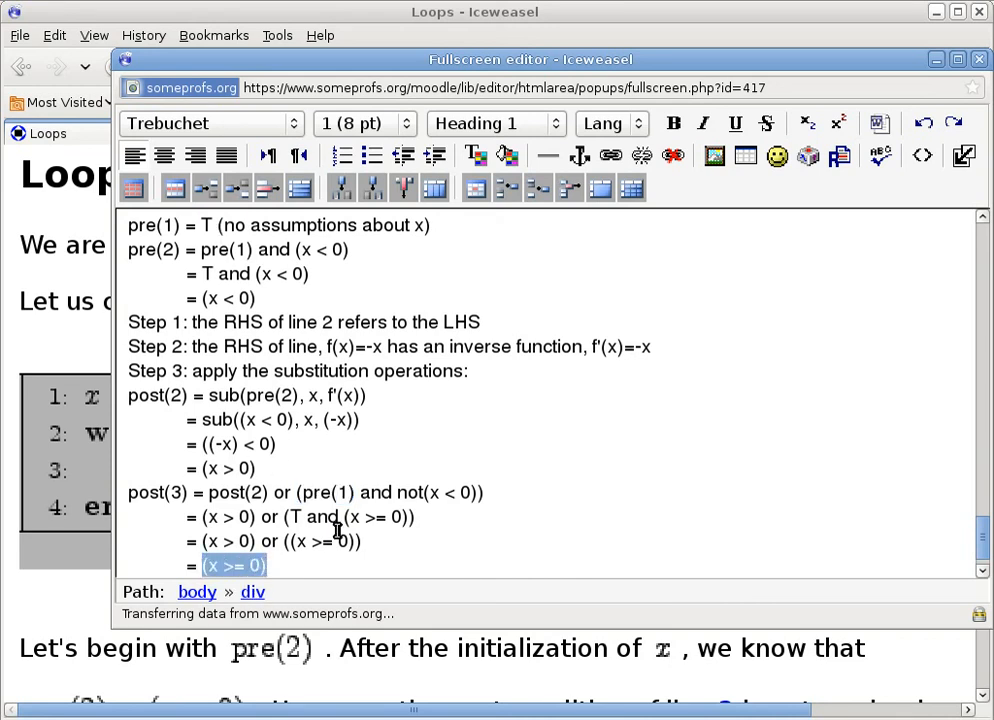
{"action": "mouse_move", "coordinate": [340, 516]}
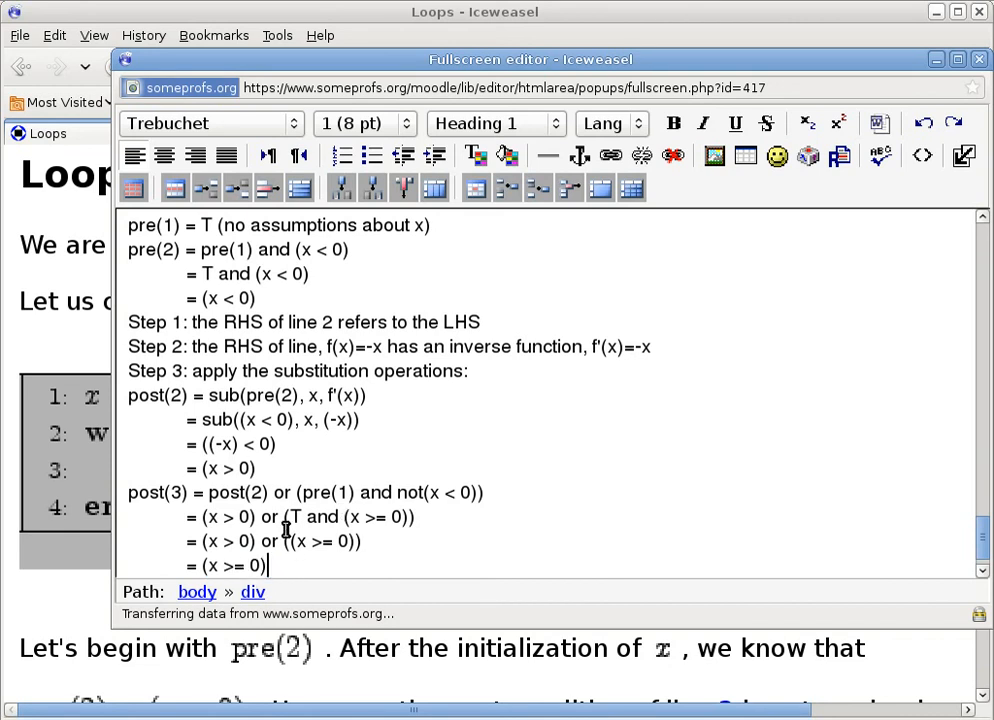
{"action": "key", "text": "Return"}
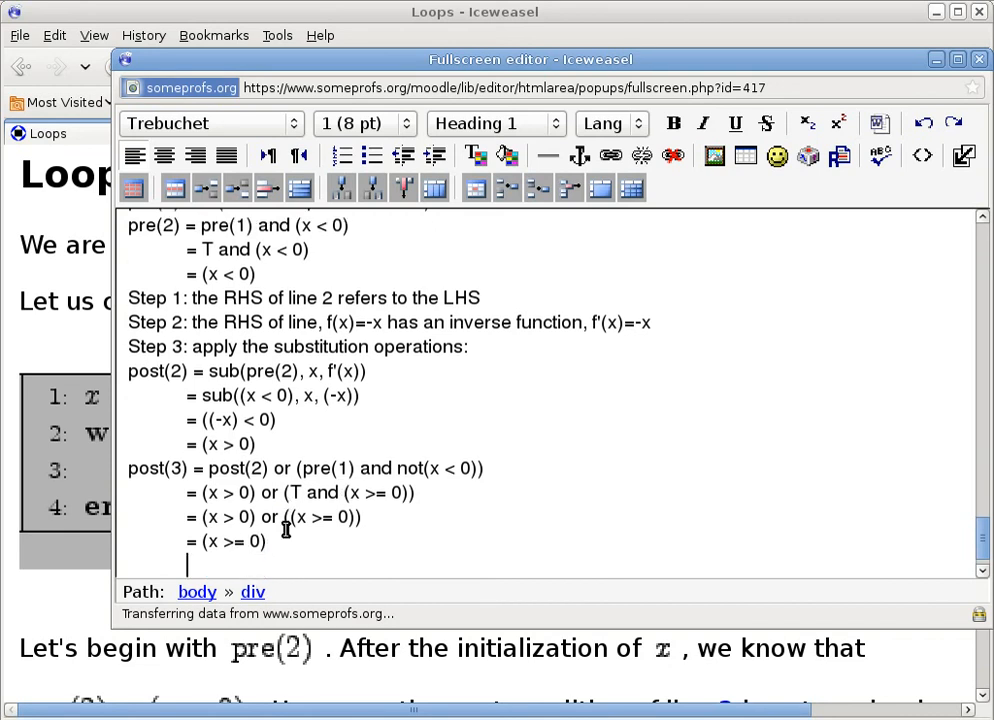